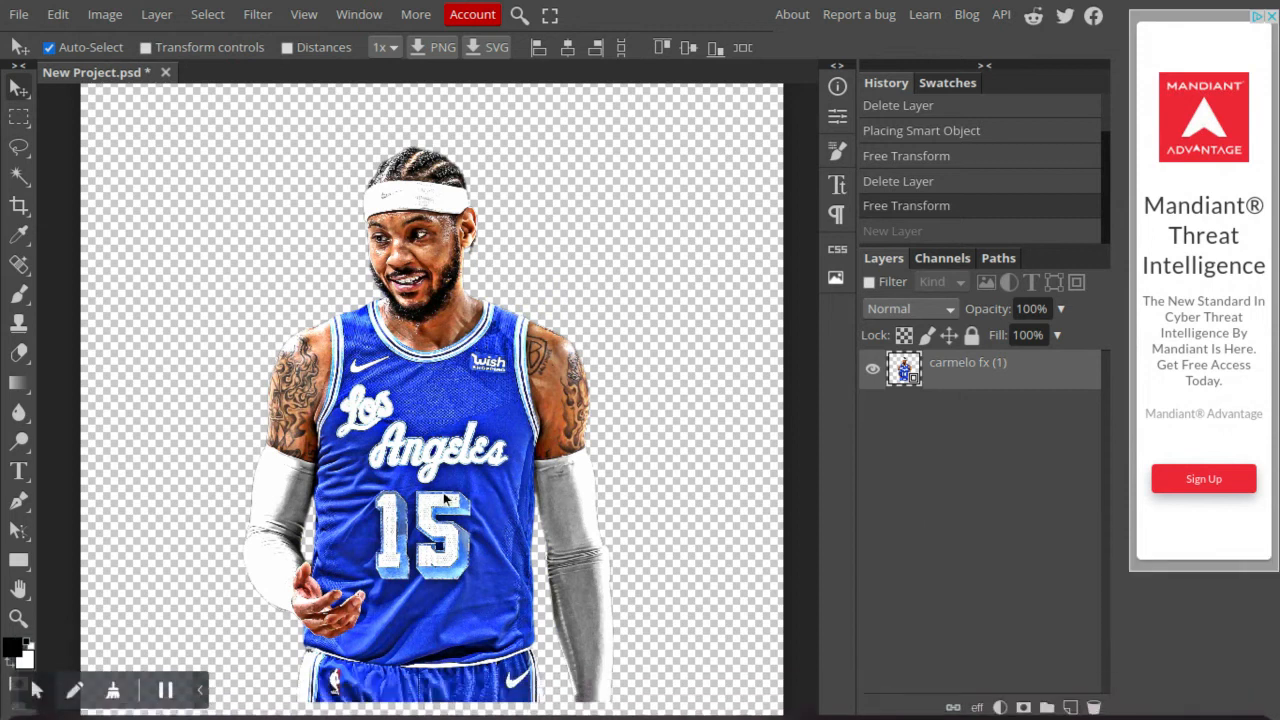
pyautogui.moveTo(512, 402)
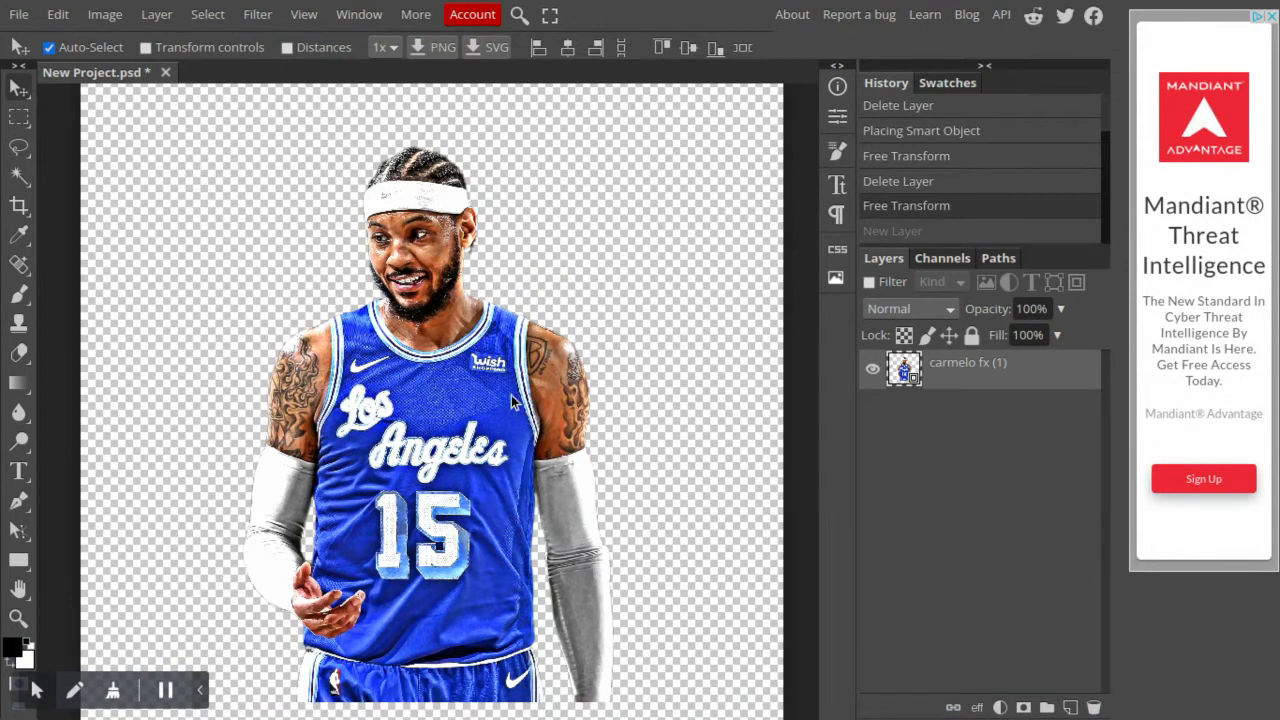
pyautogui.moveTo(568, 312)
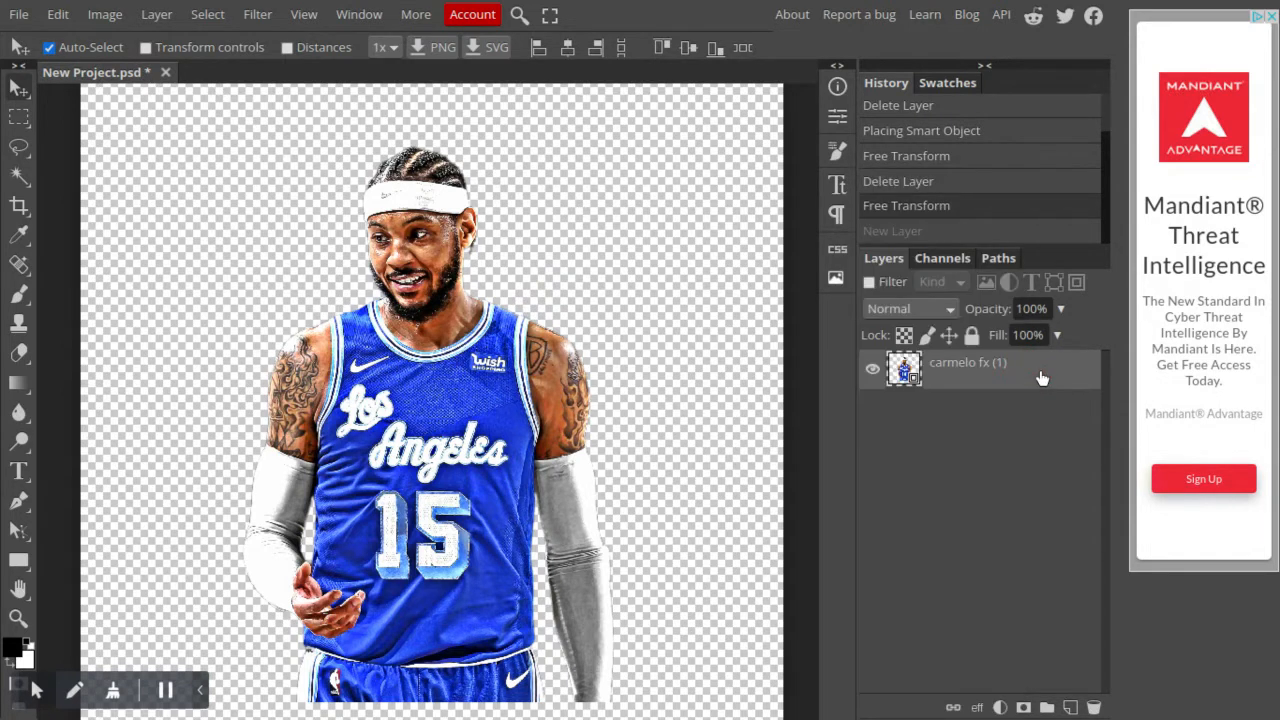
pyautogui.moveTo(998, 392)
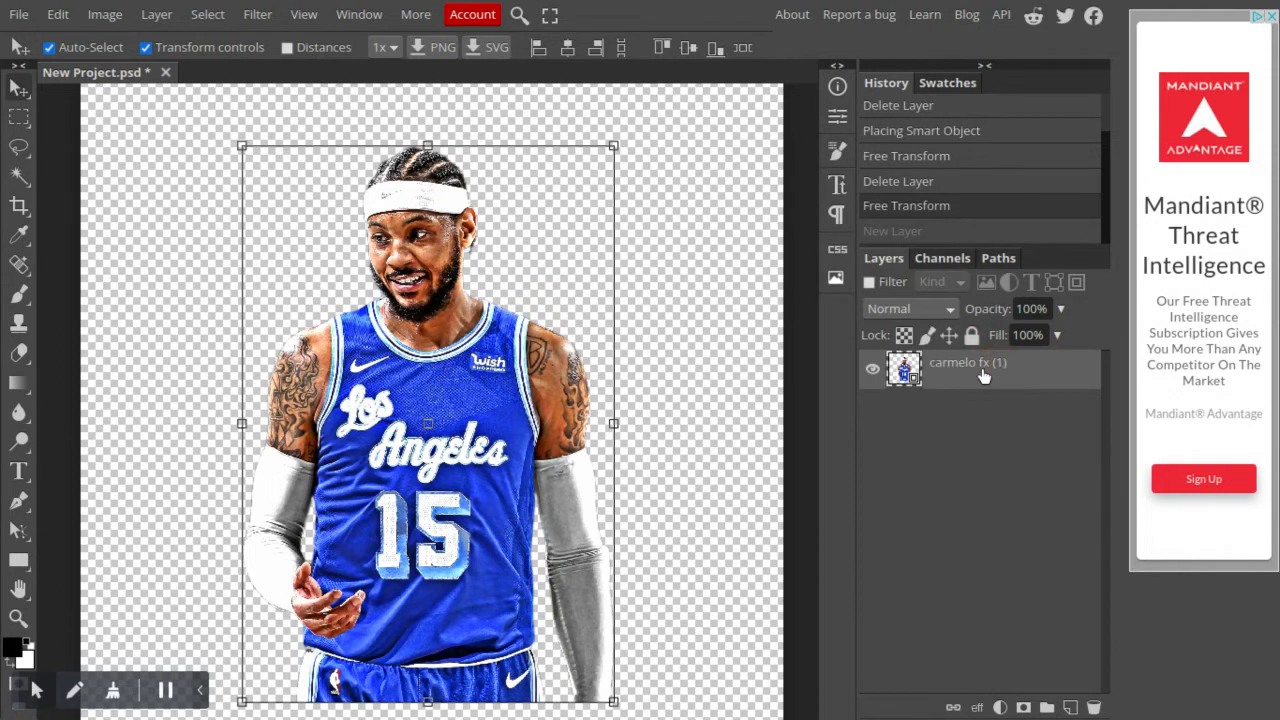
# Duplicate the 'carmelo fx (1)' player layer via its context menu and select the new copy
pyautogui.rightClick(980, 362)
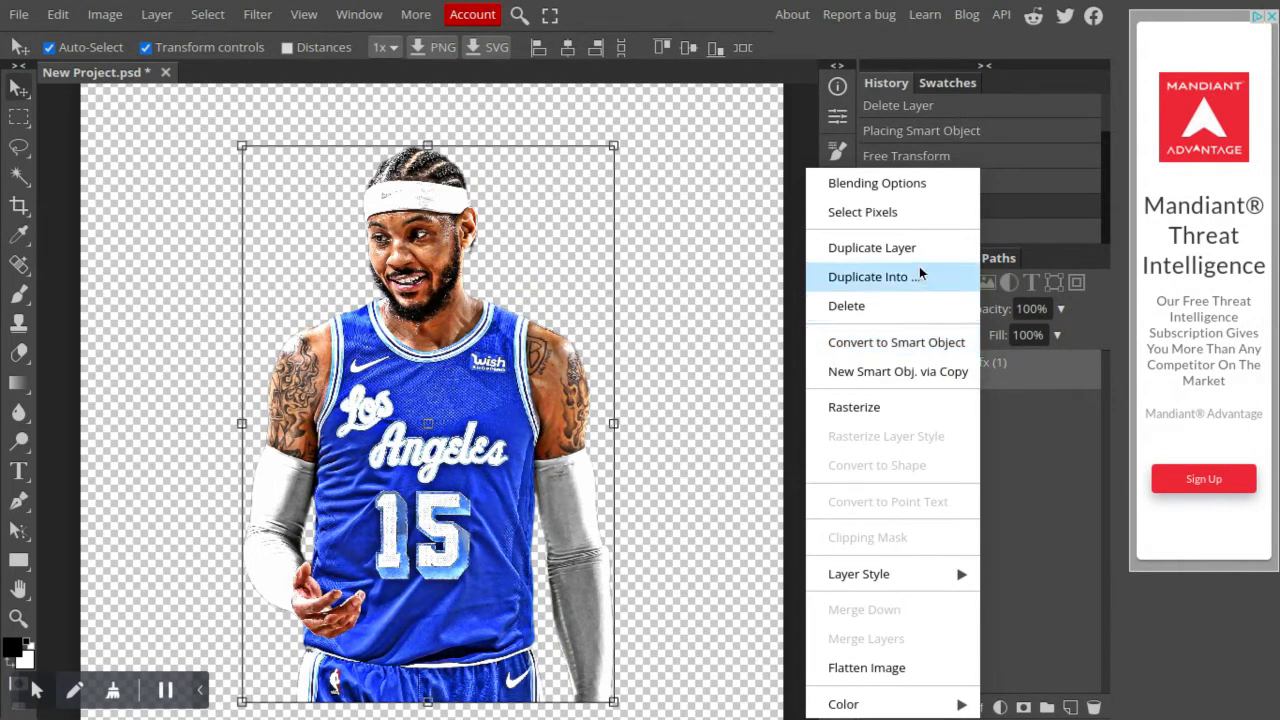
pyautogui.click(872, 248)
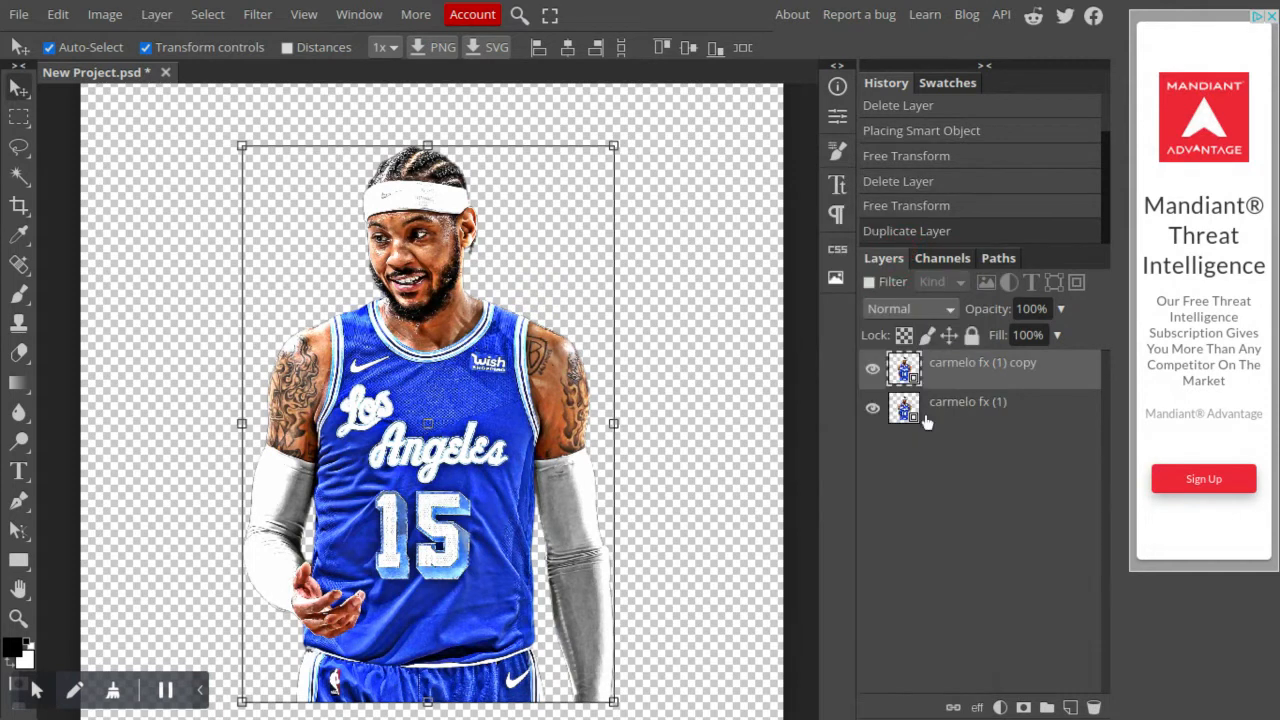
pyautogui.moveTo(924, 420)
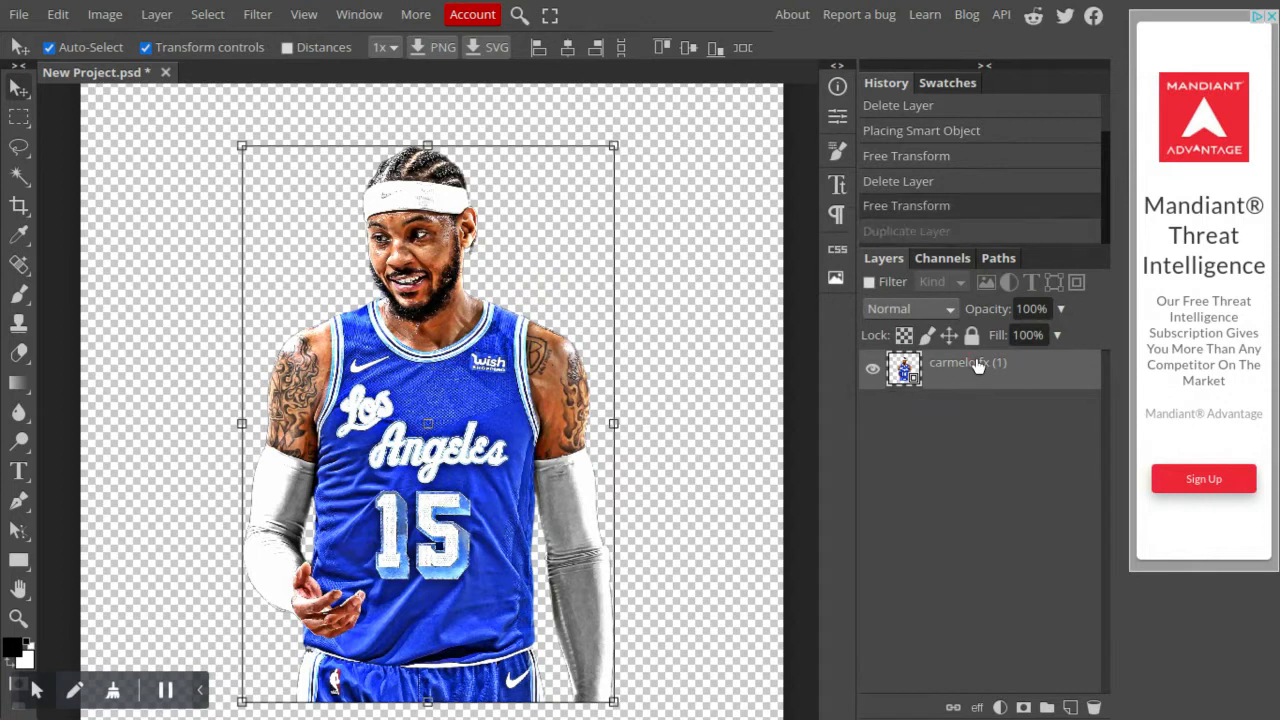
pyautogui.rightClick(968, 362)
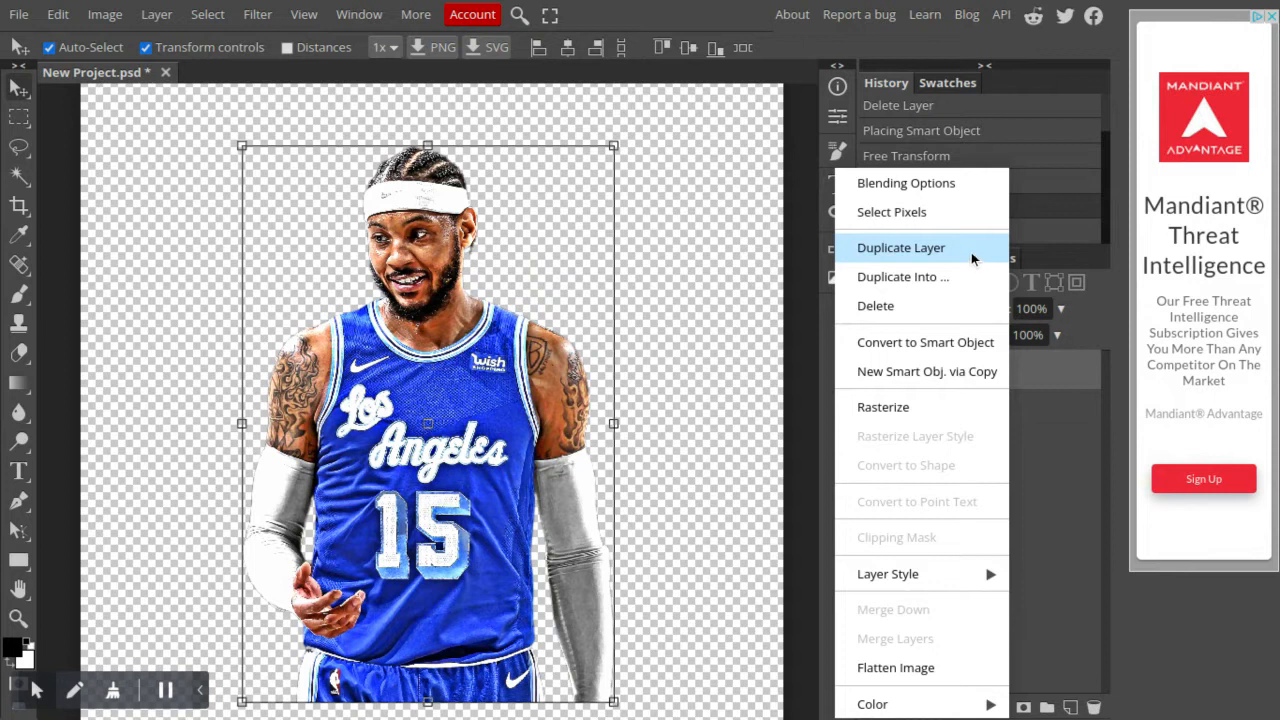
pyautogui.click(900, 248)
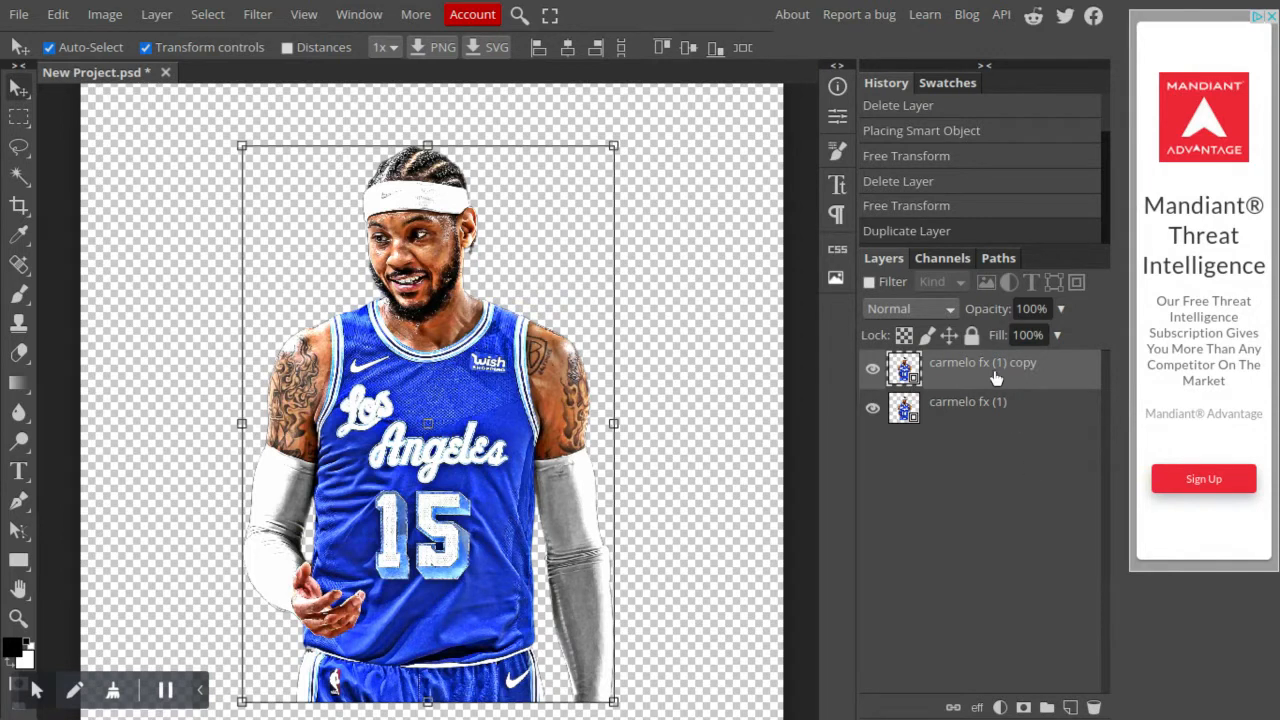
pyautogui.click(256, 14)
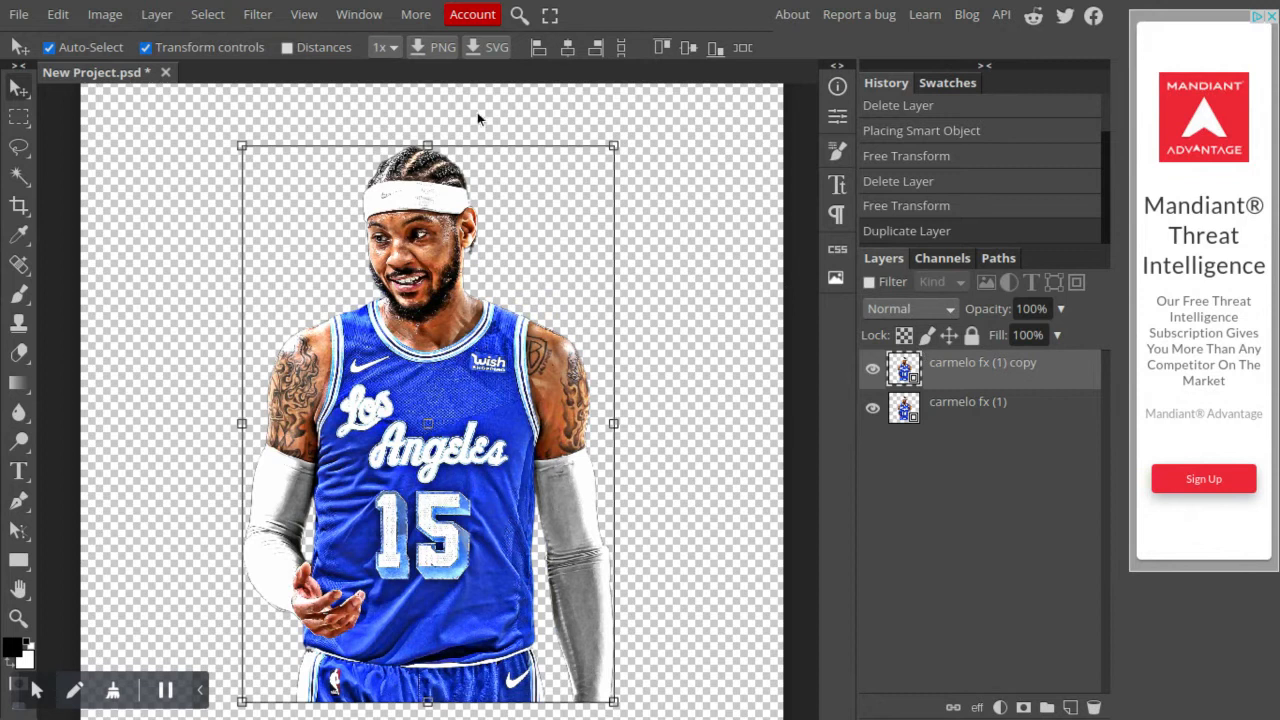
# Preview Poster Edges in the Filter Gallery with edge thickness 2, intensity 1, posterization 2
pyautogui.click(256, 14)
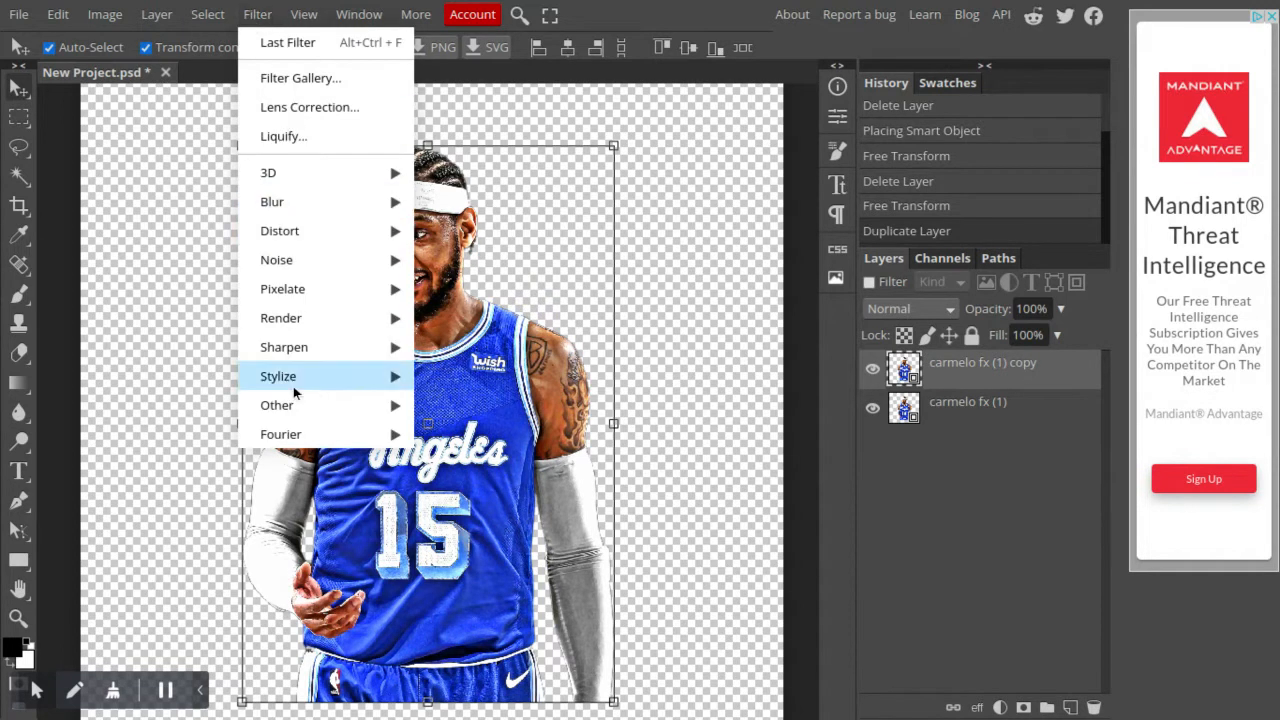
pyautogui.moveTo(612, 144)
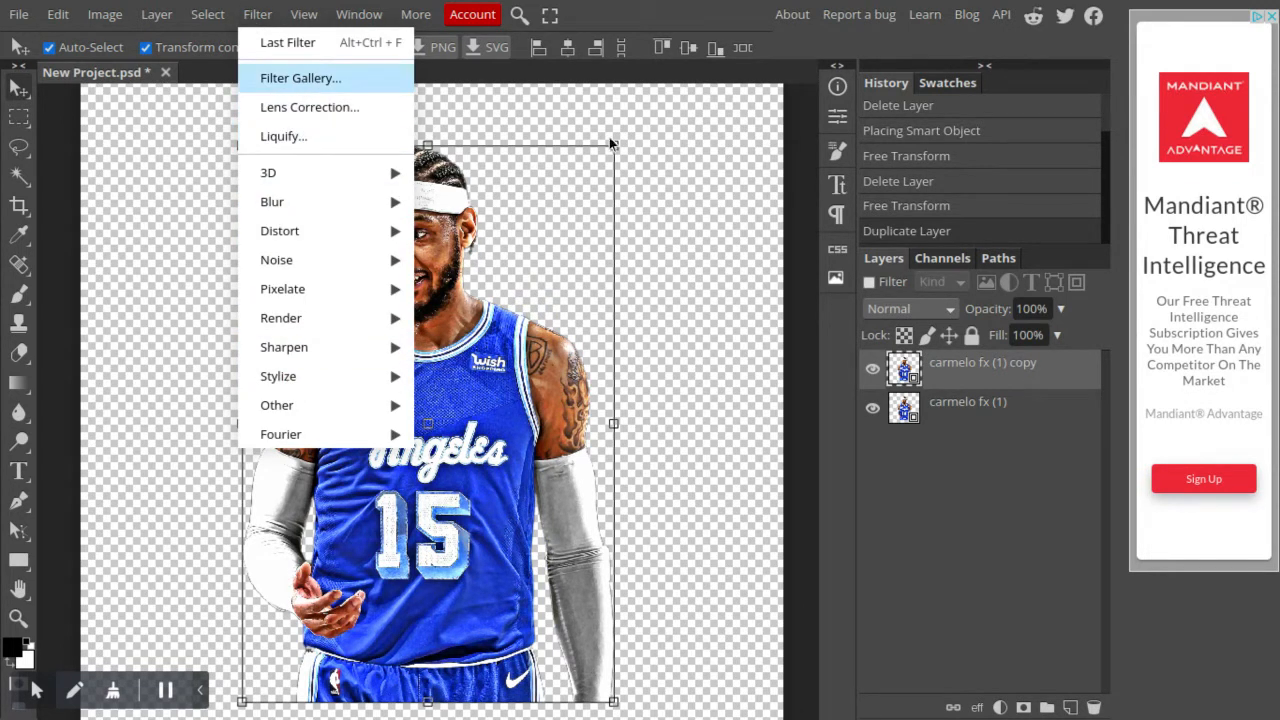
pyautogui.moveTo(652, 160)
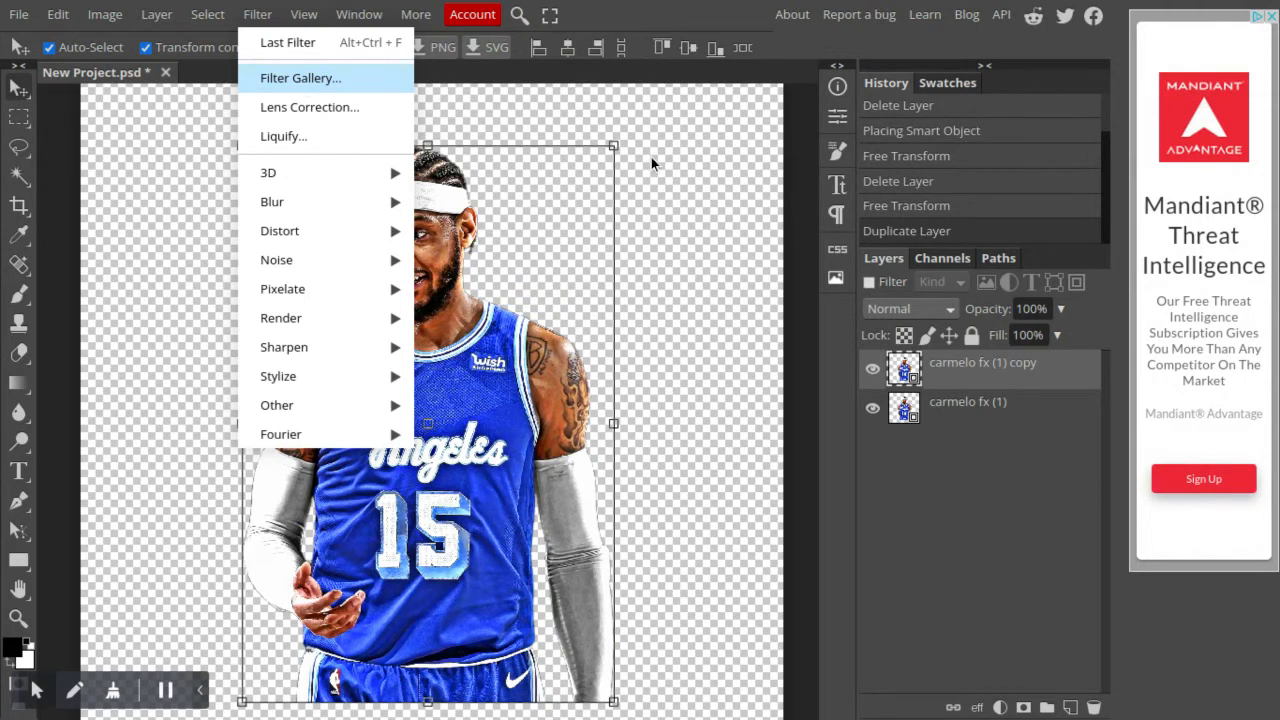
pyautogui.moveTo(650, 164)
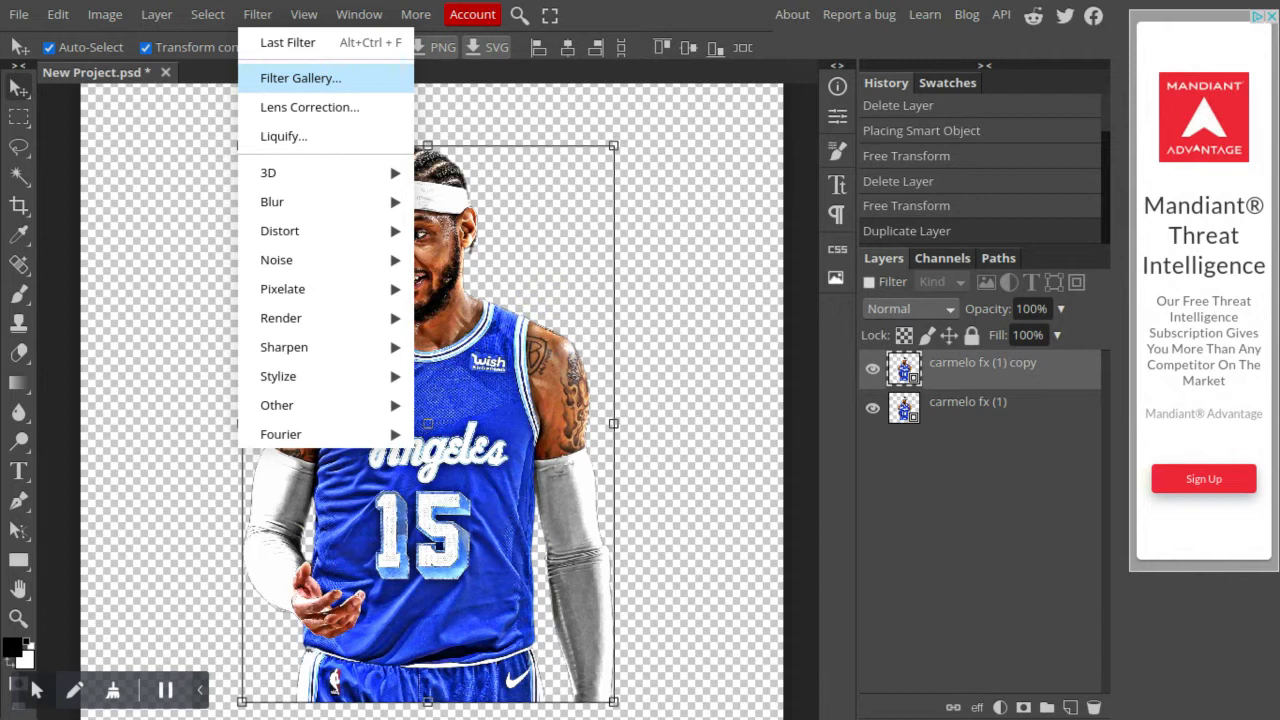
pyautogui.click(300, 76)
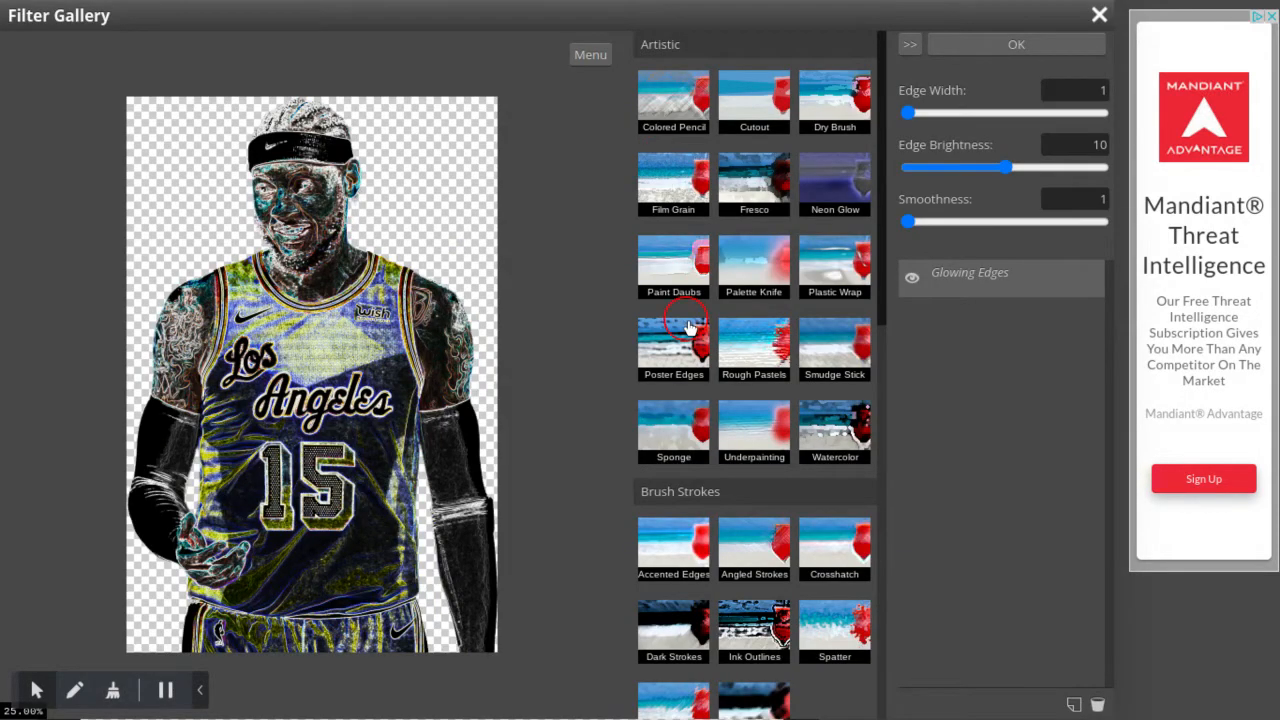
pyautogui.click(672, 340)
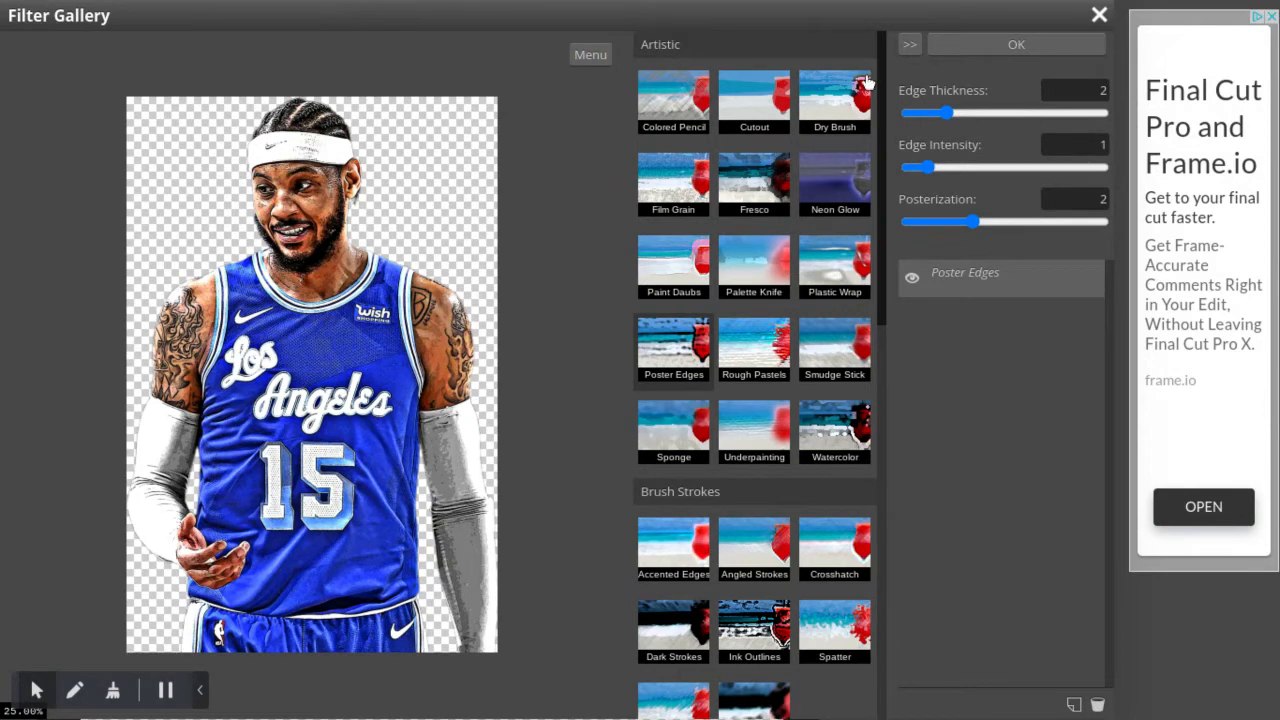
pyautogui.moveTo(652, 376)
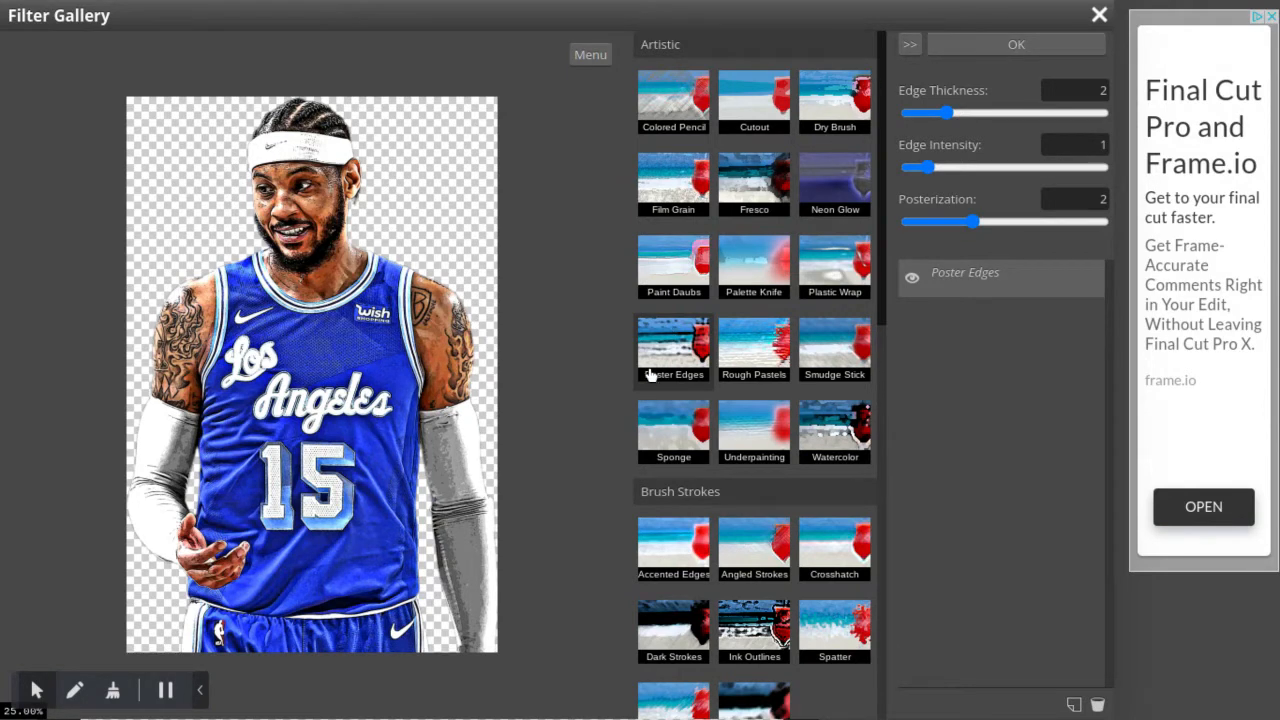
pyautogui.moveTo(964, 50)
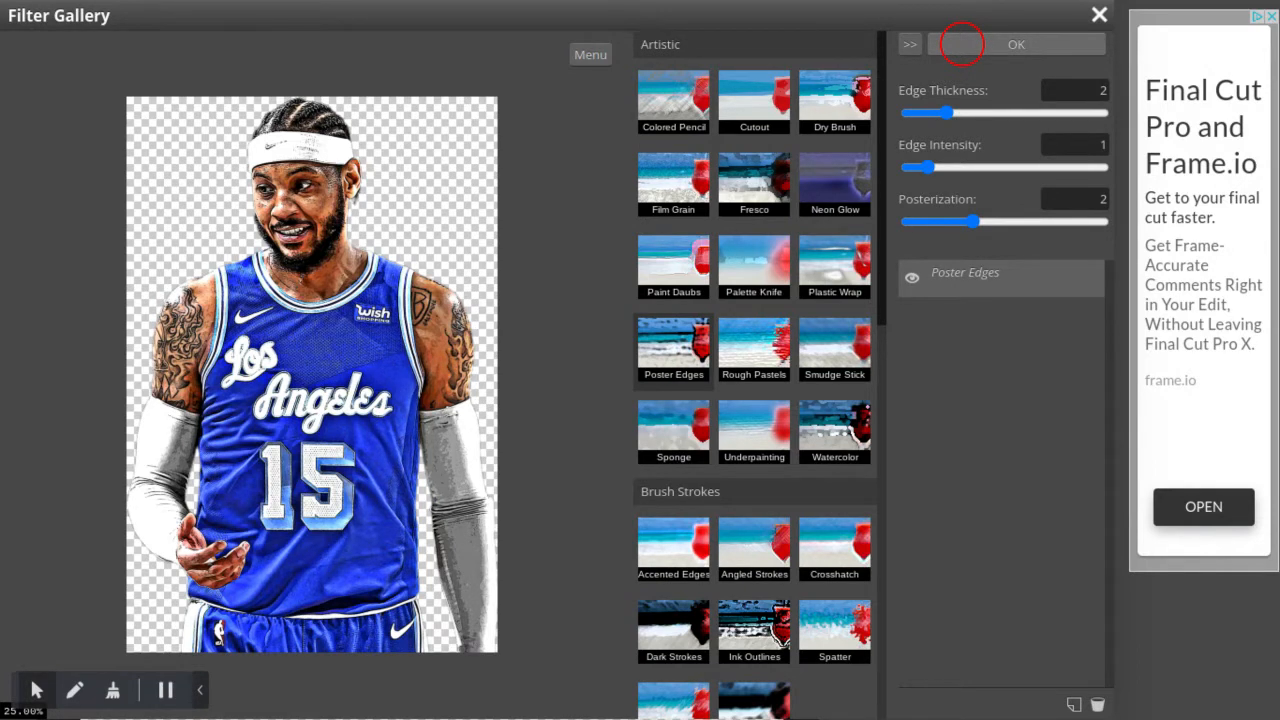
# Apply Poster Edges to the copy layer and bring up its layer options to duplicate it
pyautogui.click(1016, 44)
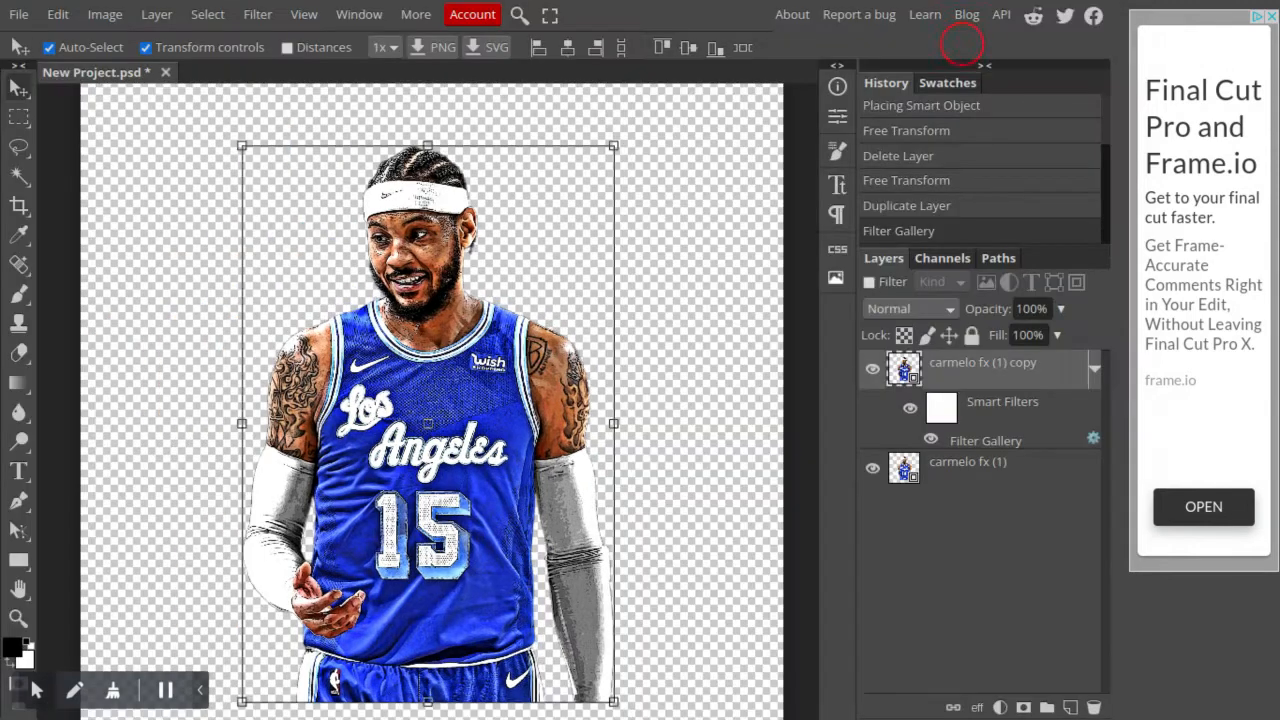
pyautogui.moveTo(936, 384)
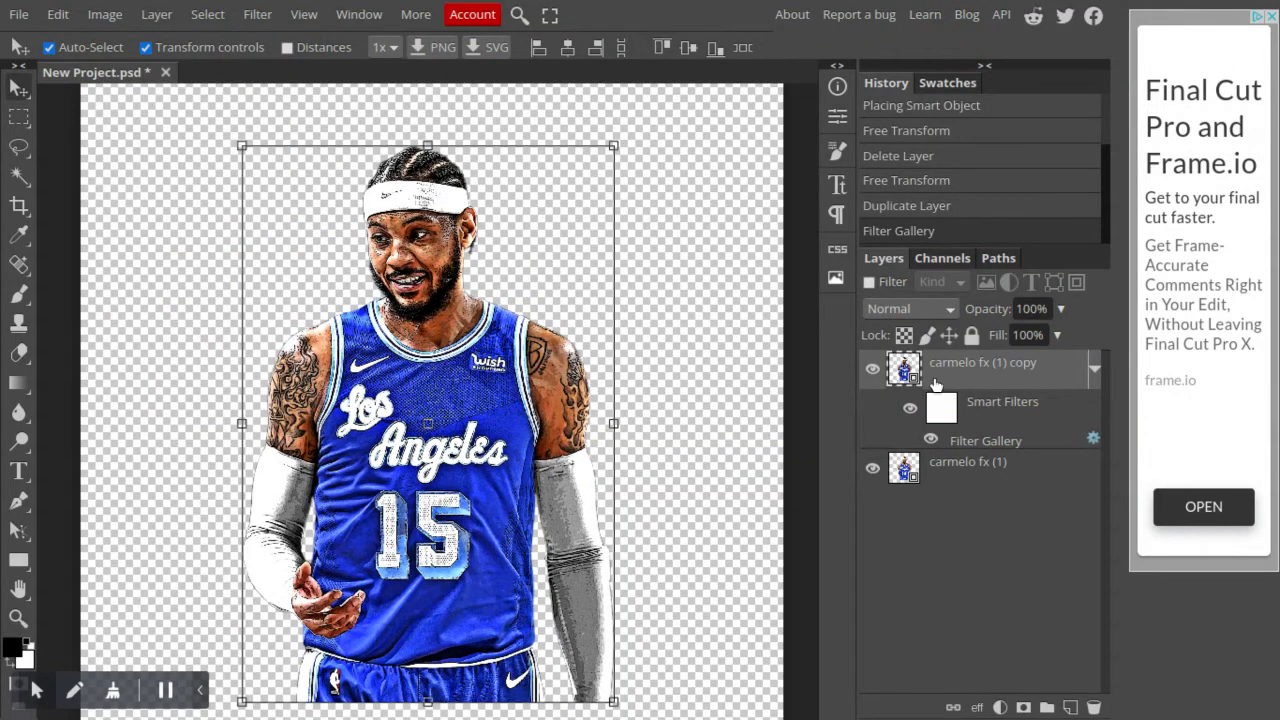
pyautogui.moveTo(962, 380)
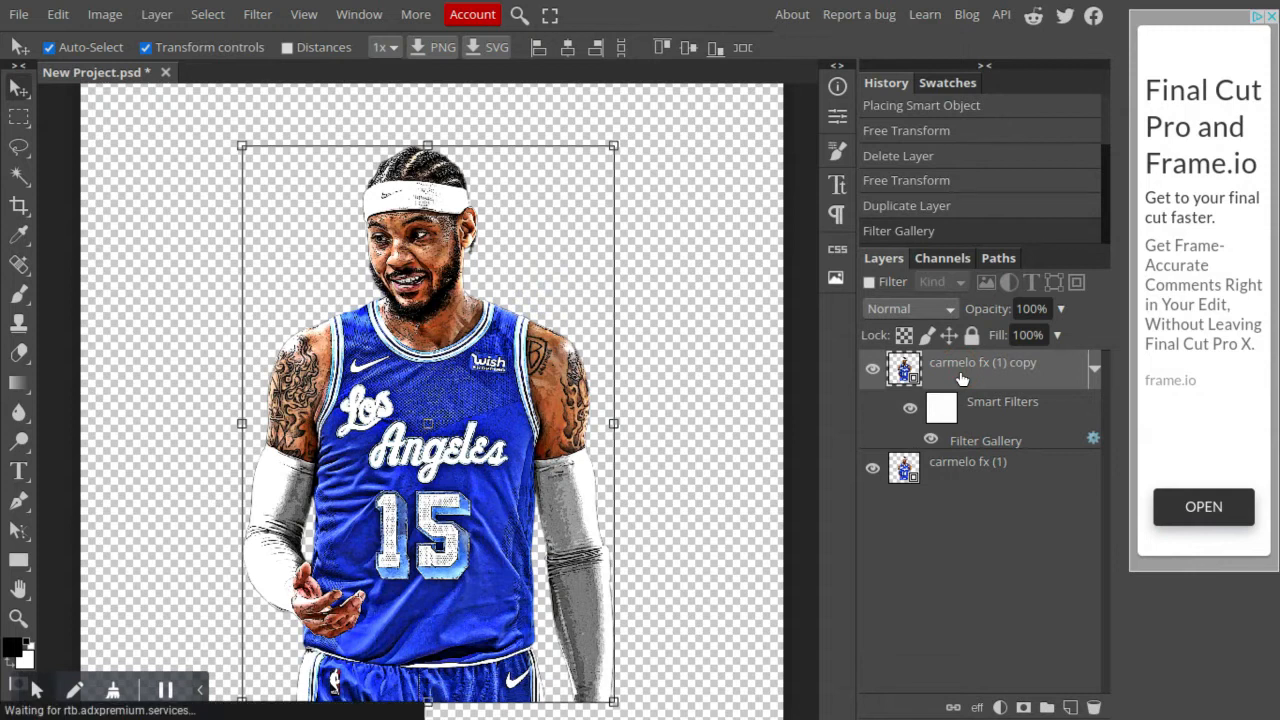
pyautogui.rightClick(984, 362)
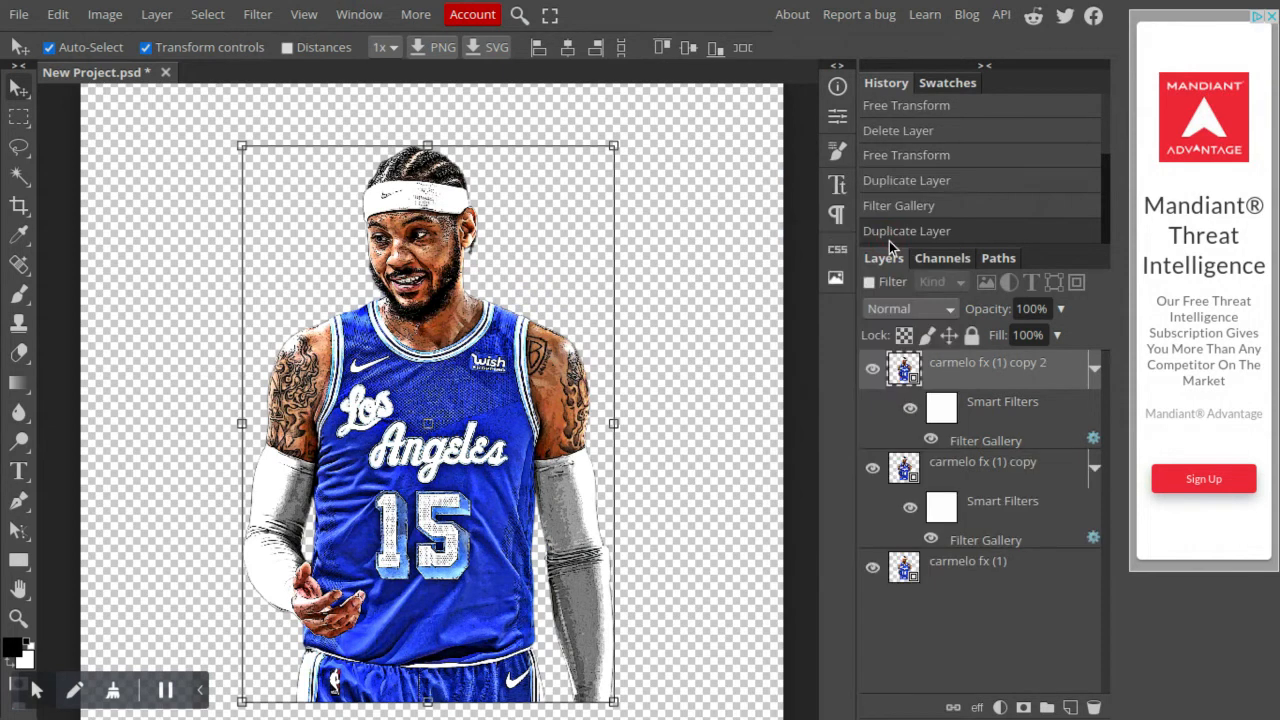
pyautogui.moveTo(944, 620)
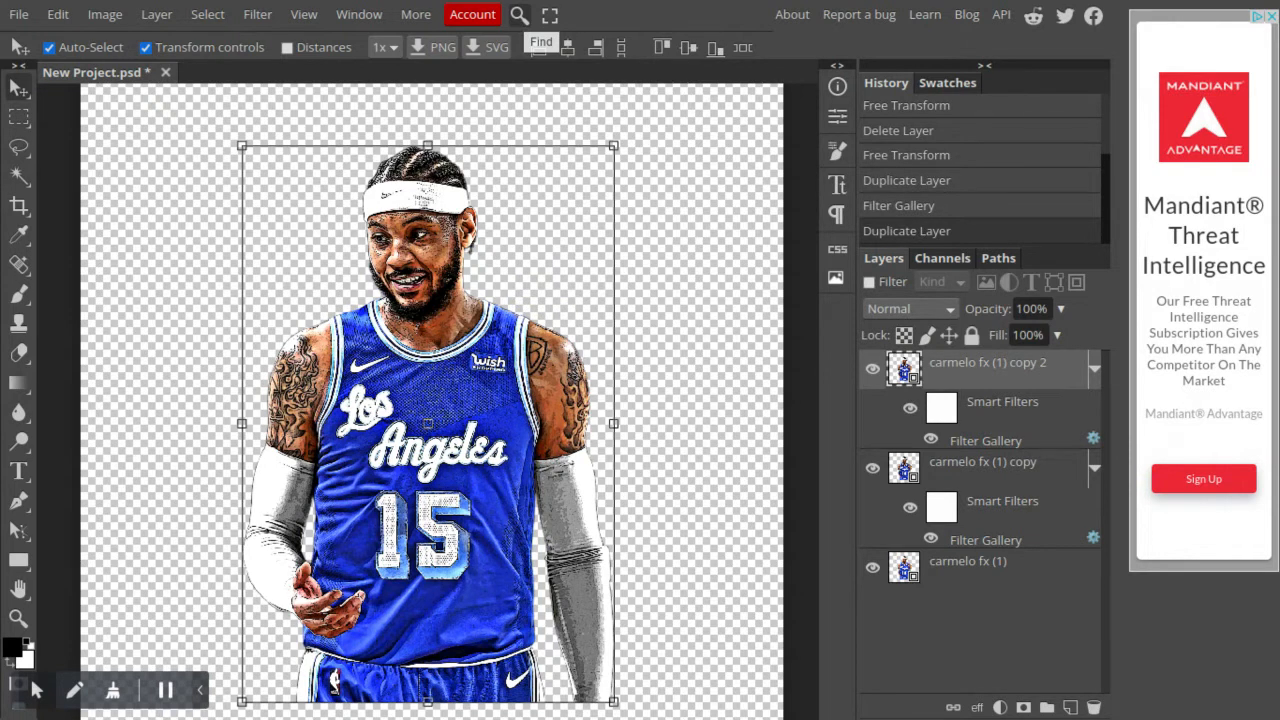
# Search 'color hal' for the Color Halftone filter on the top copy, waiting through the unresponsive editor
pyautogui.write('color halftone')
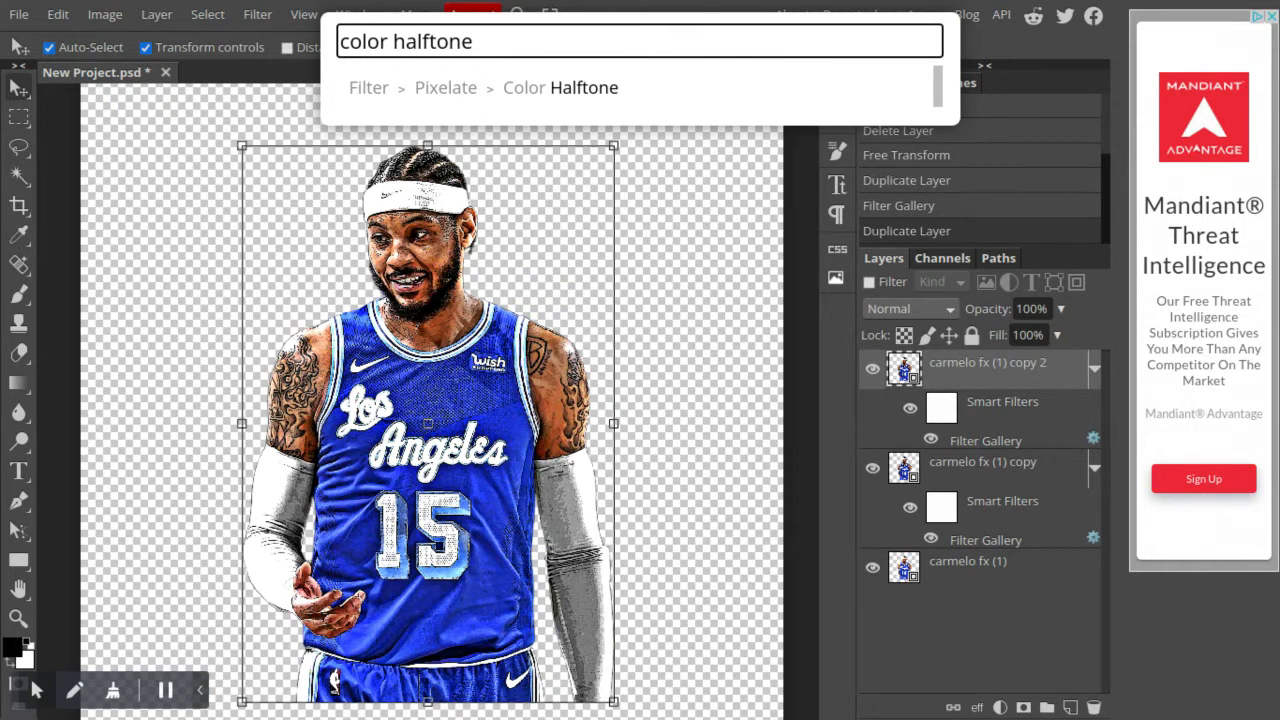
pyautogui.moveTo(544, 120)
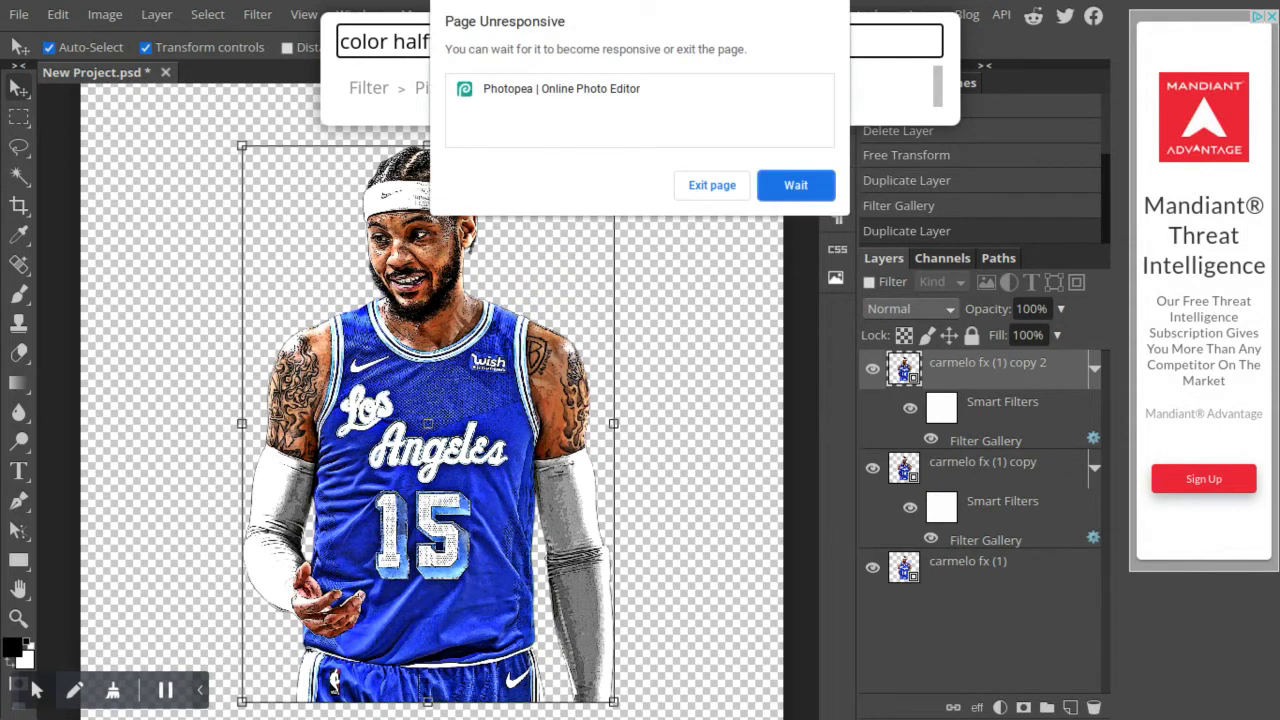
pyautogui.moveTo(796, 184)
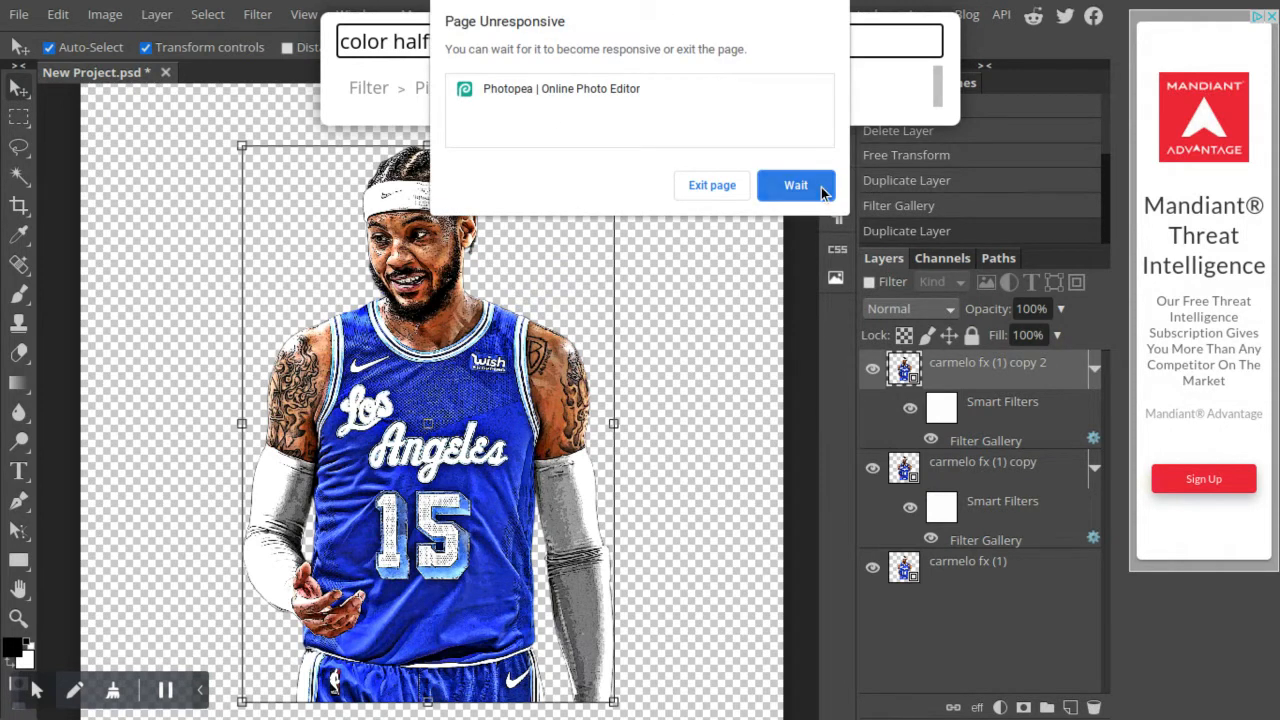
pyautogui.click(796, 184)
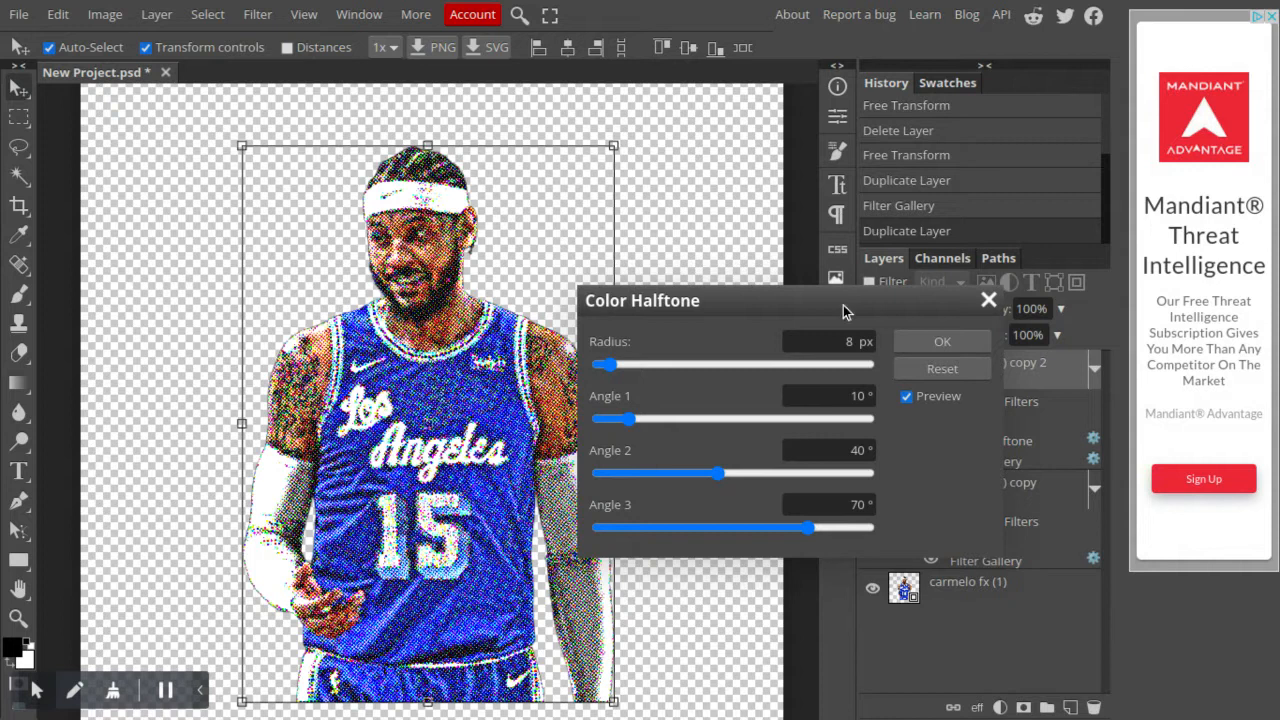
pyautogui.moveTo(948, 308)
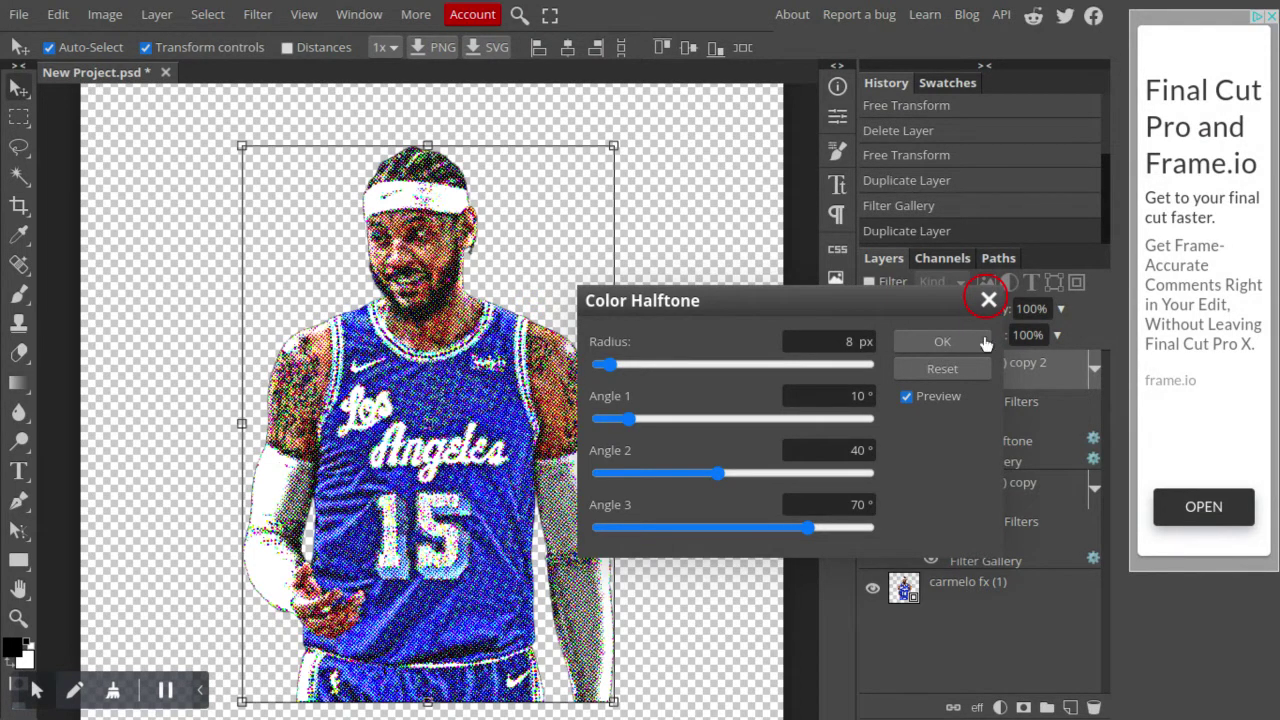
pyautogui.click(988, 300)
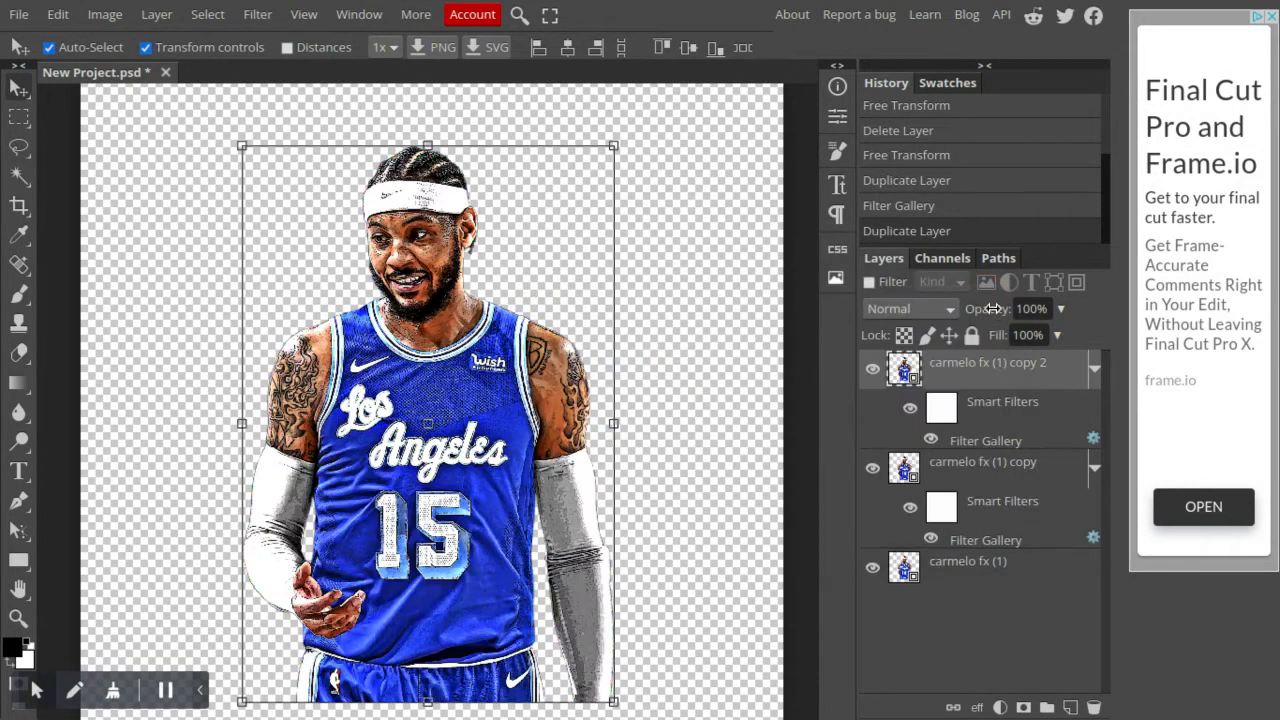
pyautogui.moveTo(950, 364)
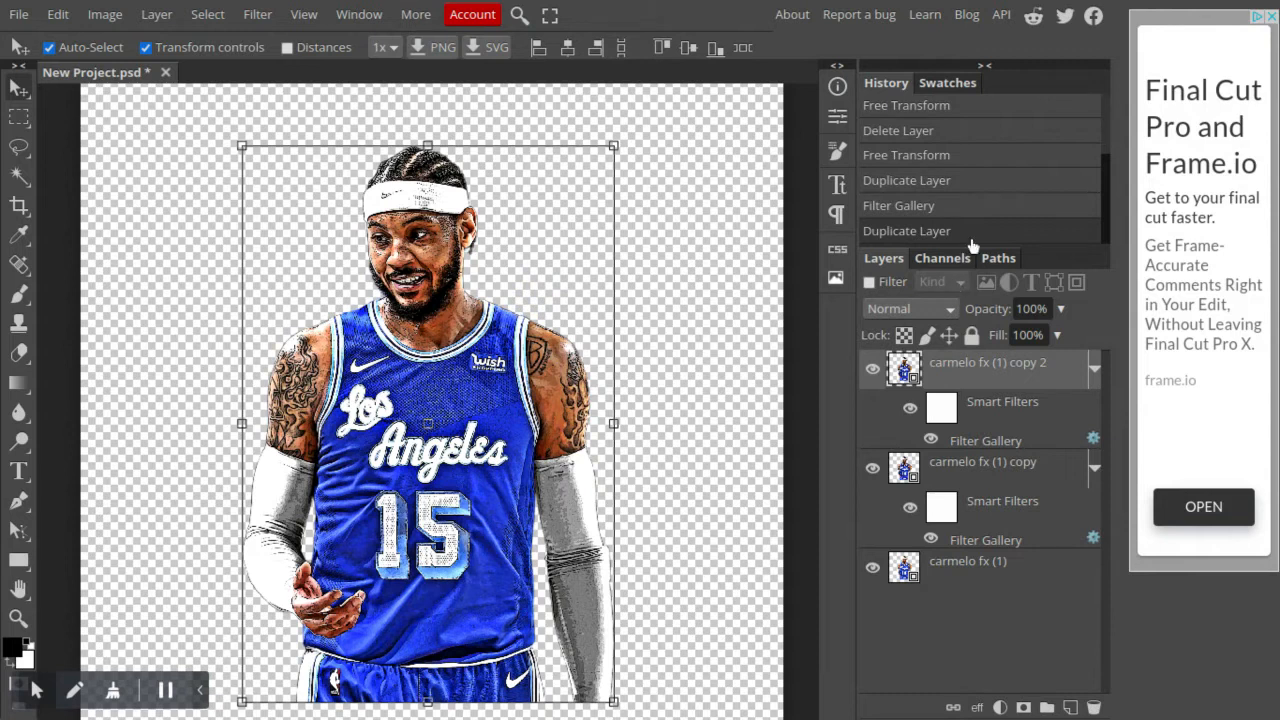
pyautogui.moveTo(952, 380)
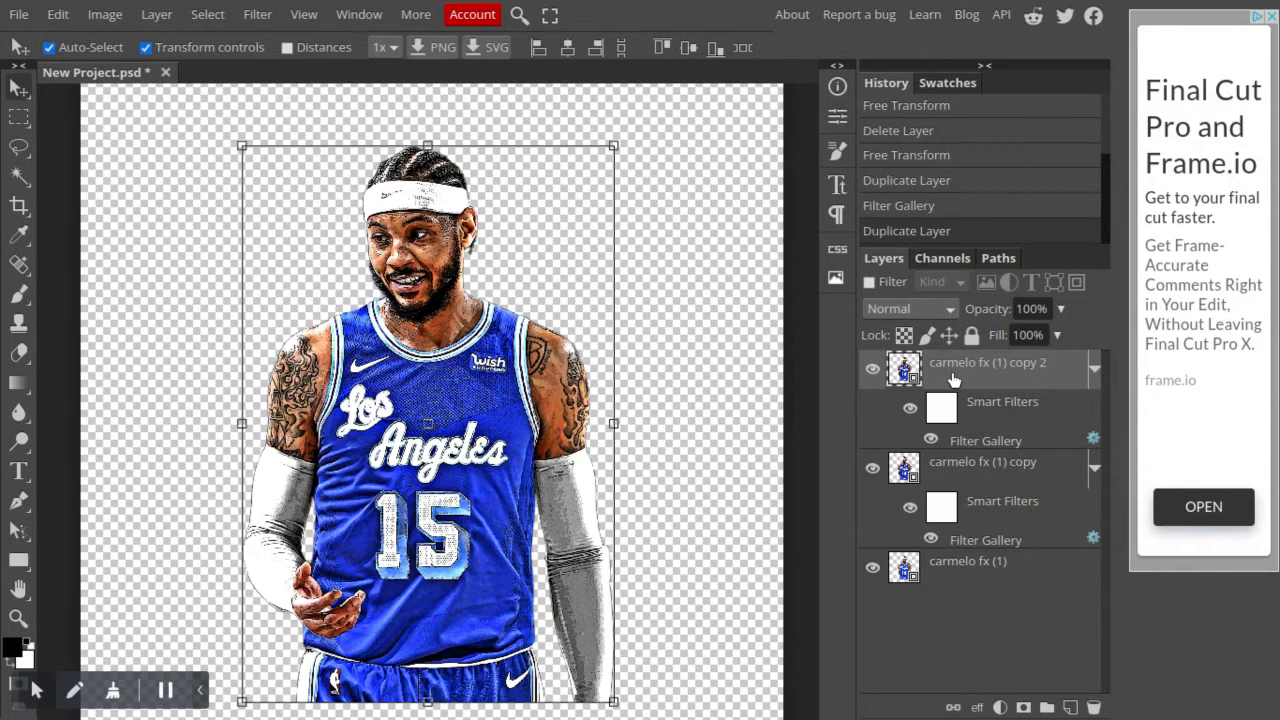
# Set the top copy to Hard Light blending at 25% opacity and search 'color halftone'
pyautogui.click(908, 308)
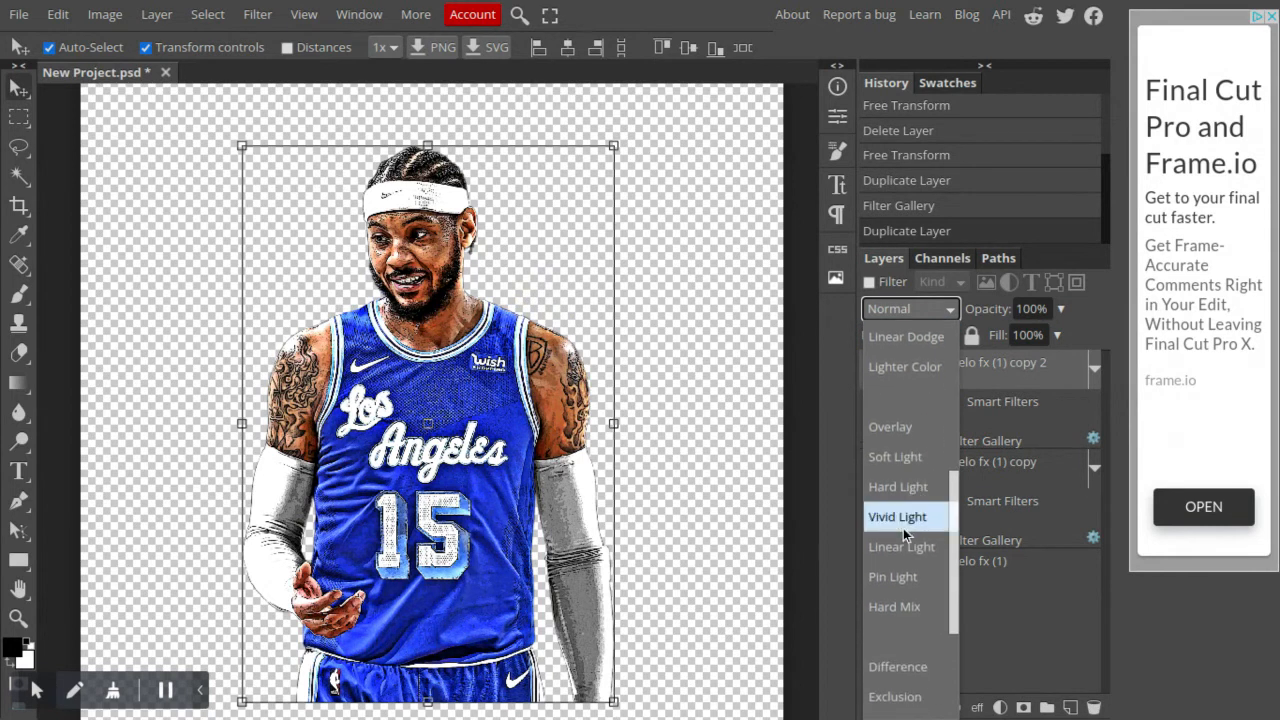
pyautogui.click(896, 486)
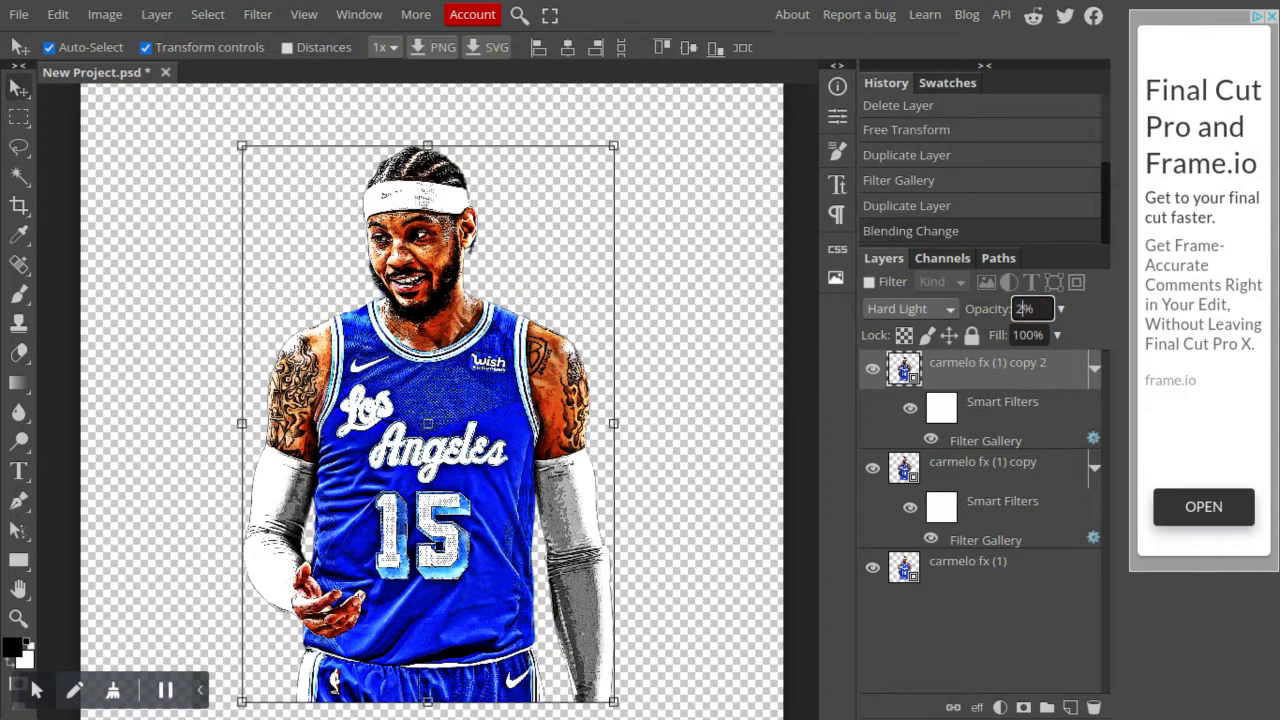
pyautogui.write('25')
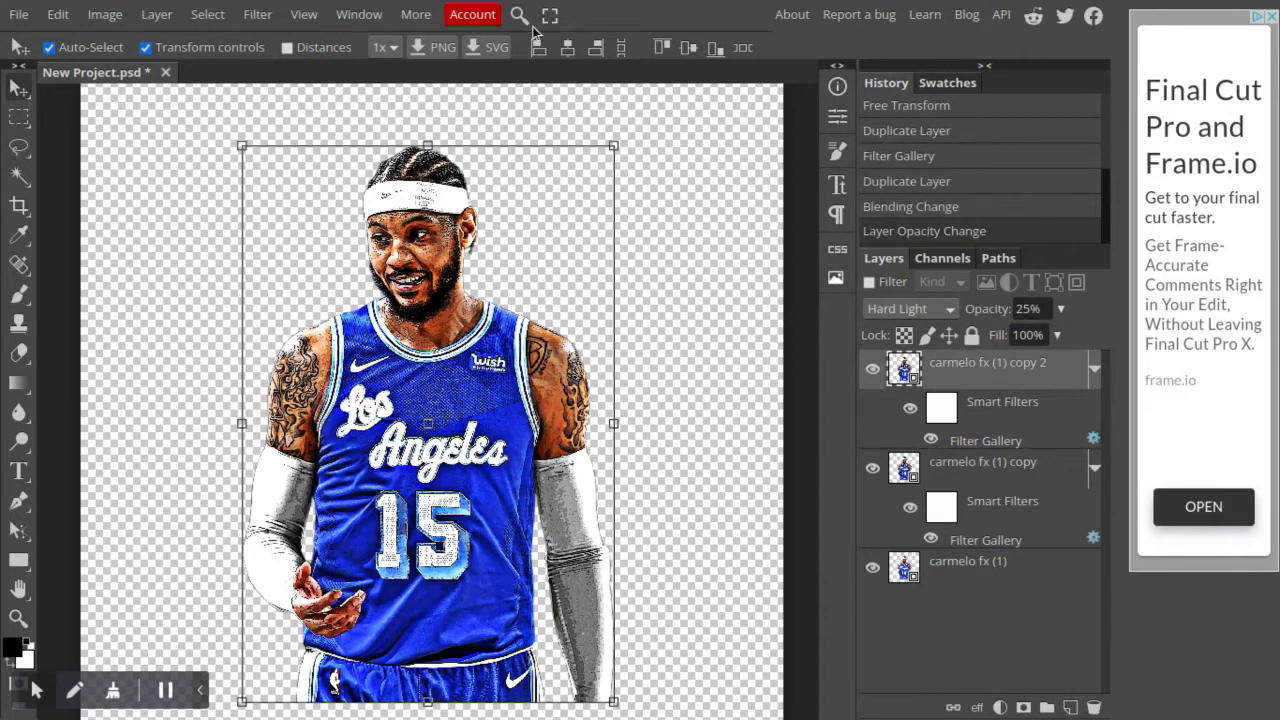
pyautogui.write('color halftone')
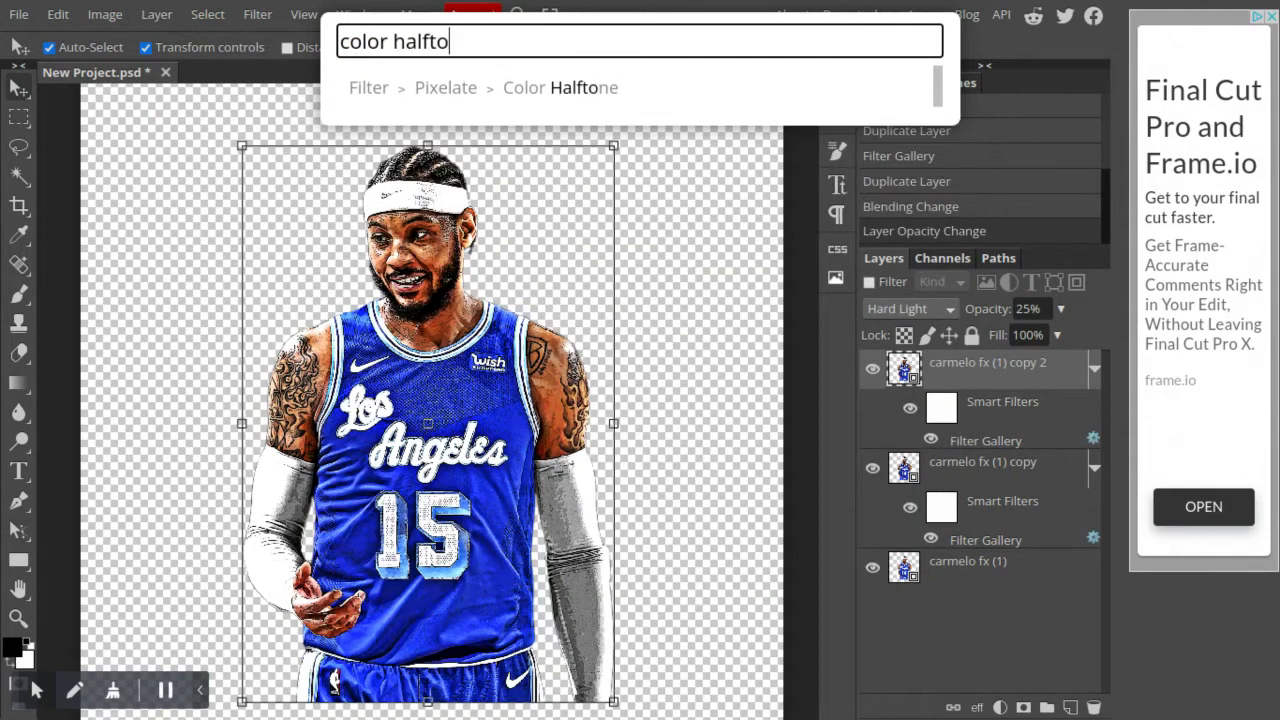
# Apply Color Halftone with a 13 px radius to the top player copy
pyautogui.write('n')
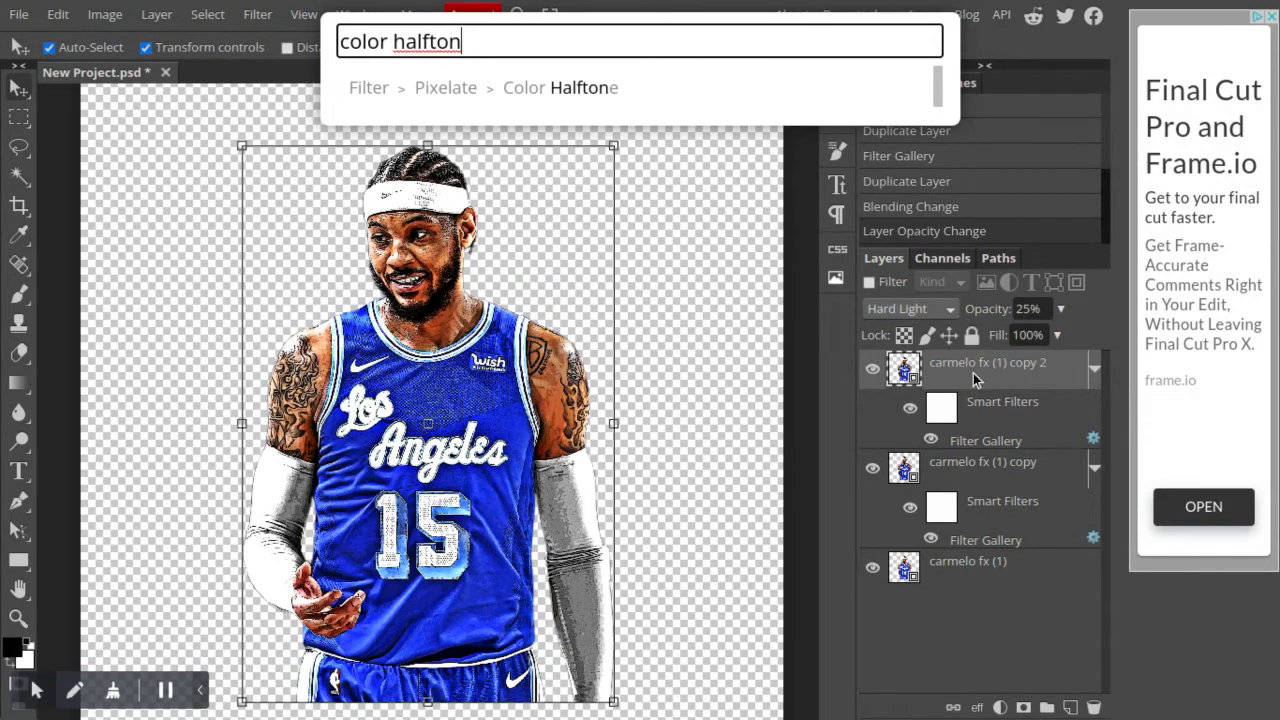
pyautogui.moveTo(1008, 370)
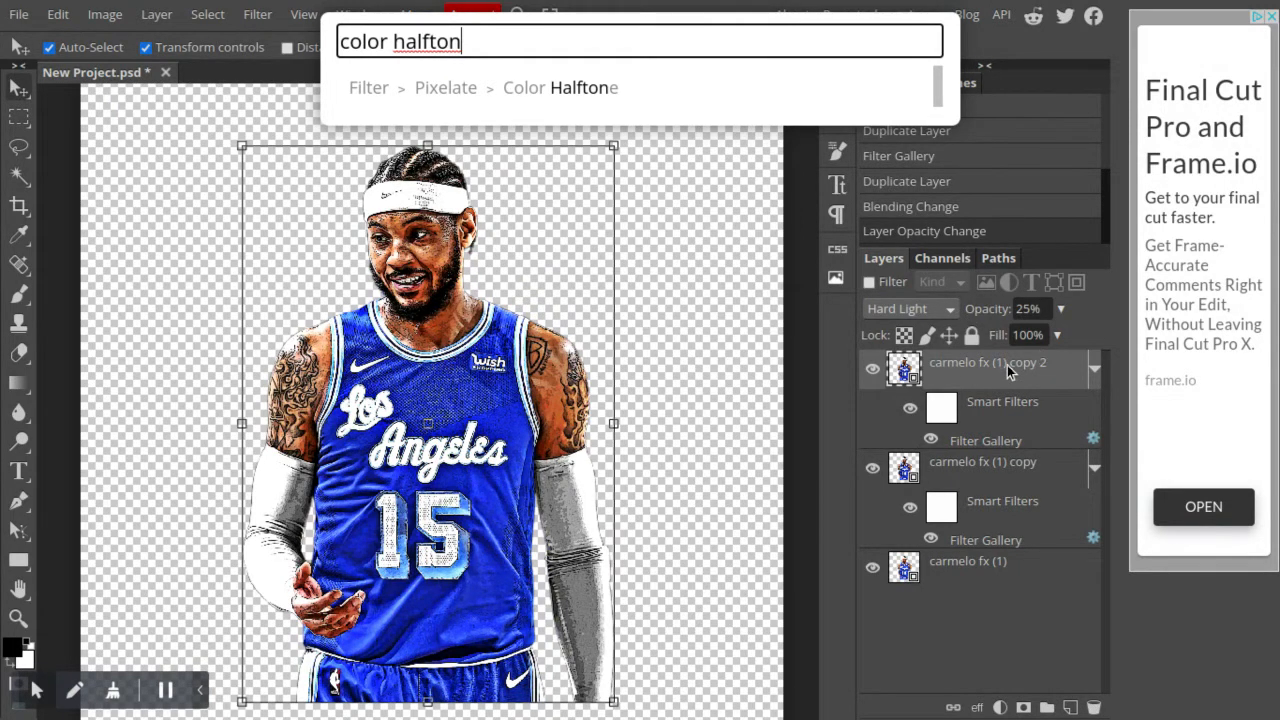
pyautogui.moveTo(920, 312)
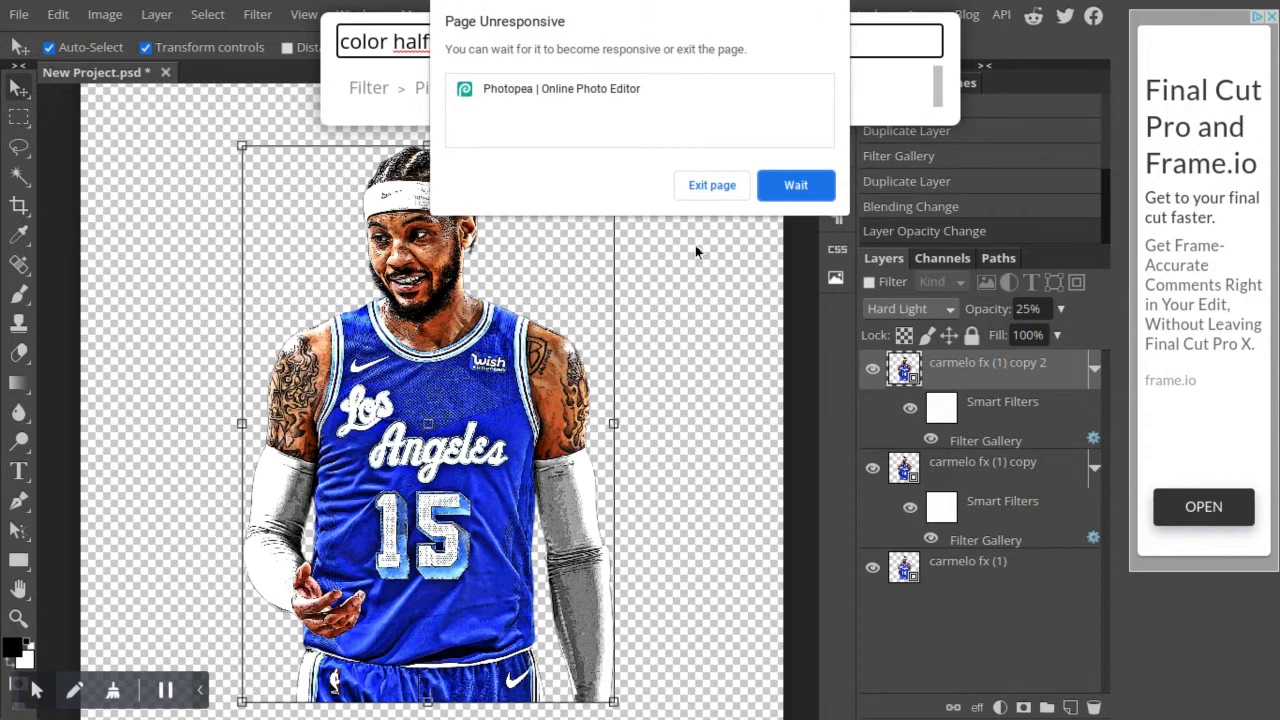
pyautogui.click(796, 184)
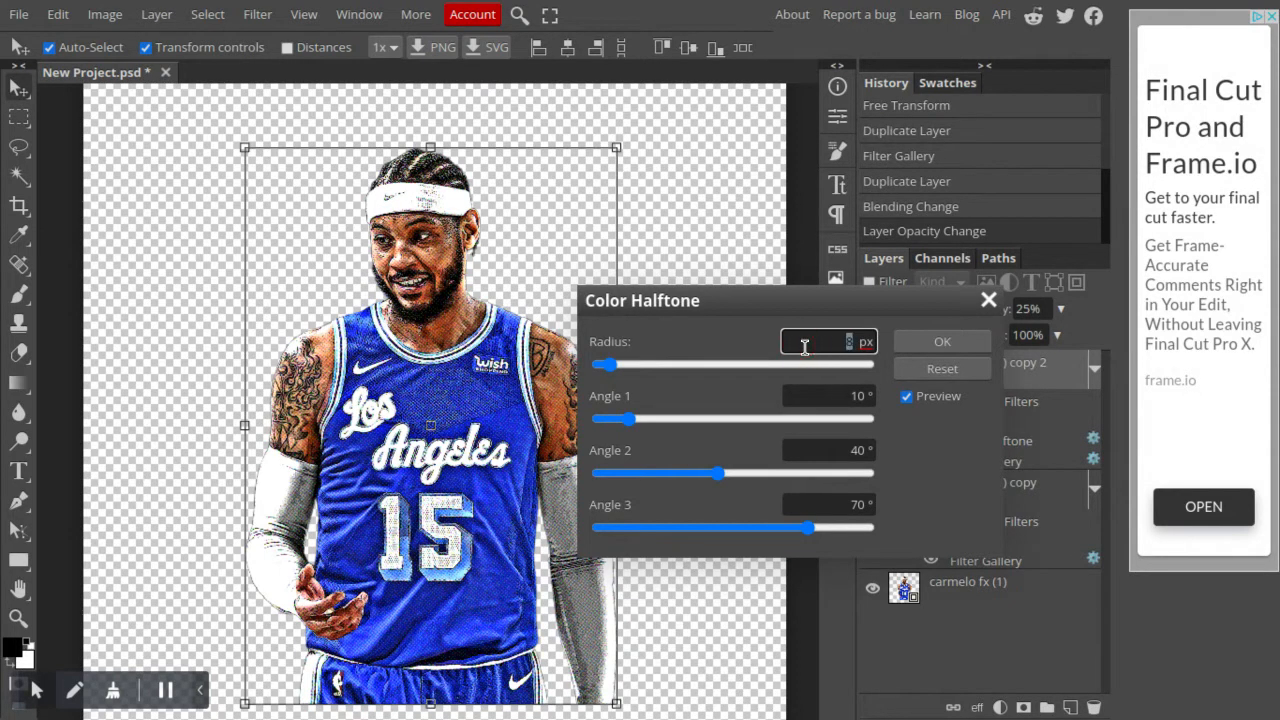
pyautogui.write('13')
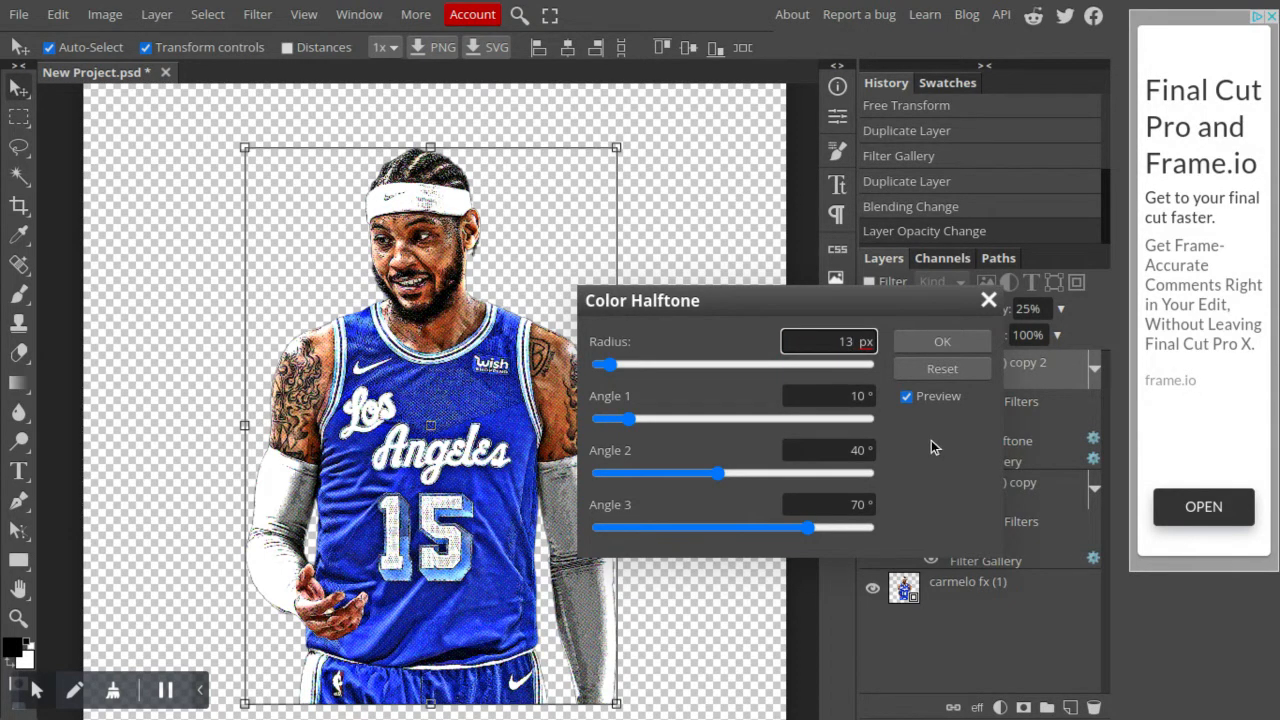
pyautogui.moveTo(624, 332)
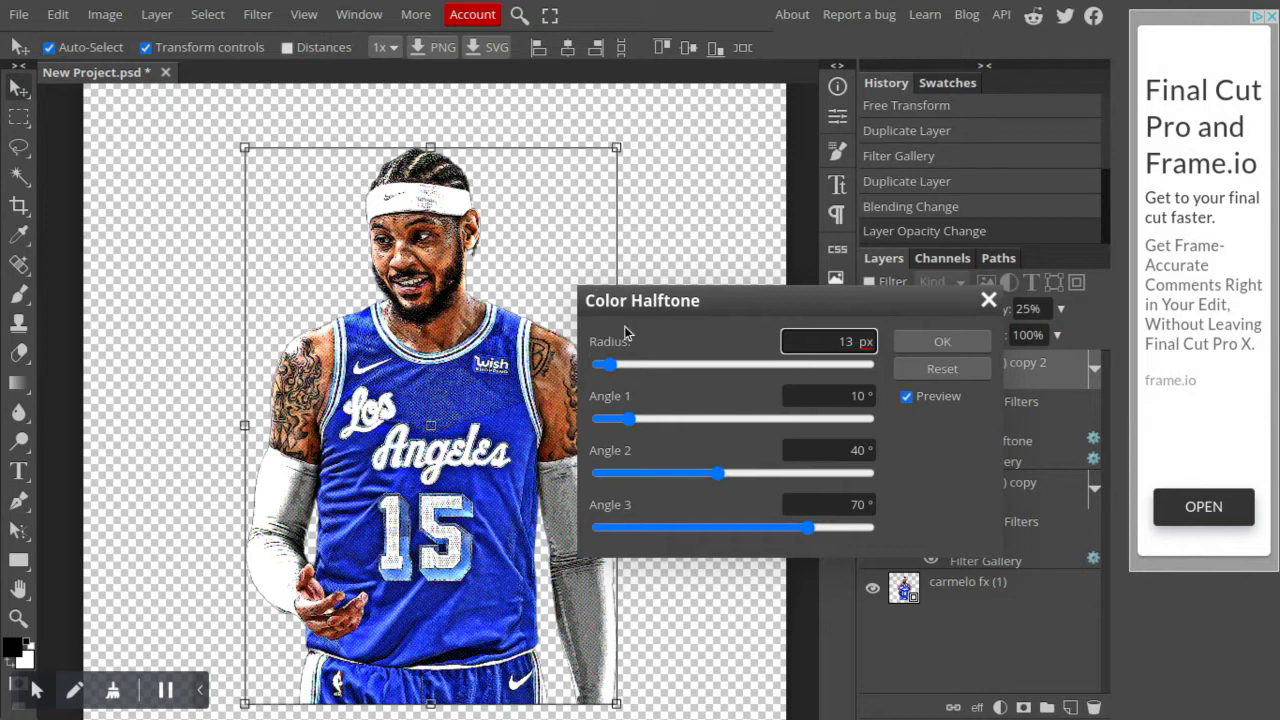
pyautogui.moveTo(640, 376)
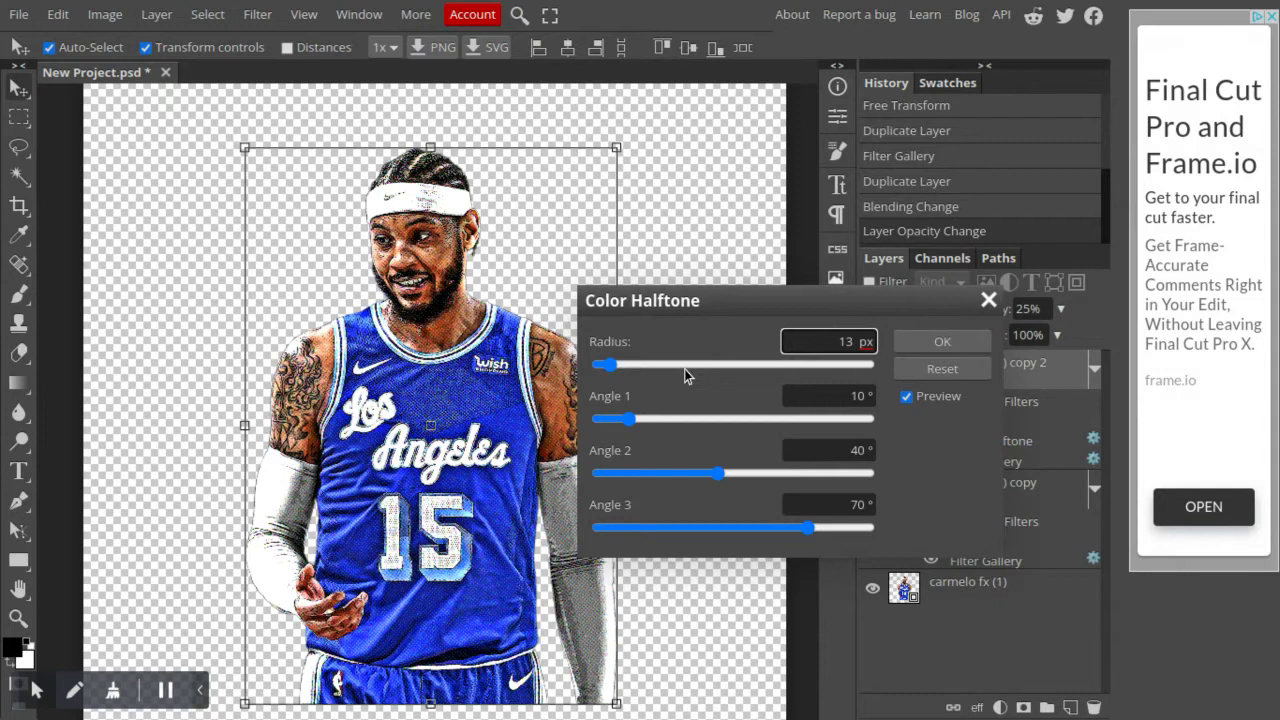
pyautogui.moveTo(432, 176)
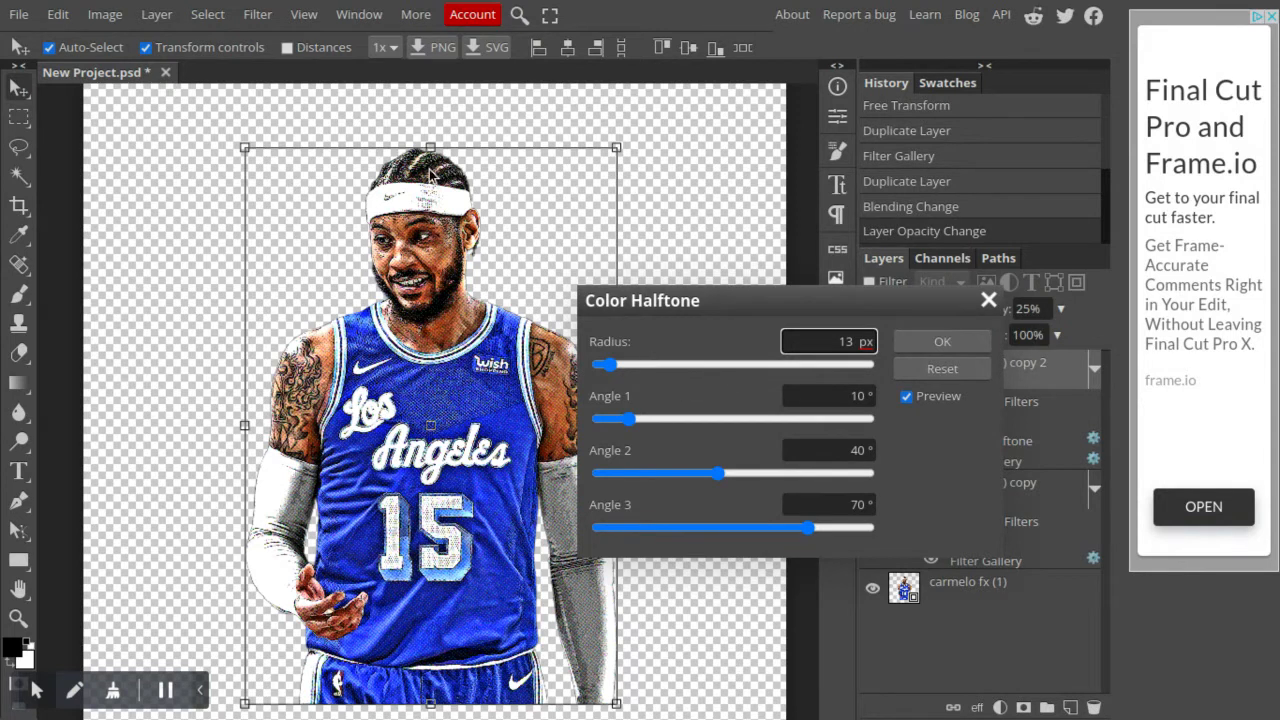
pyautogui.moveTo(438, 204)
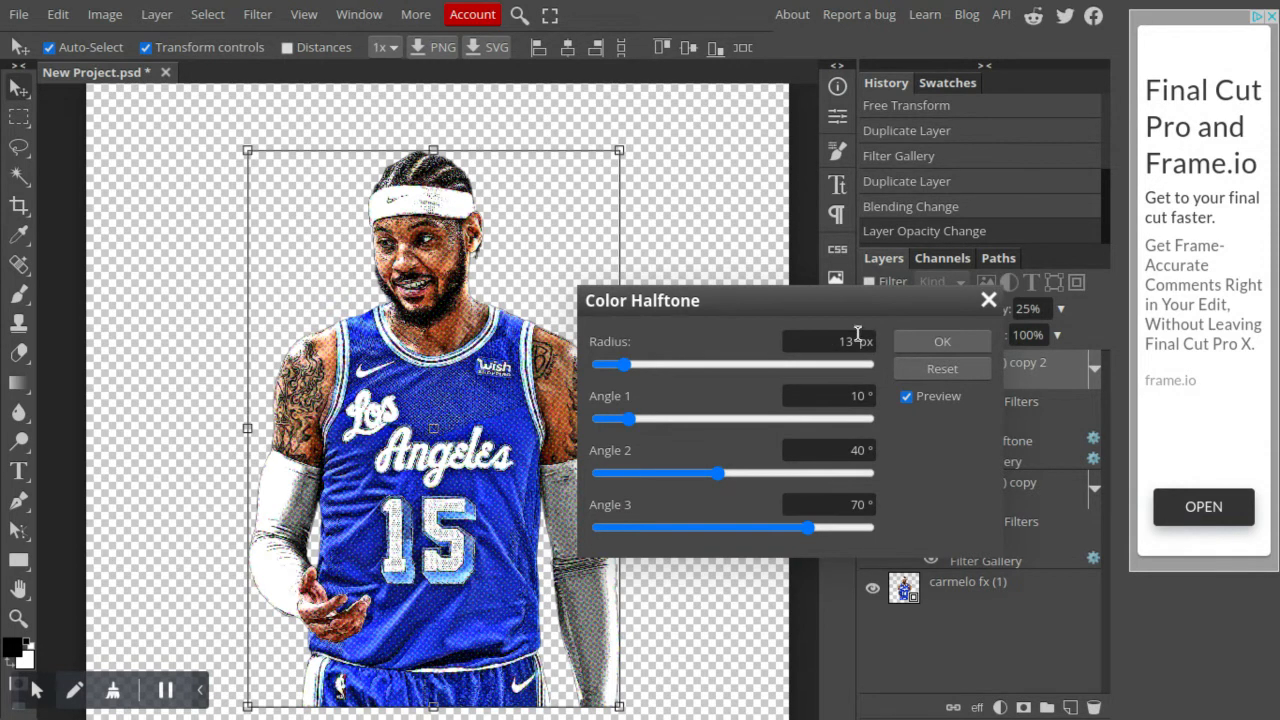
pyautogui.moveTo(924, 330)
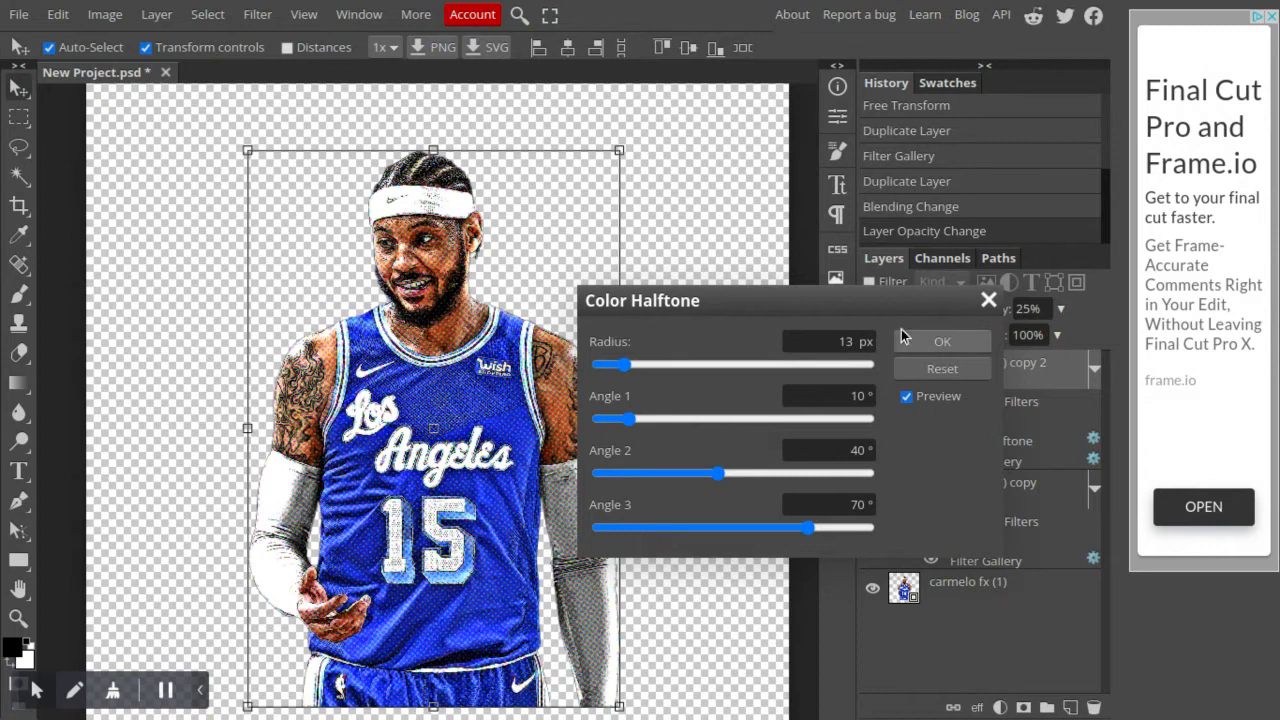
pyautogui.moveTo(836, 352)
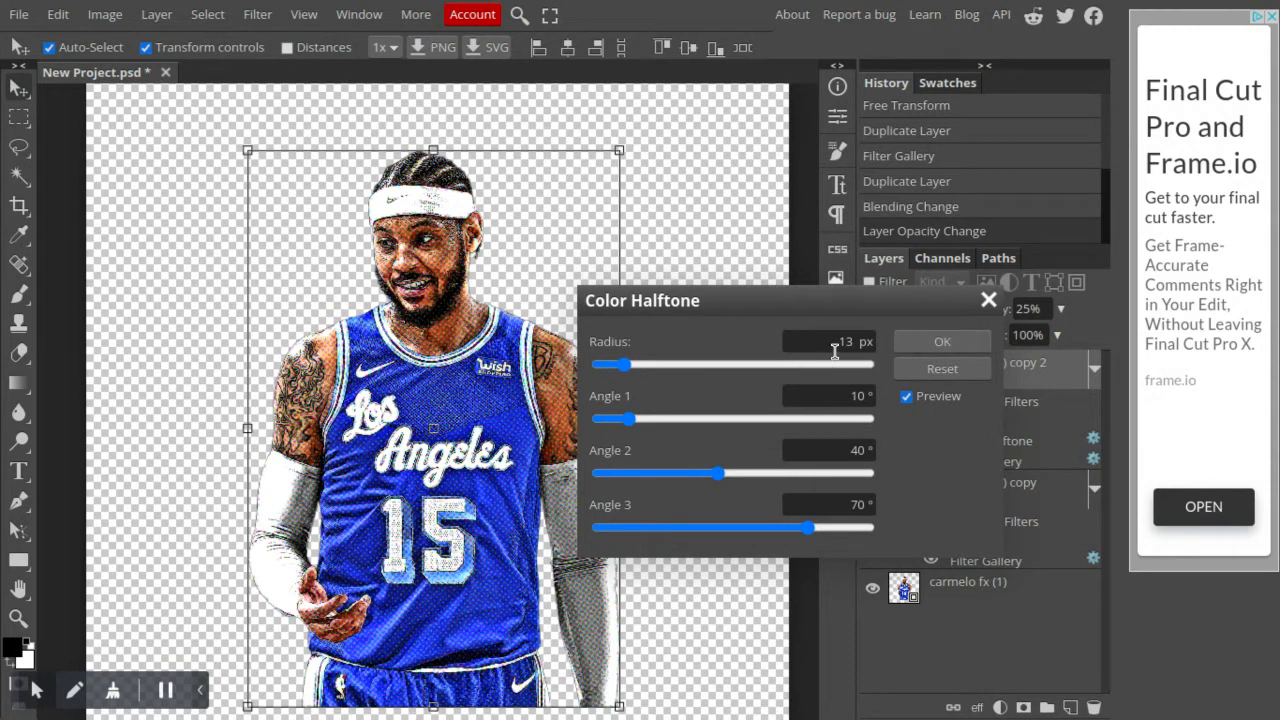
pyautogui.moveTo(940, 340)
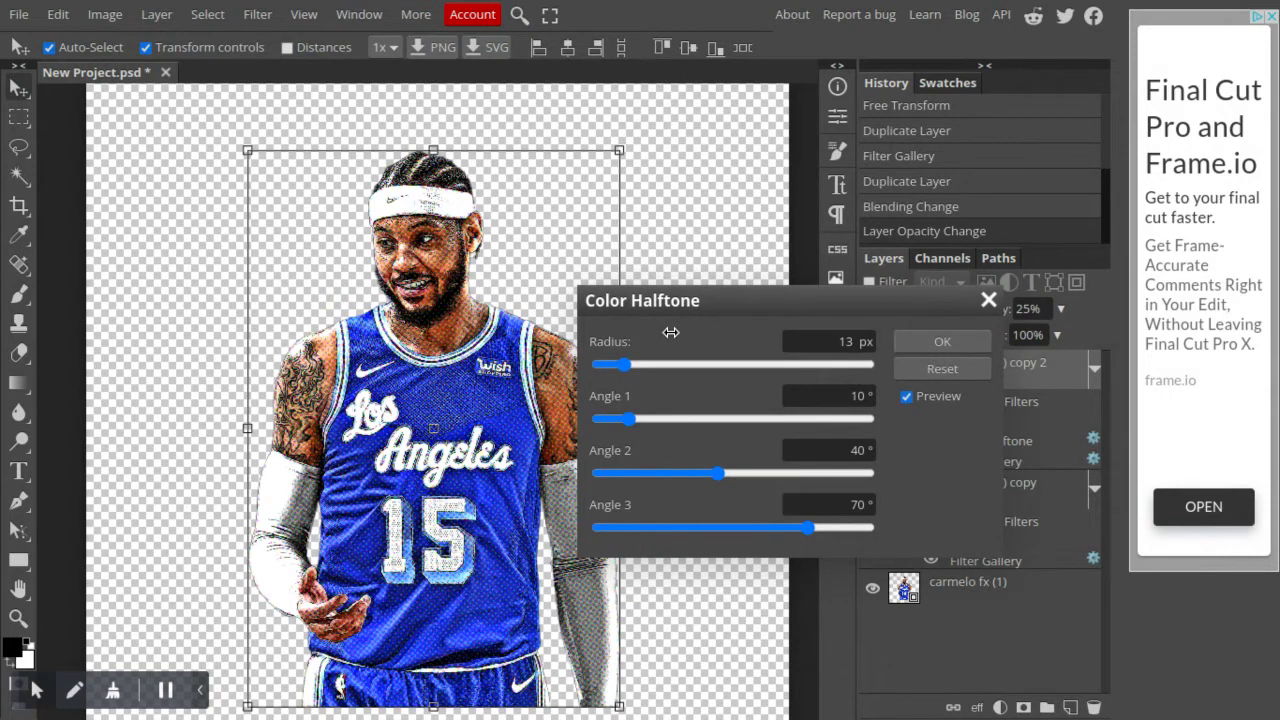
pyautogui.moveTo(388, 600)
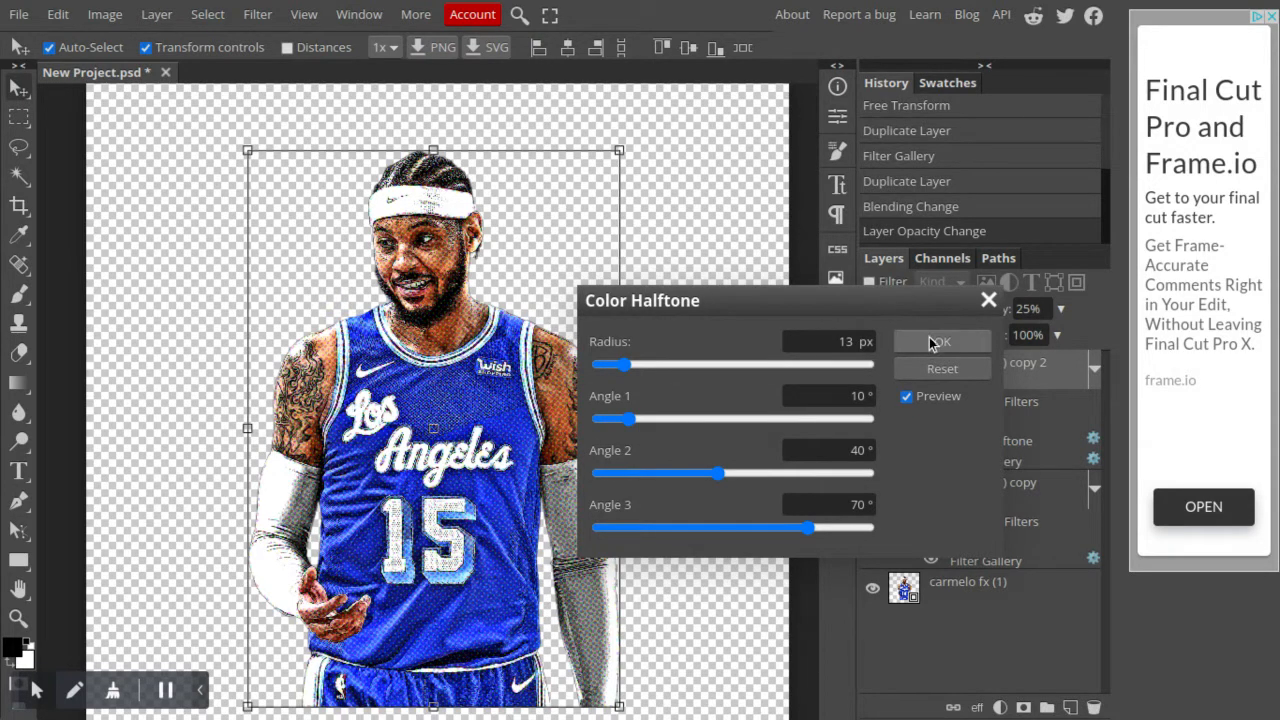
pyautogui.click(940, 340)
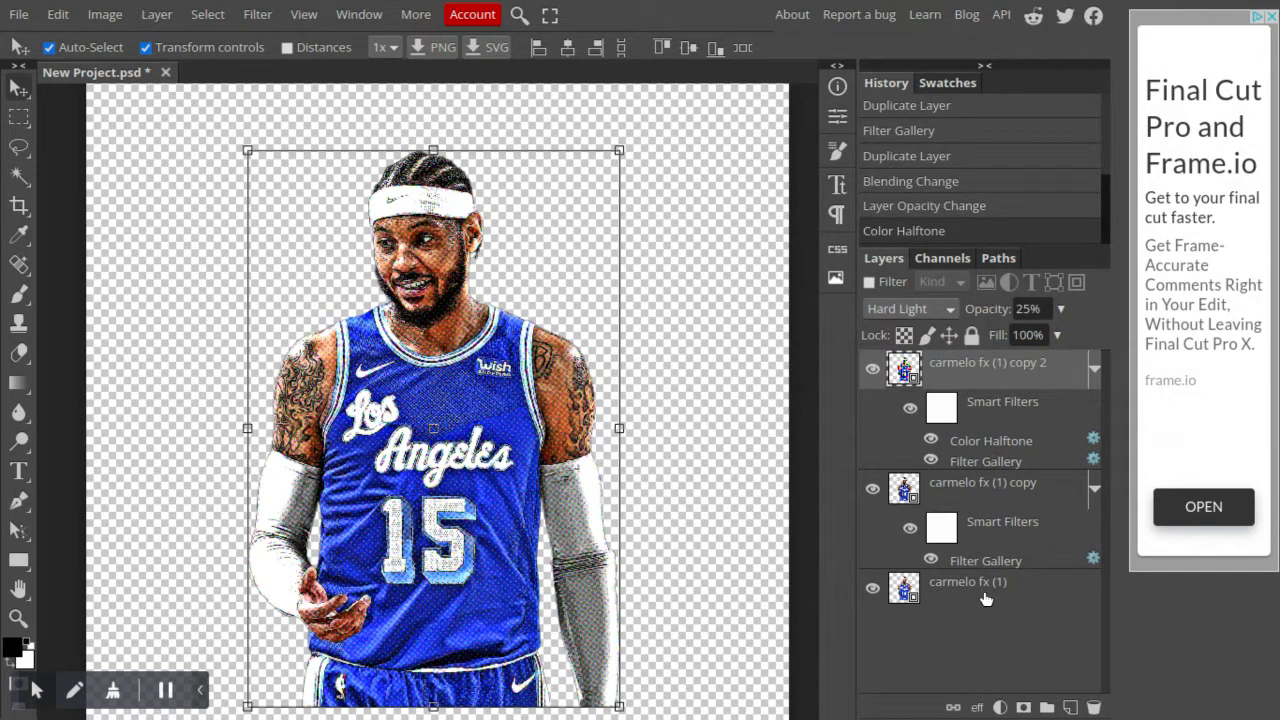
# Delete the bottom unfiltered 'carmelo fx (1)' layer and bring up the layer effects list
pyautogui.click(968, 588)
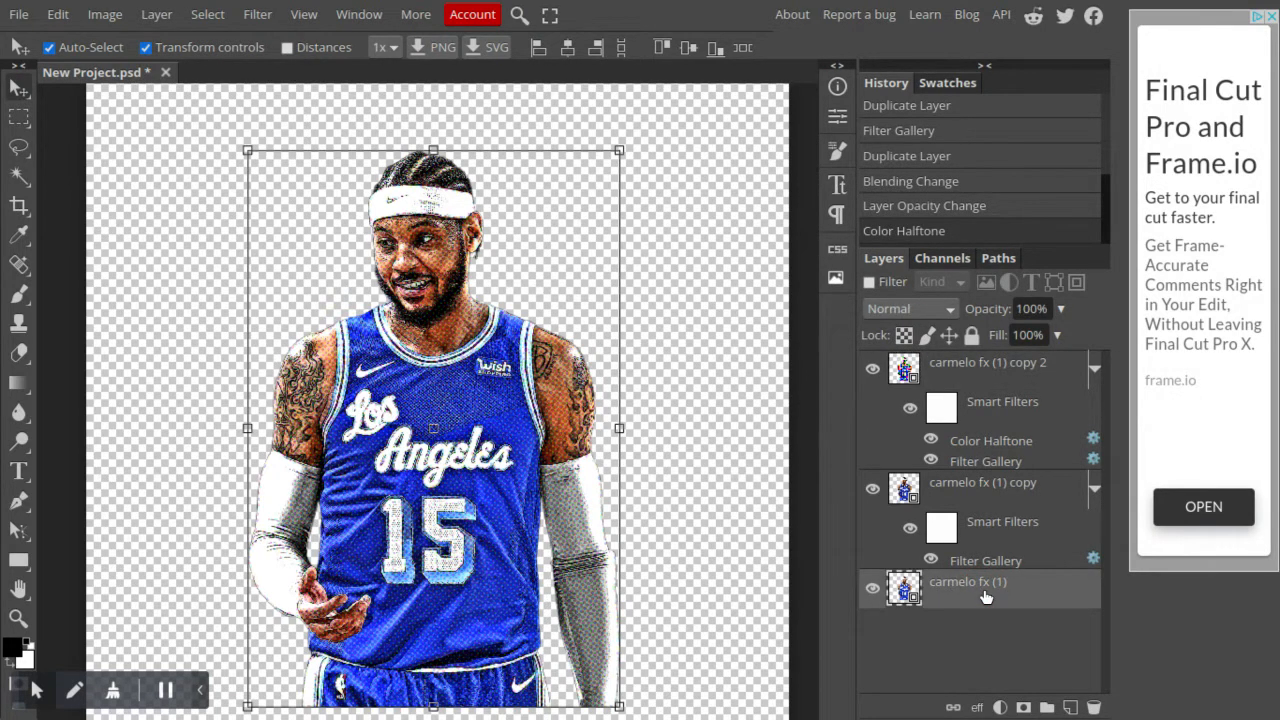
pyautogui.click(984, 588)
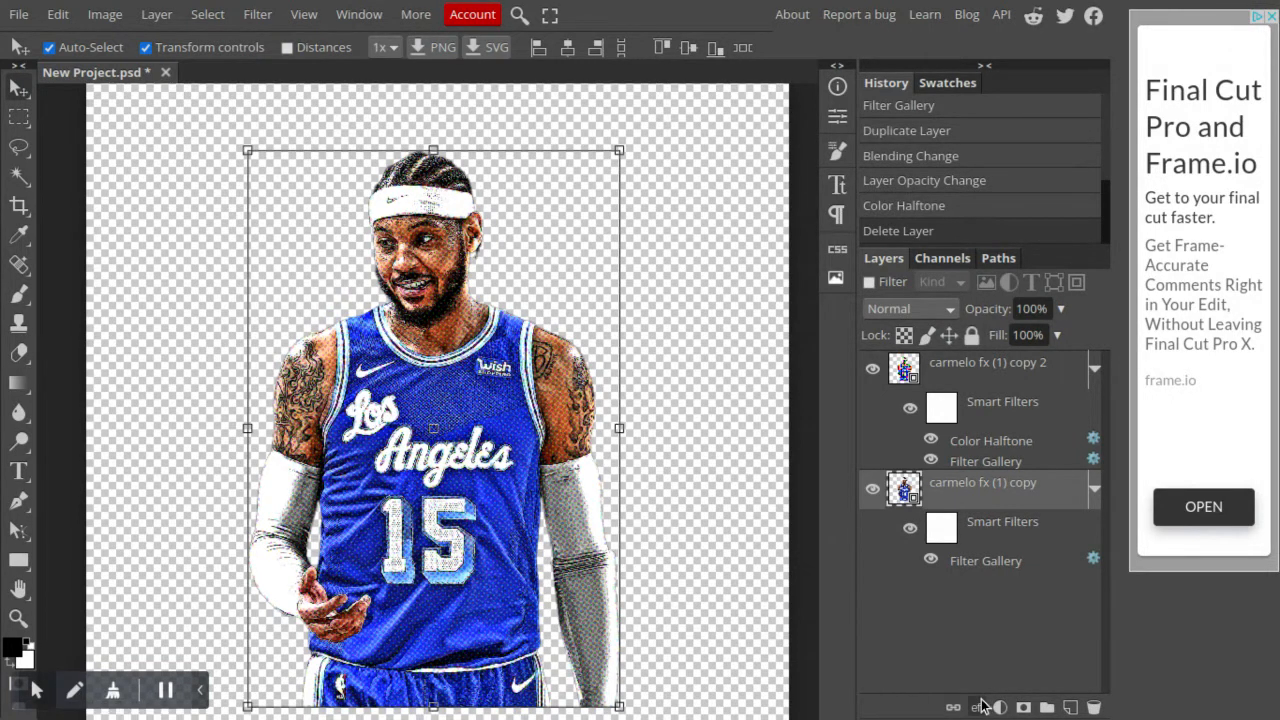
pyautogui.moveTo(976, 708)
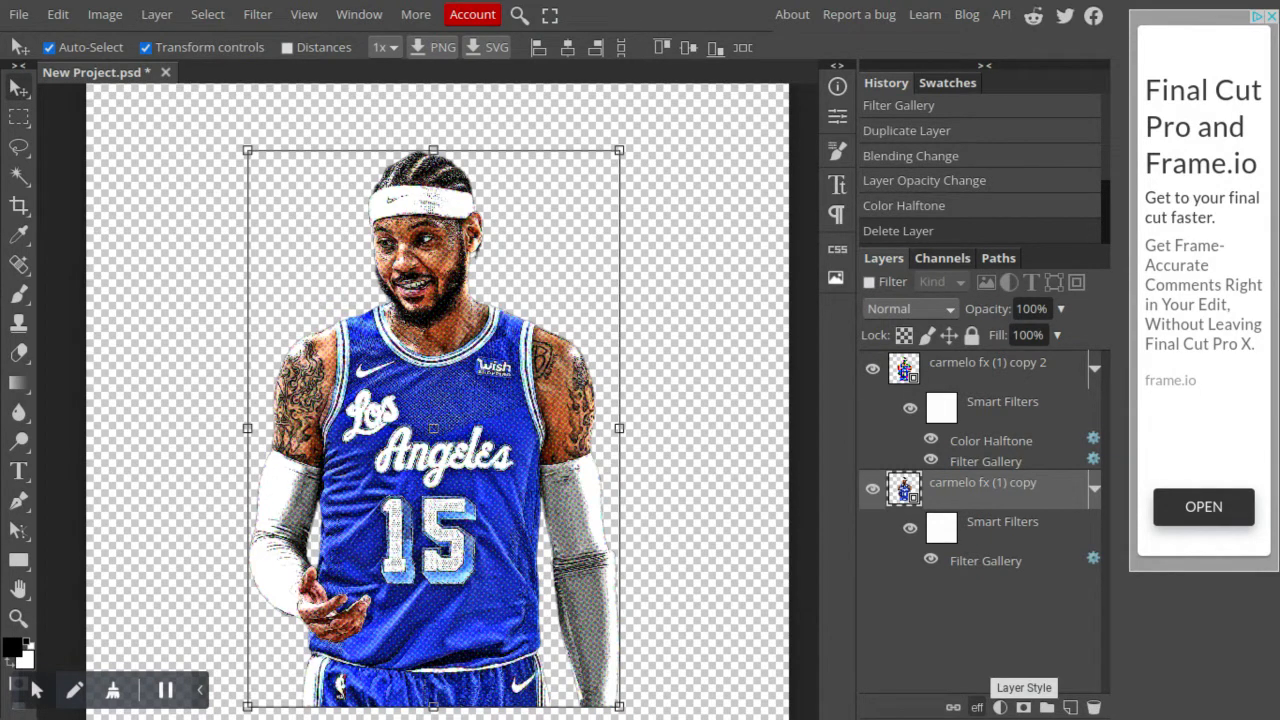
pyautogui.click(976, 708)
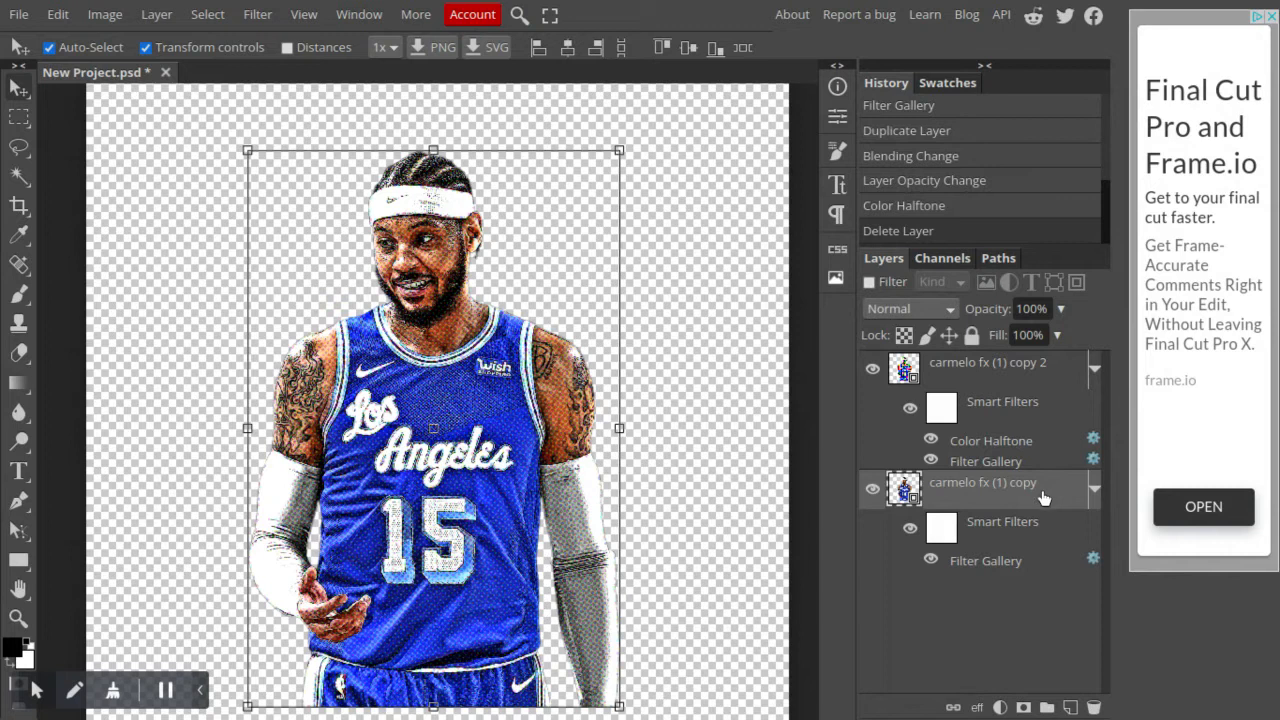
pyautogui.moveTo(968, 564)
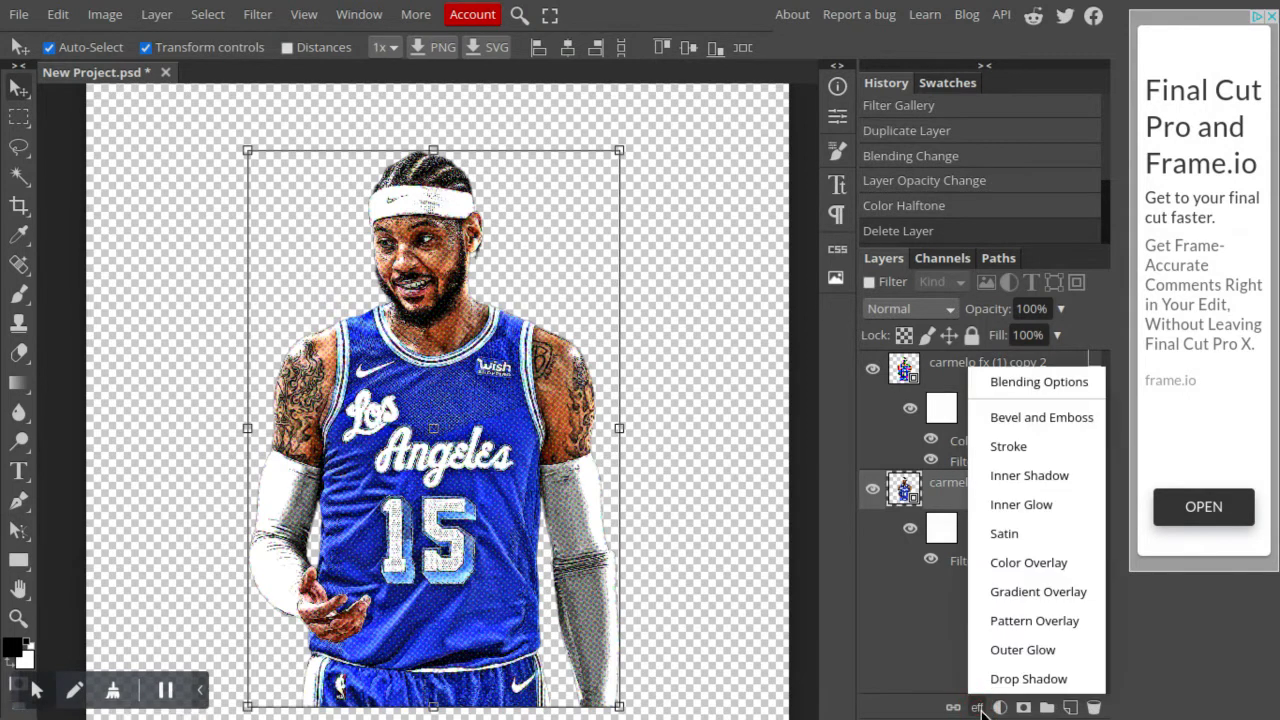
pyautogui.moveTo(1008, 446)
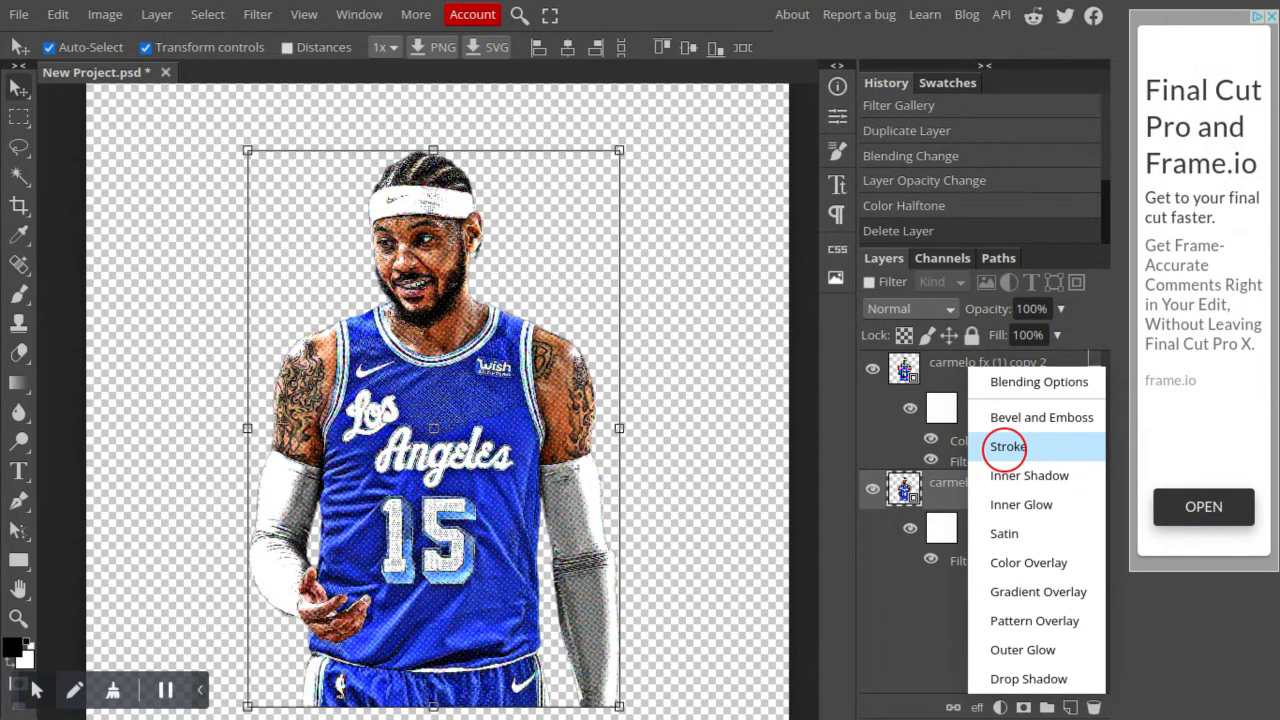
# Add a 35 px outside stroke around the player and set its colour to black (000000)
pyautogui.click(1008, 448)
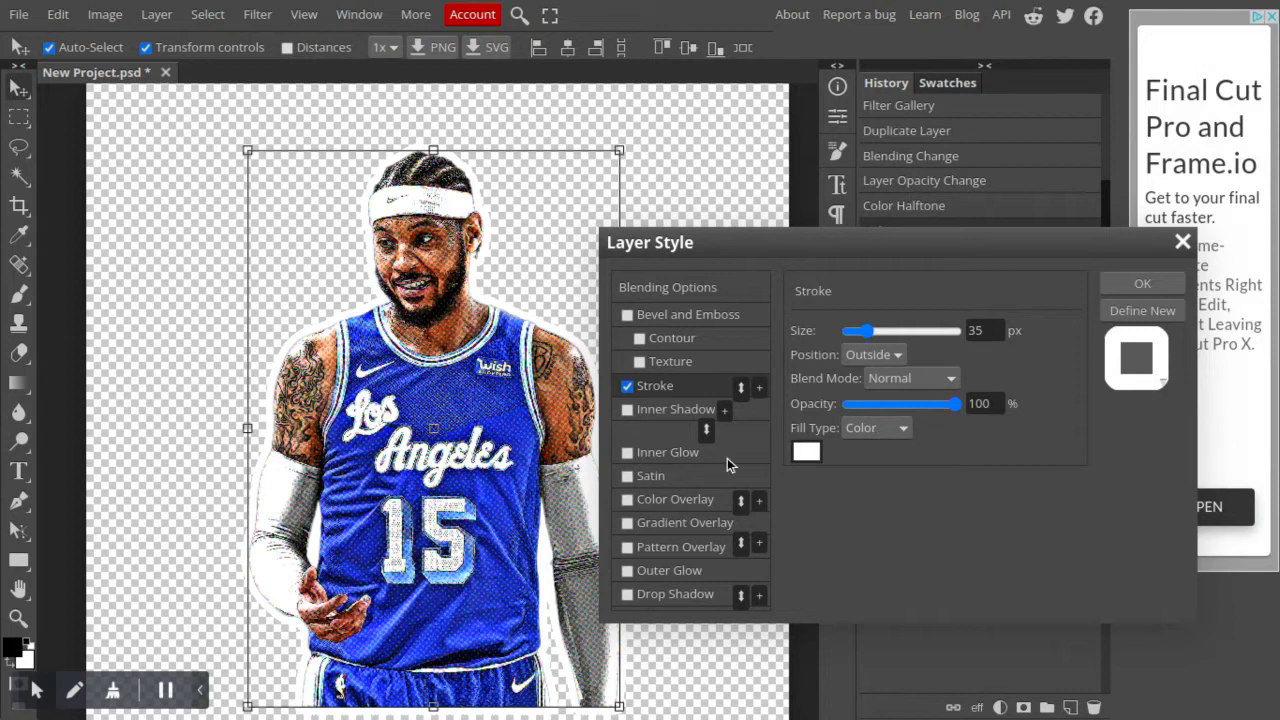
pyautogui.click(806, 452)
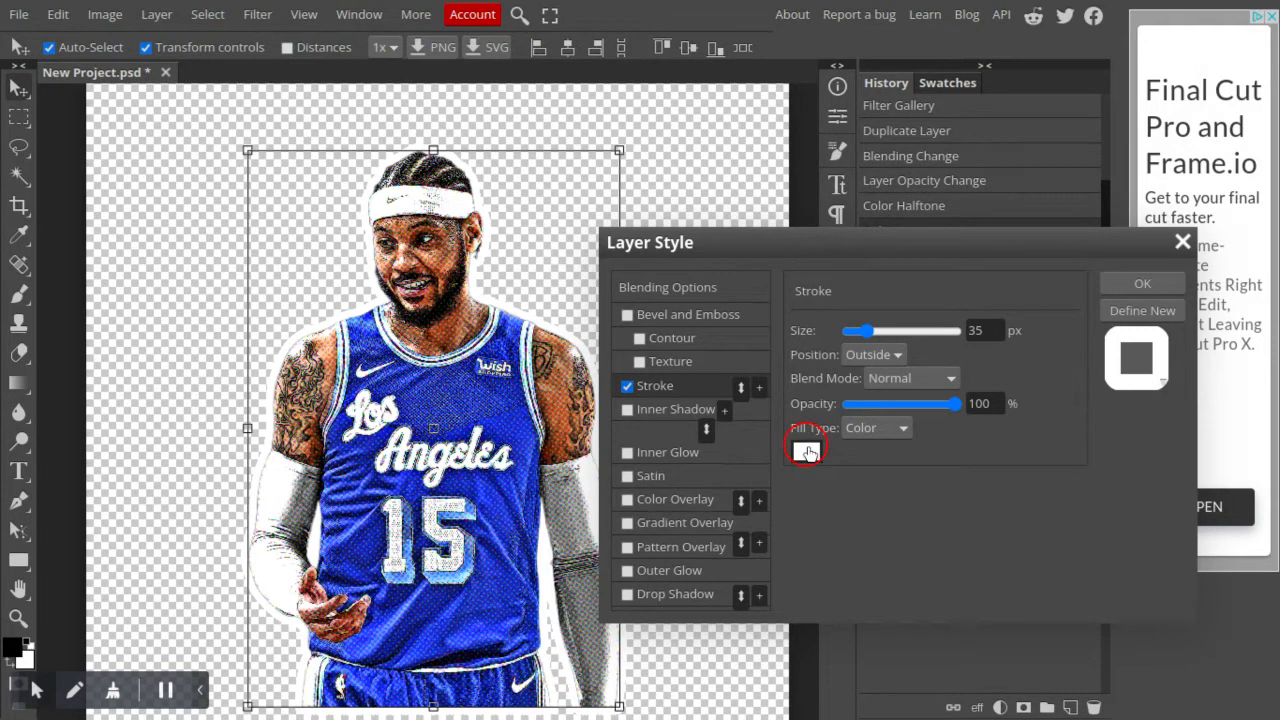
pyautogui.click(806, 448)
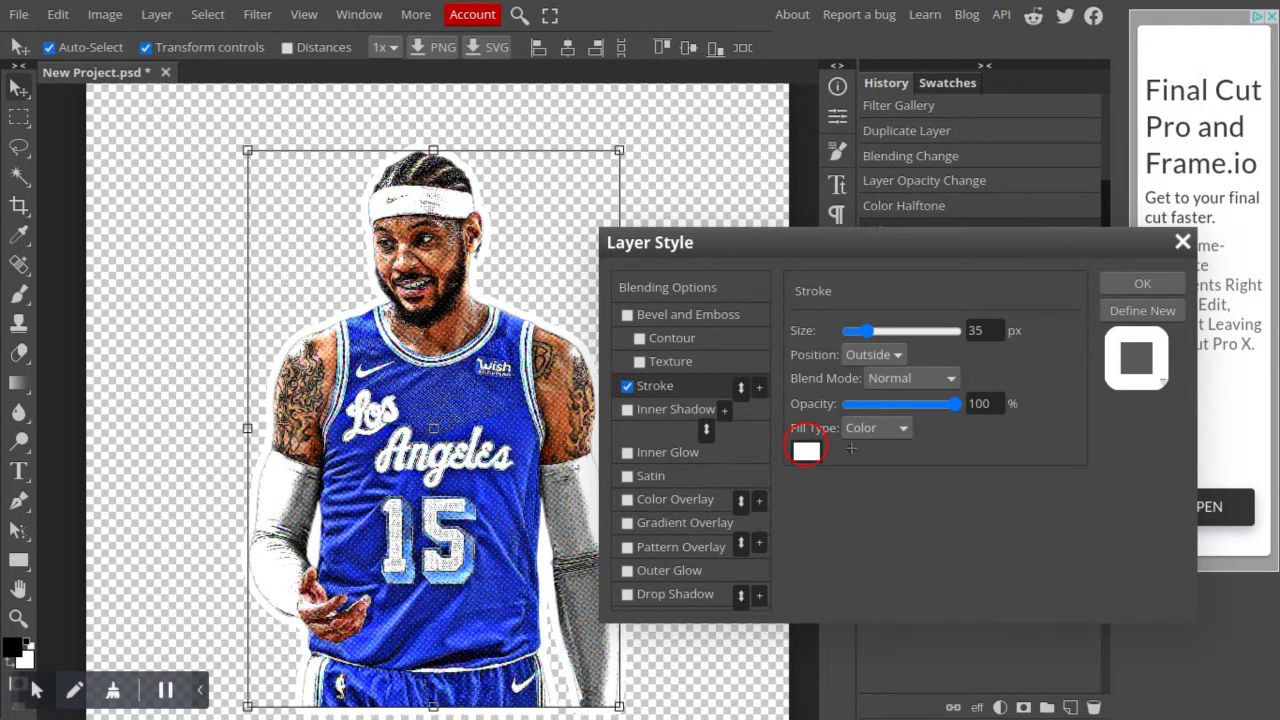
pyautogui.click(806, 450)
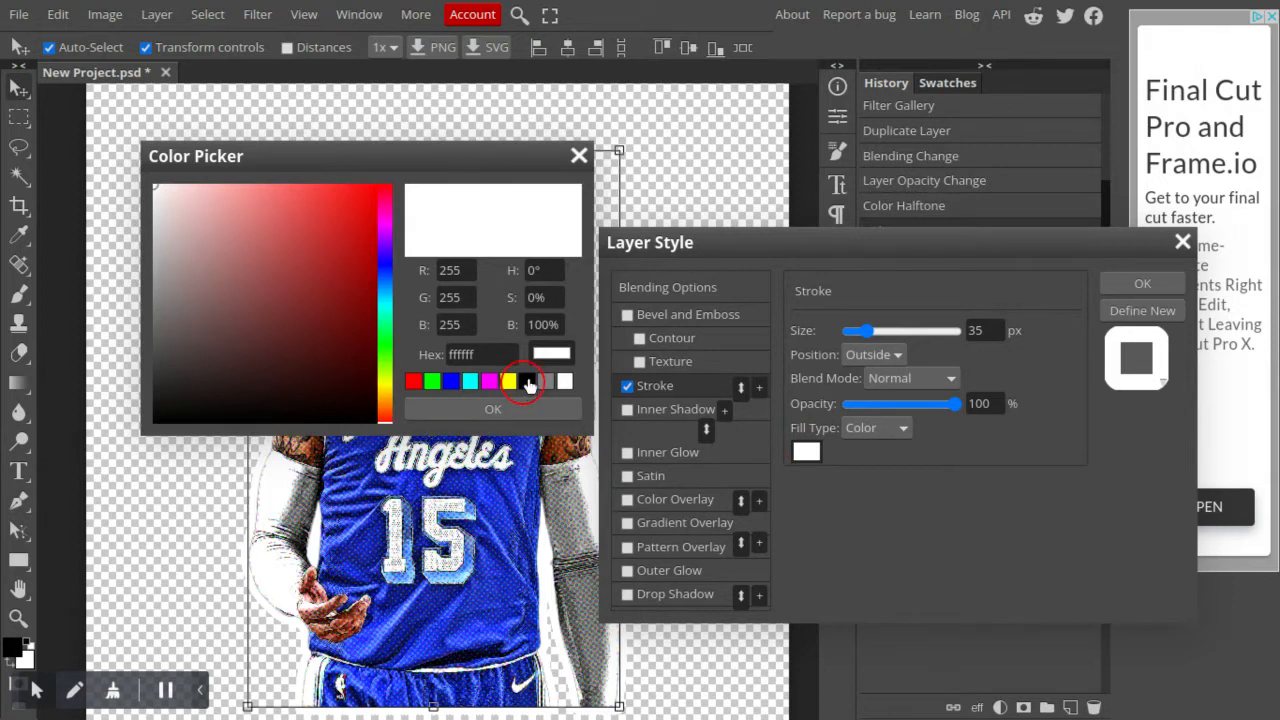
pyautogui.click(528, 380)
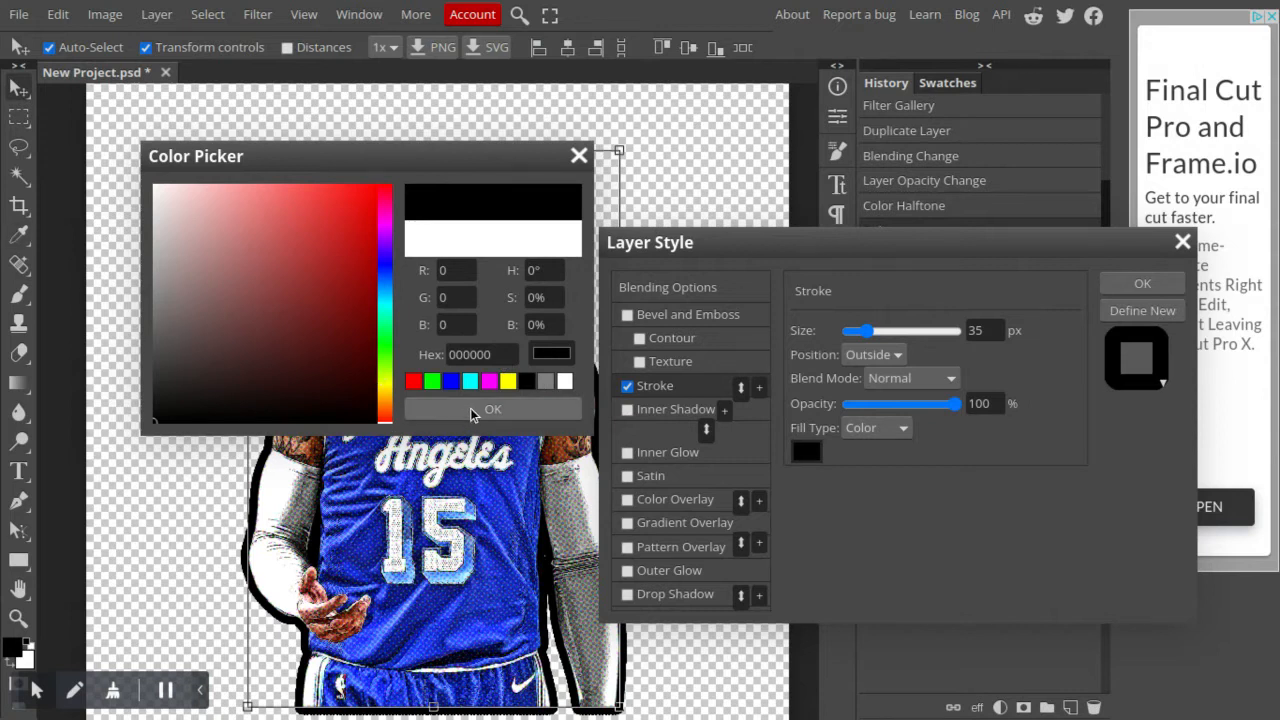
pyautogui.moveTo(536, 420)
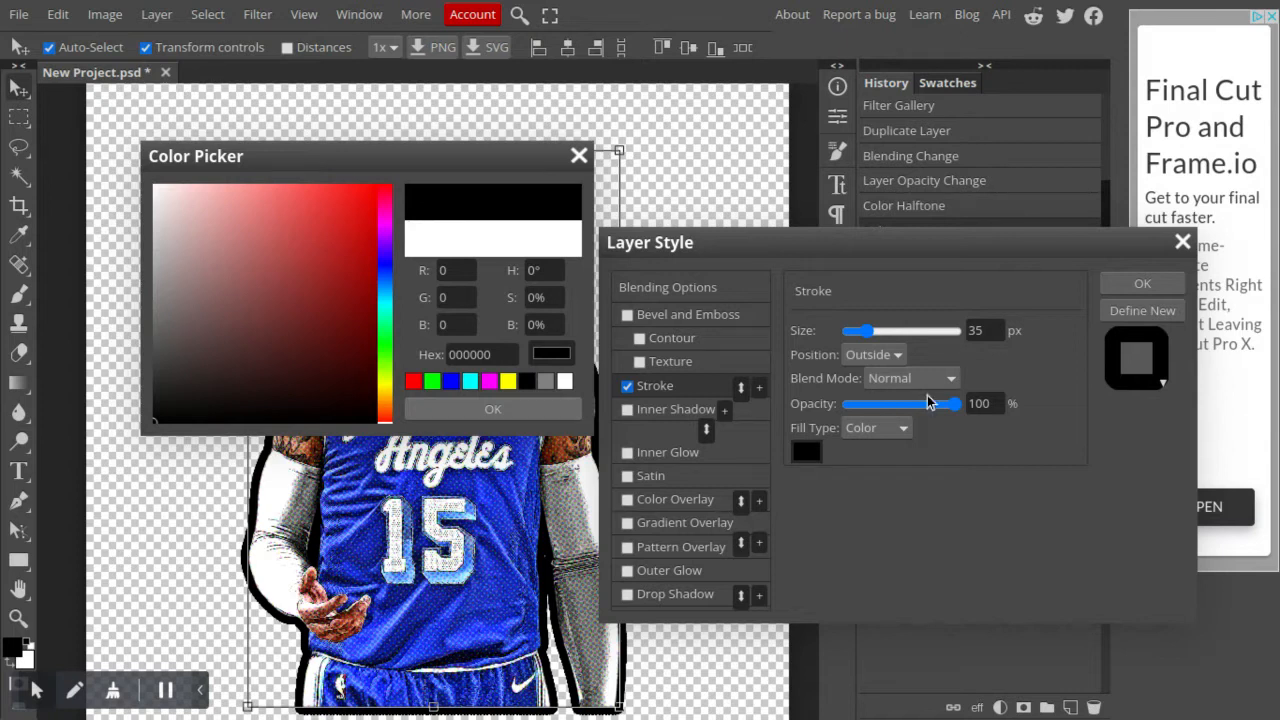
pyautogui.click(492, 408)
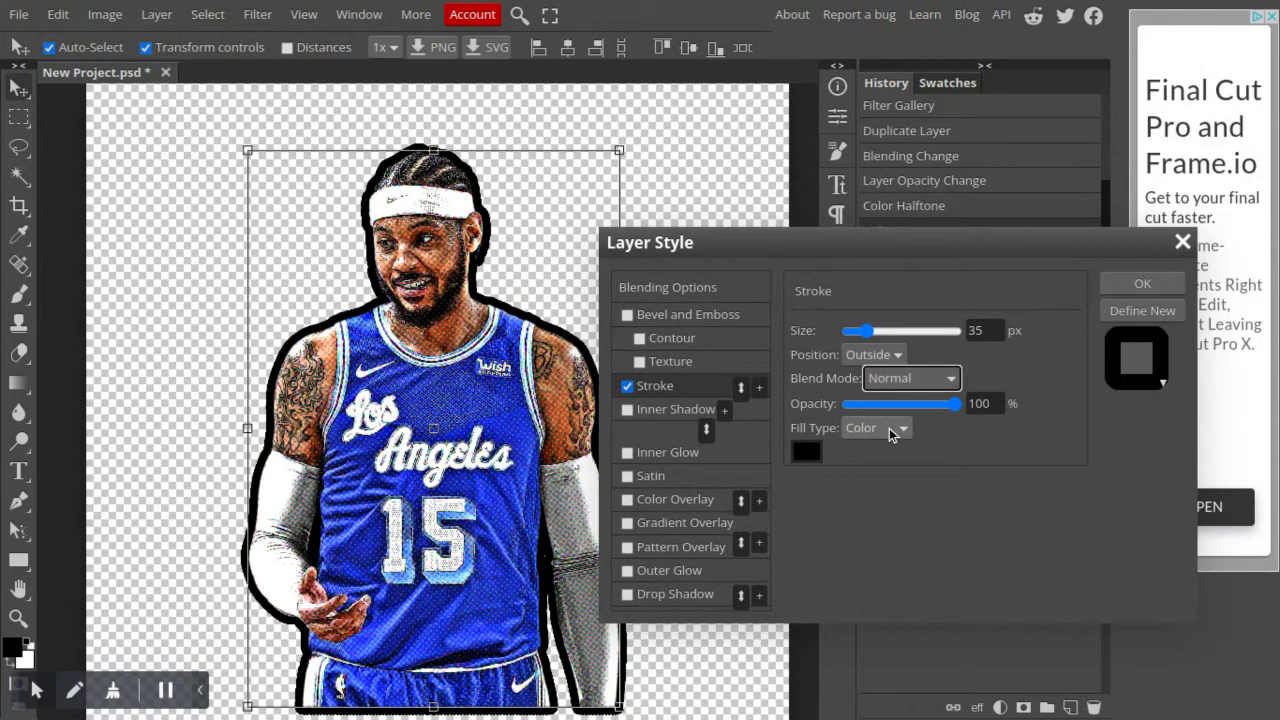
pyautogui.moveTo(1088, 424)
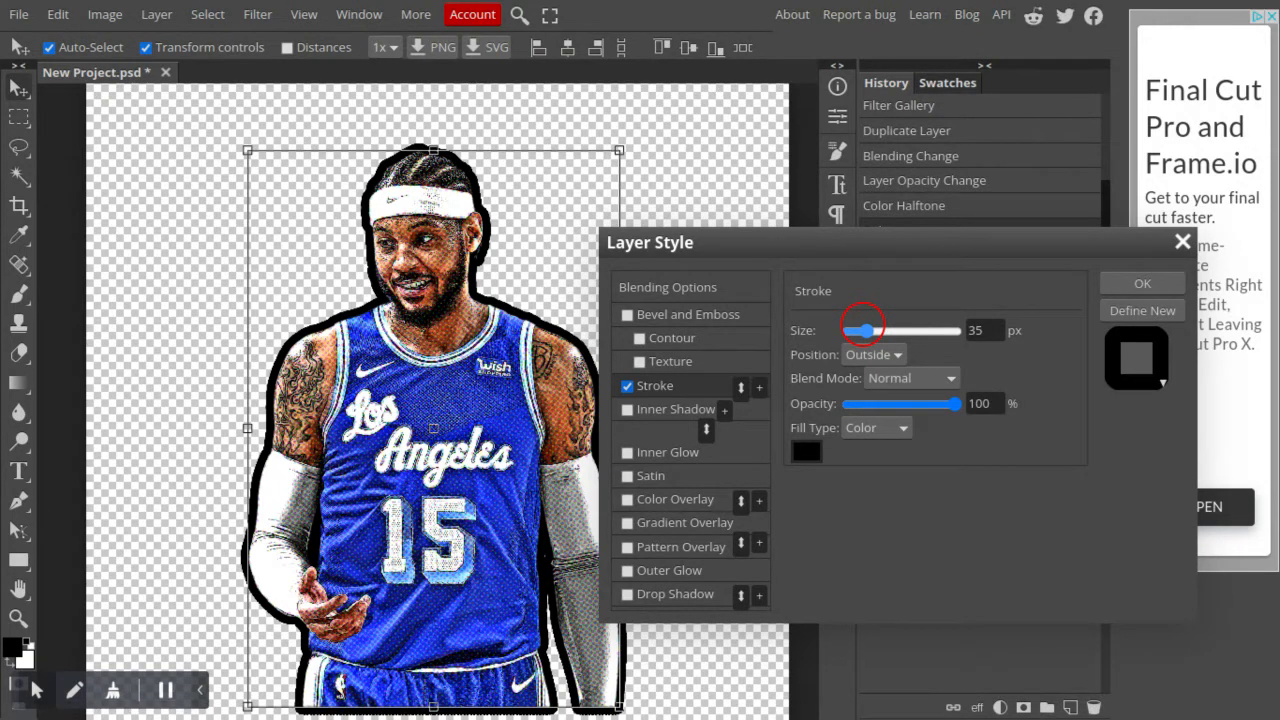
# Drag the stroke size down to 5 px, then settle on 11 px
pyautogui.moveTo(862, 332); pyautogui.dragTo(848, 332)
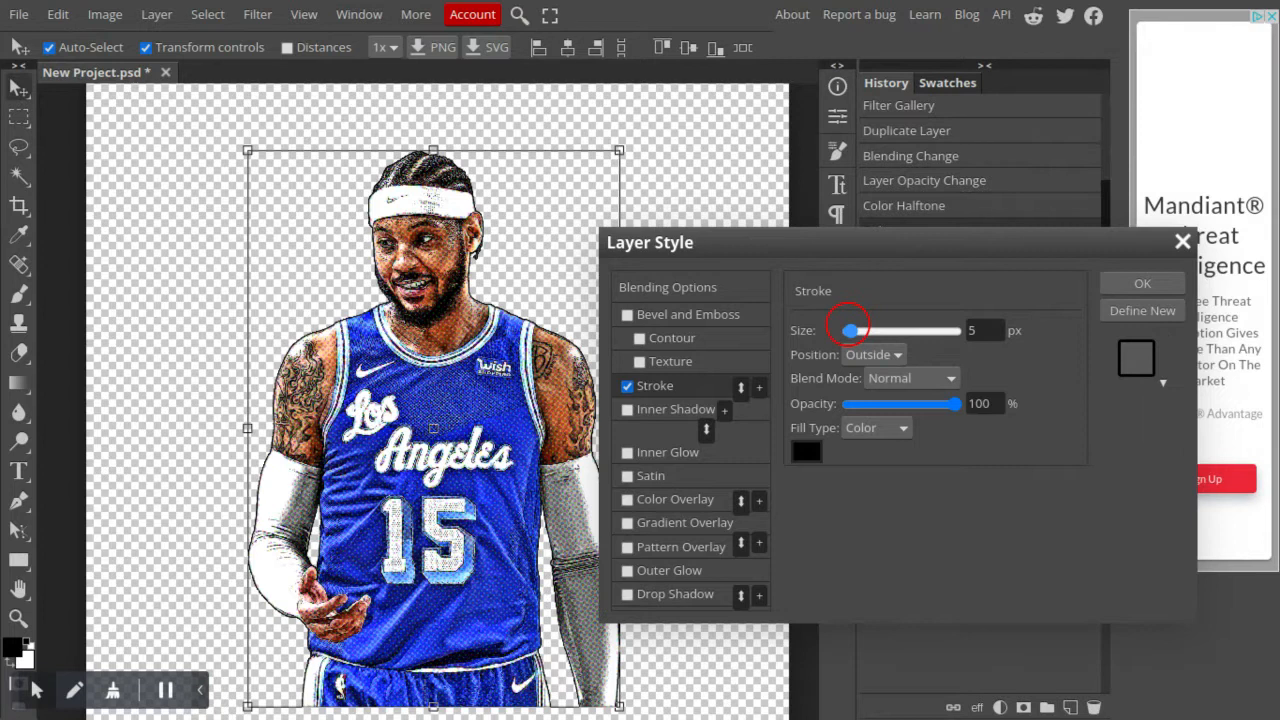
pyautogui.moveTo(852, 332); pyautogui.dragTo(850, 332)
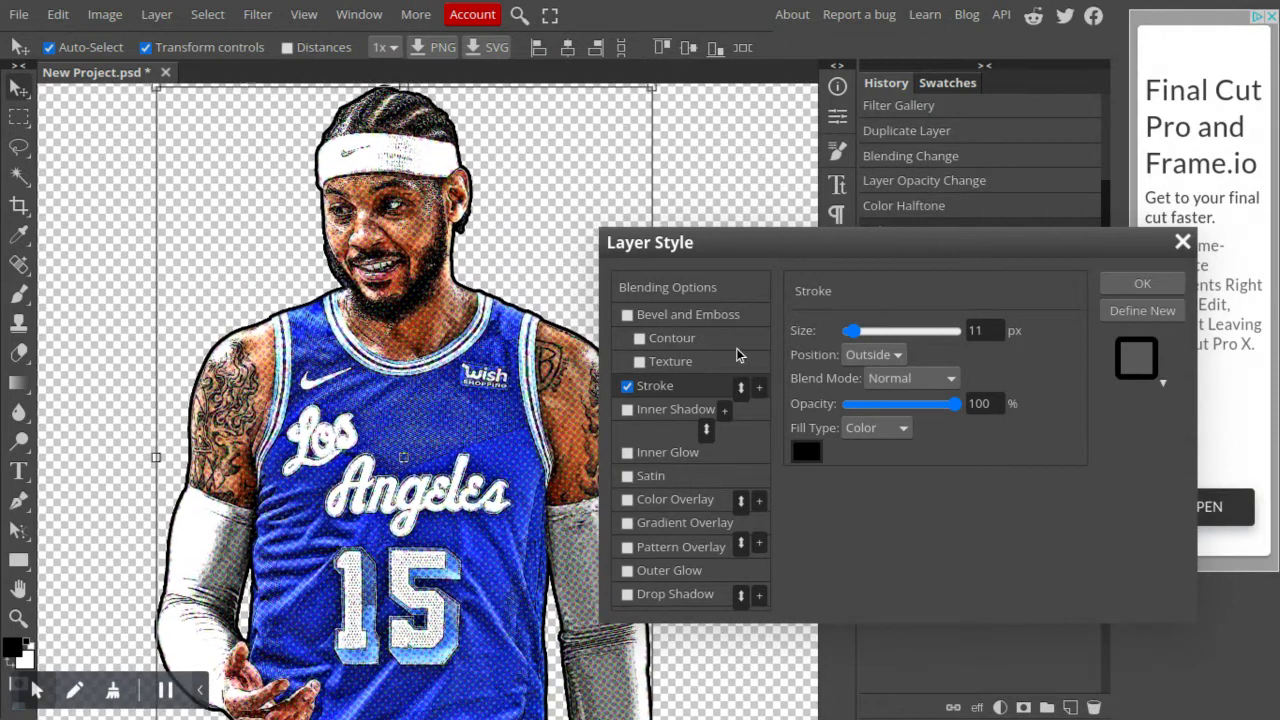
pyautogui.moveTo(760, 392)
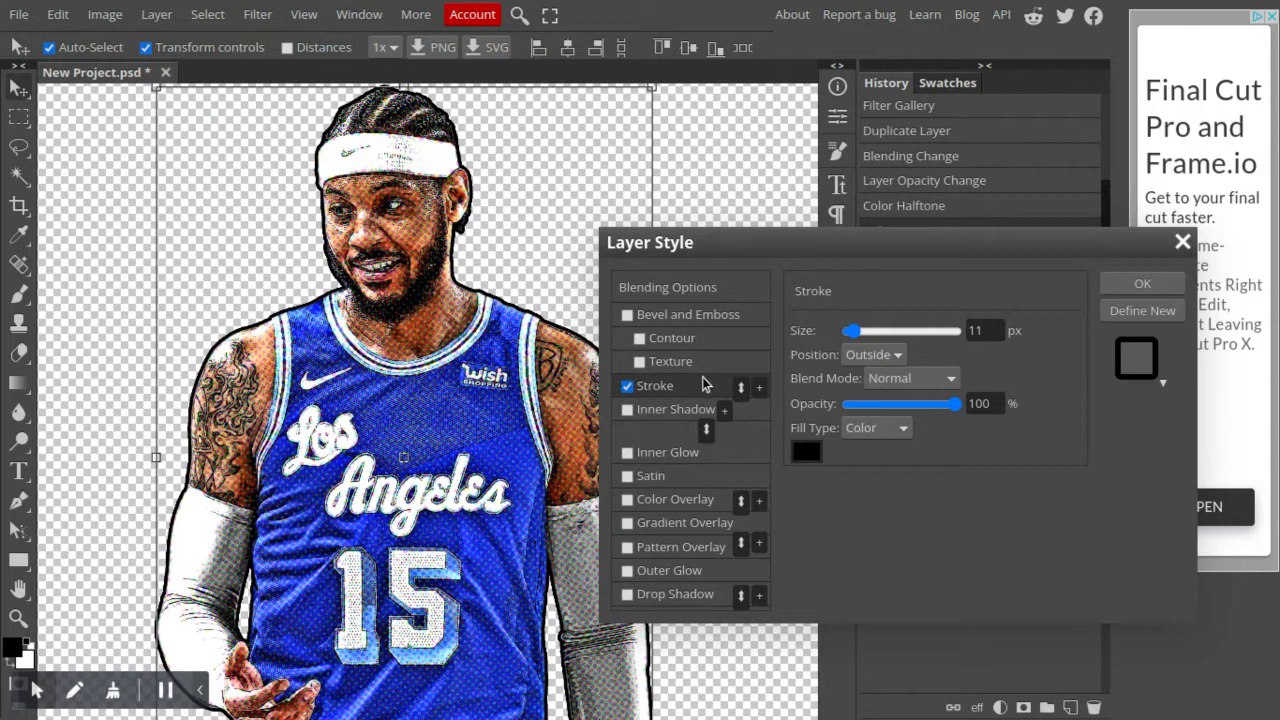
pyautogui.moveTo(762, 396)
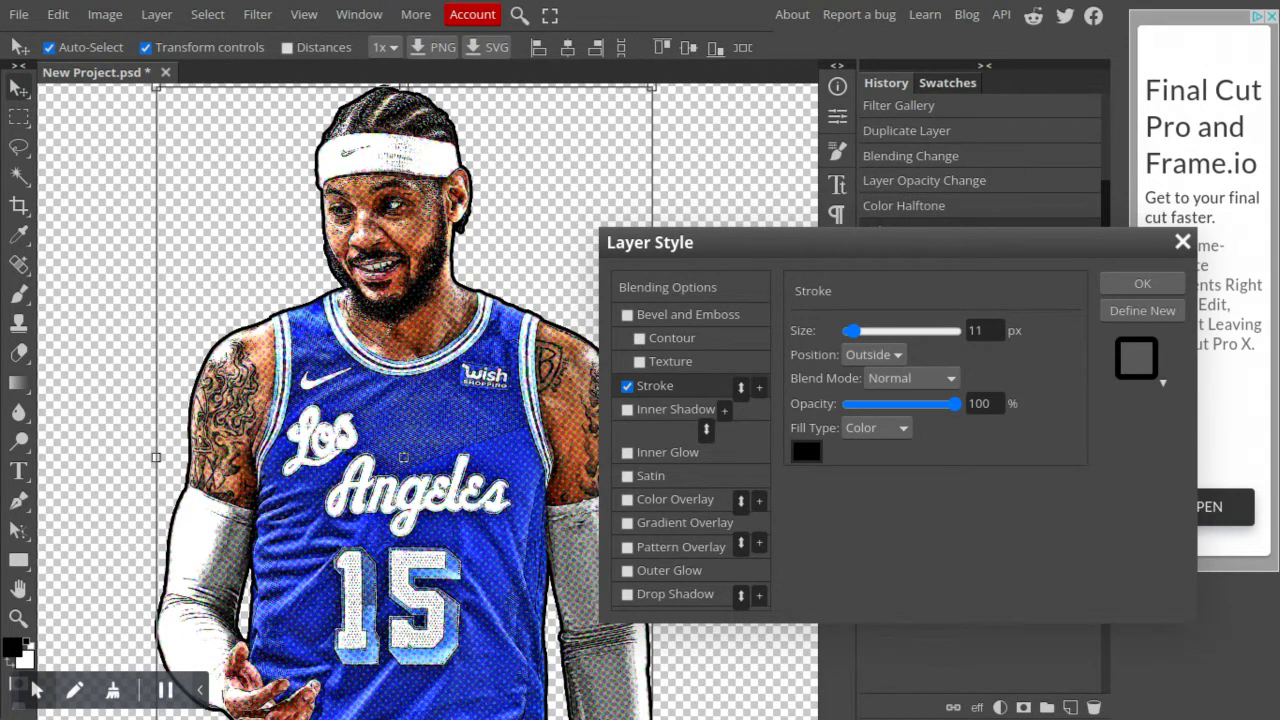
pyautogui.moveTo(758, 388)
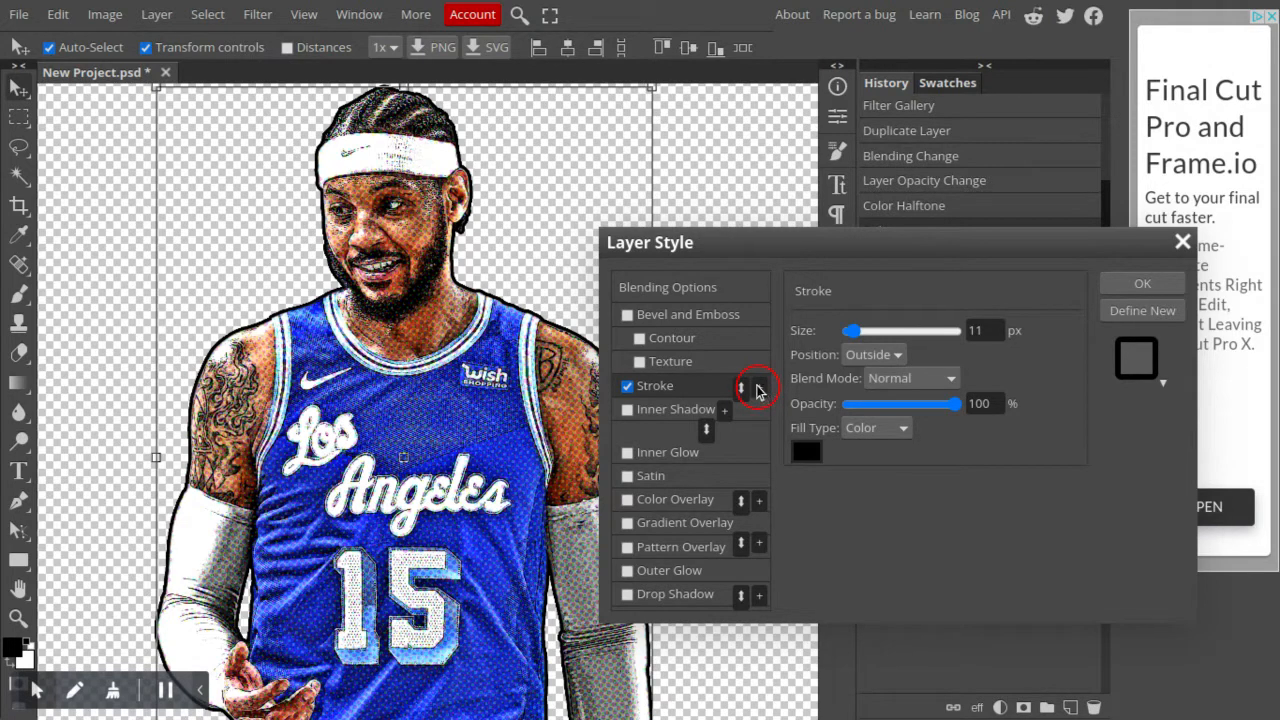
pyautogui.moveTo(756, 396)
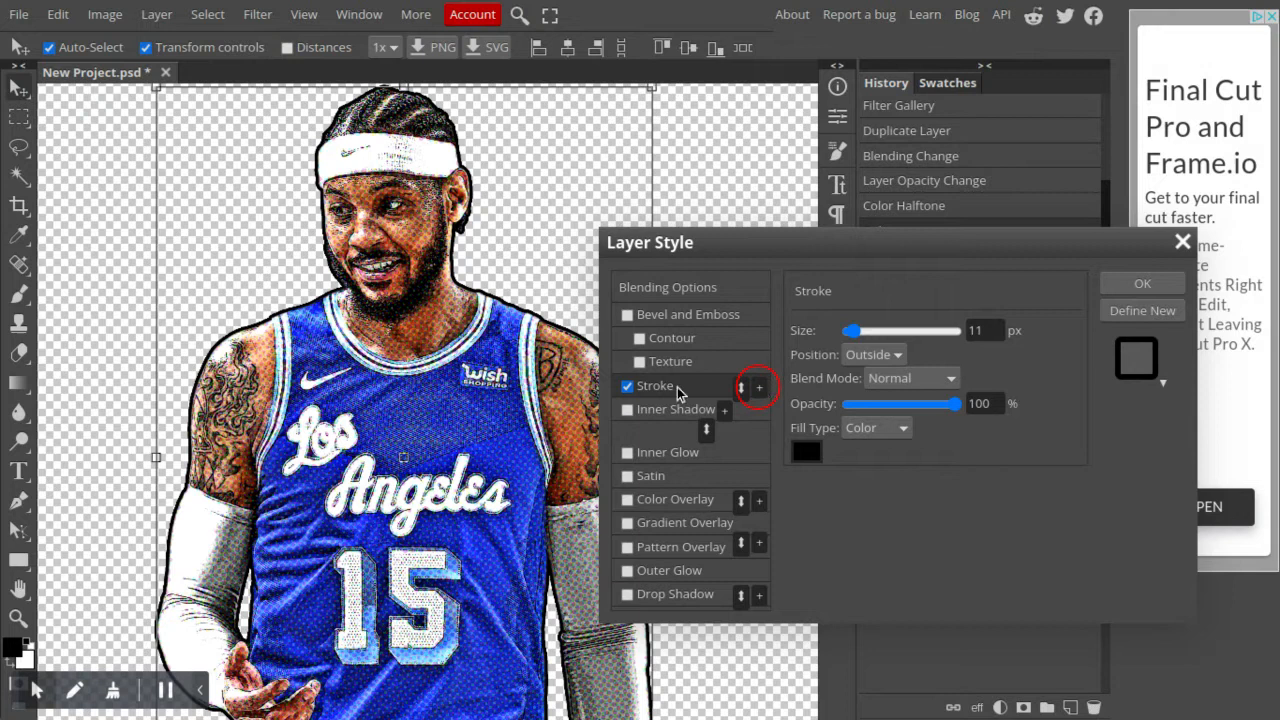
# Add a second 11 px outside stroke and set its colour to white (ffffff)
pyautogui.click(758, 386)
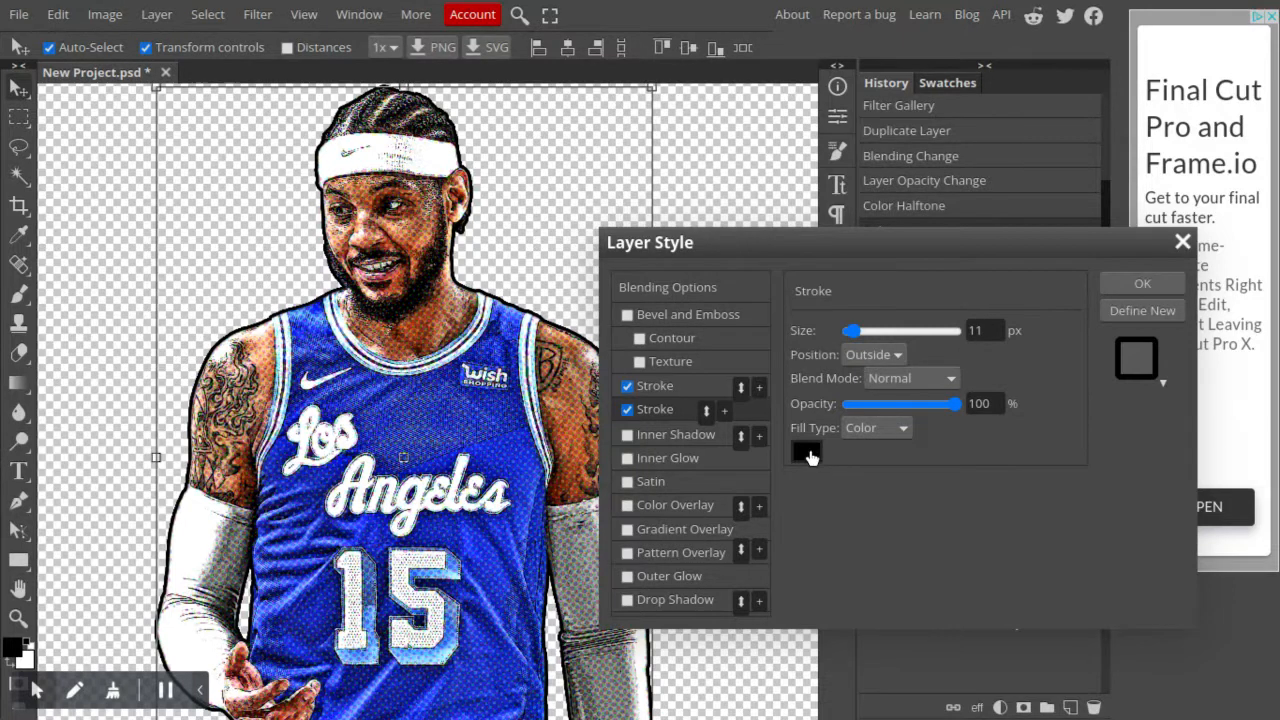
pyautogui.click(806, 452)
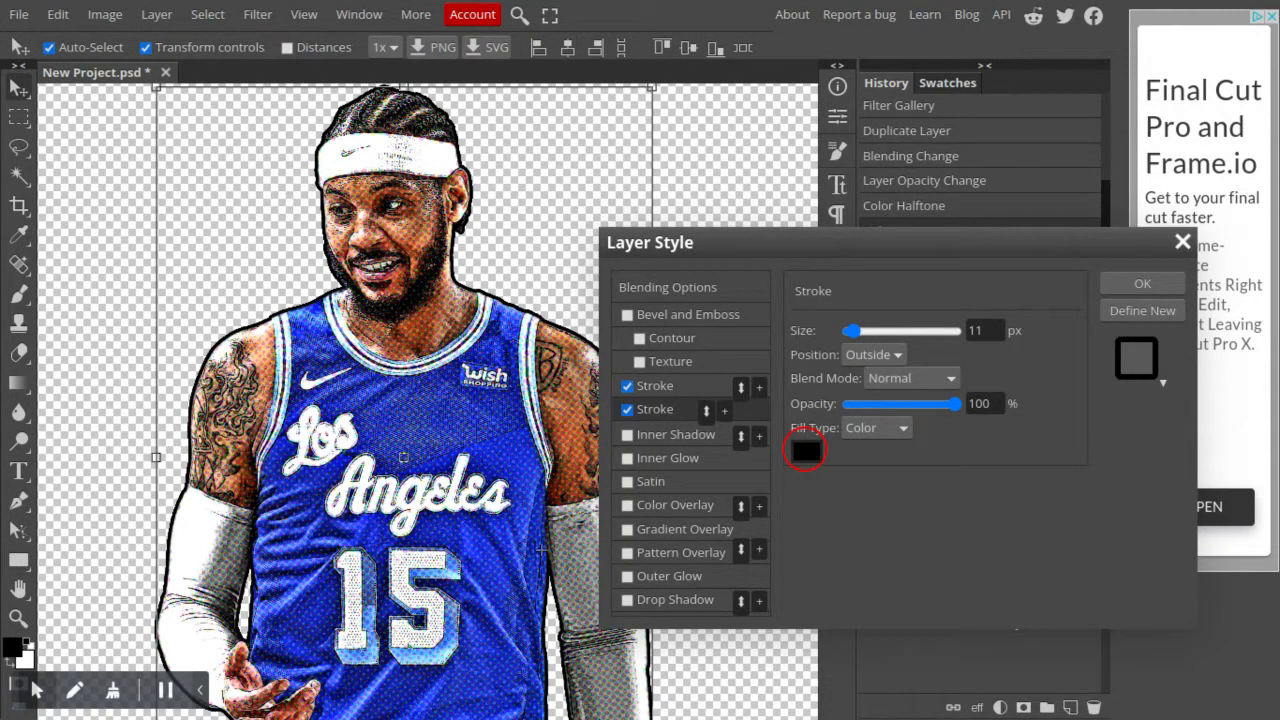
pyautogui.click(804, 450)
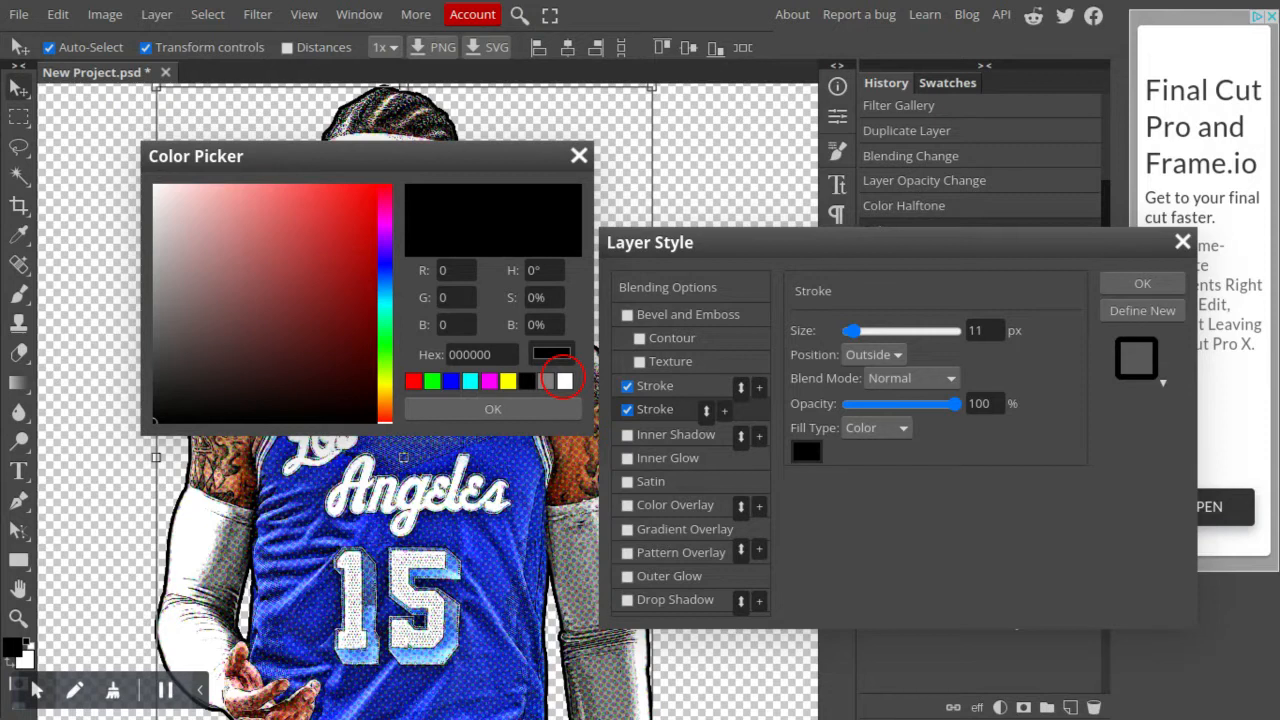
pyautogui.click(560, 380)
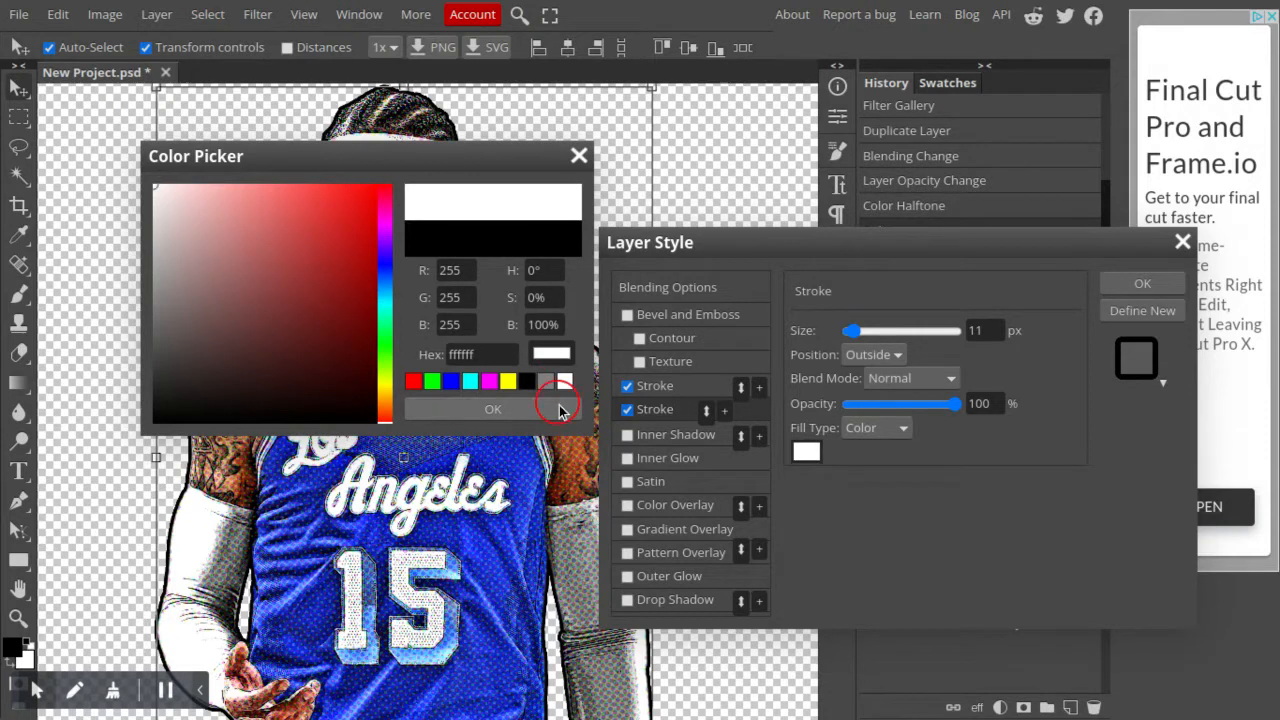
pyautogui.moveTo(904, 458)
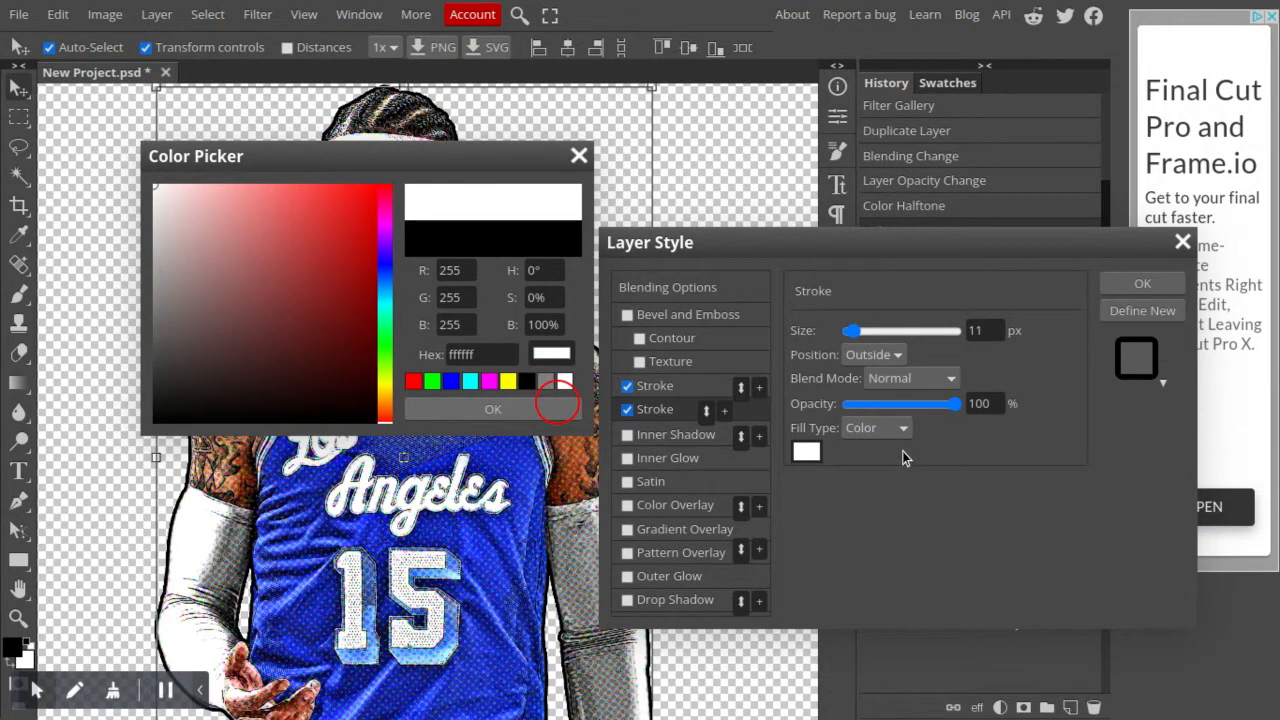
pyautogui.click(492, 408)
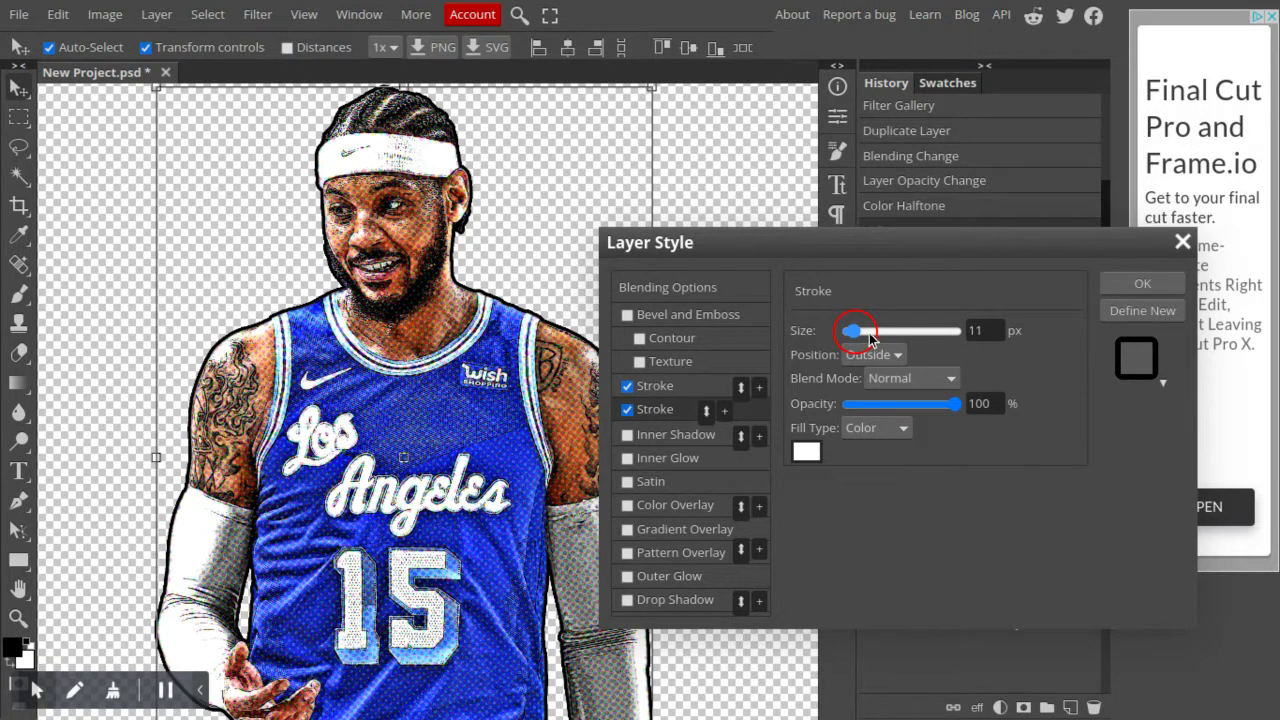
# Adjust the second stroke's Size slider through 19 and 44 px to settle at 35 px
pyautogui.moveTo(850, 330); pyautogui.dragTo(860, 330)
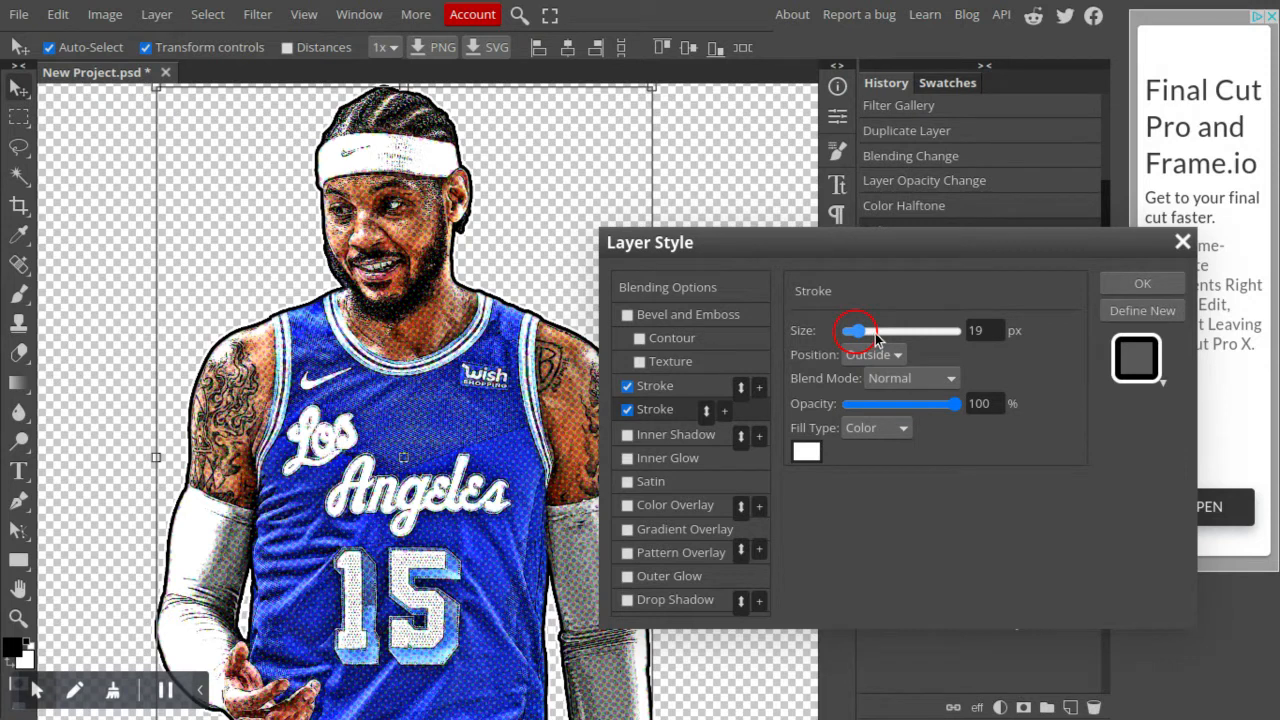
pyautogui.moveTo(856, 332); pyautogui.dragTo(870, 332)
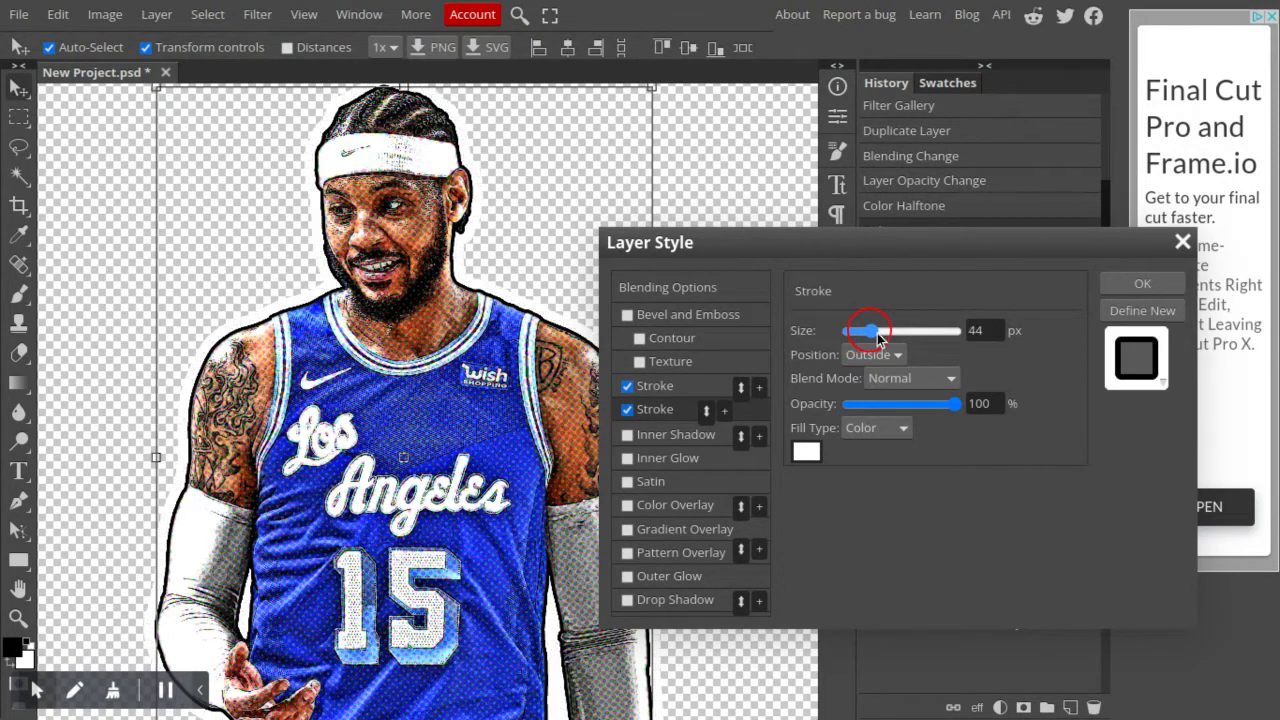
pyautogui.moveTo(944, 336)
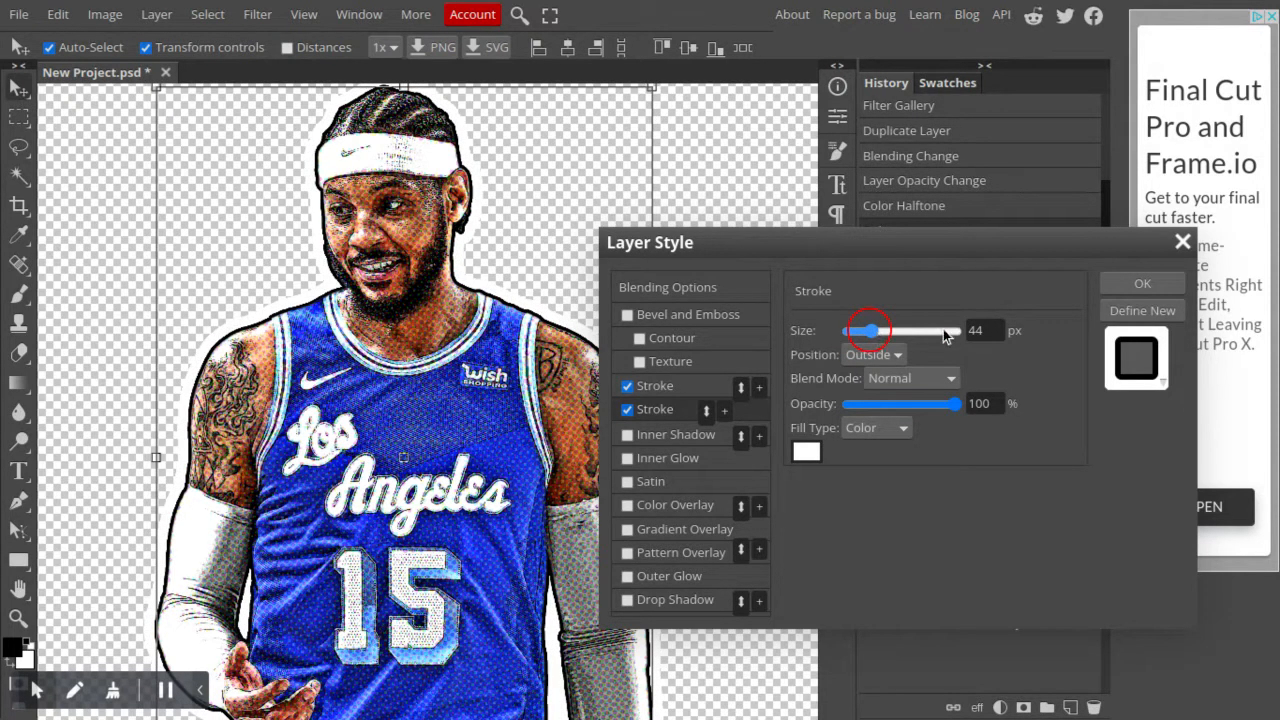
pyautogui.moveTo(868, 332); pyautogui.dragTo(880, 332)
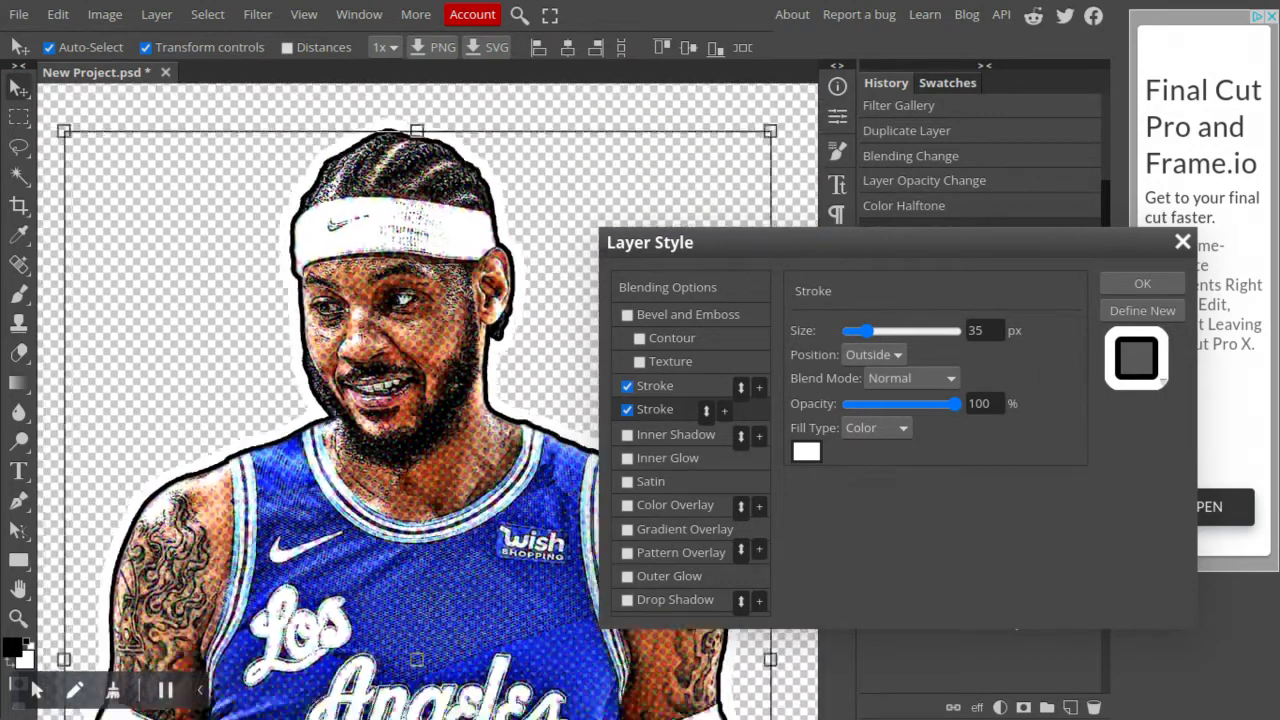
pyautogui.moveTo(858, 330); pyautogui.dragTo(852, 330)
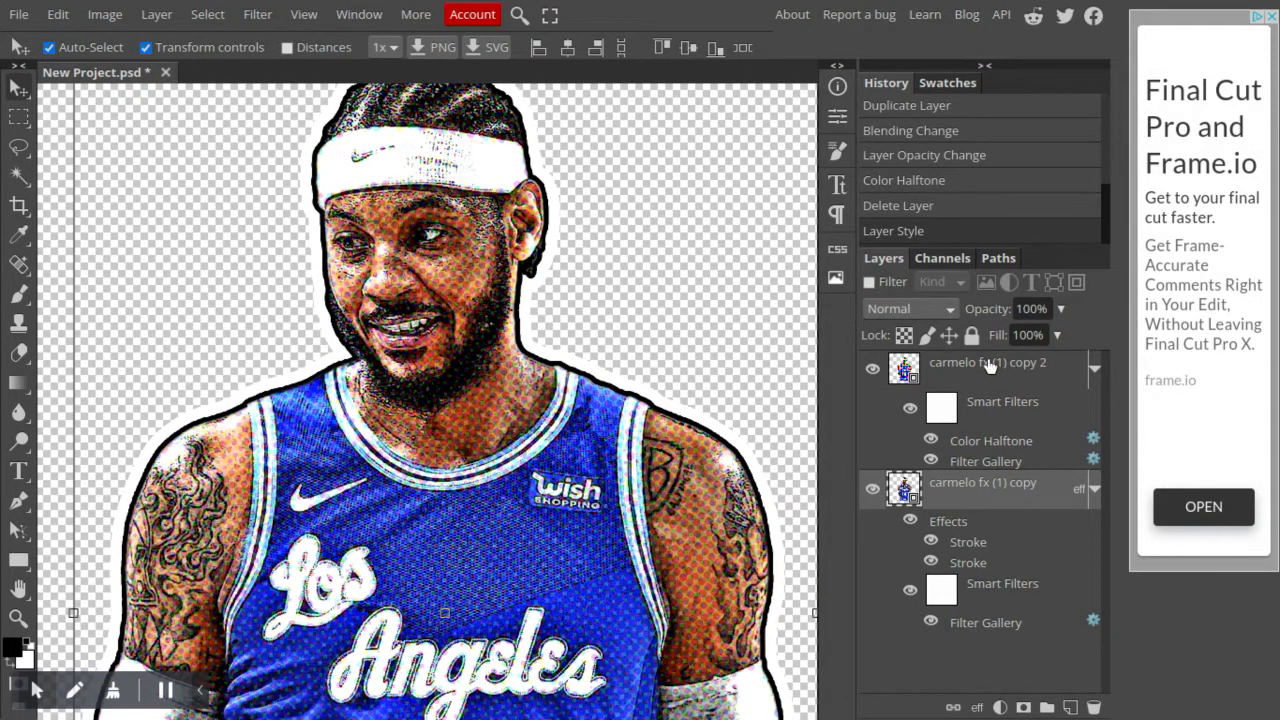
pyautogui.moveTo(944, 424)
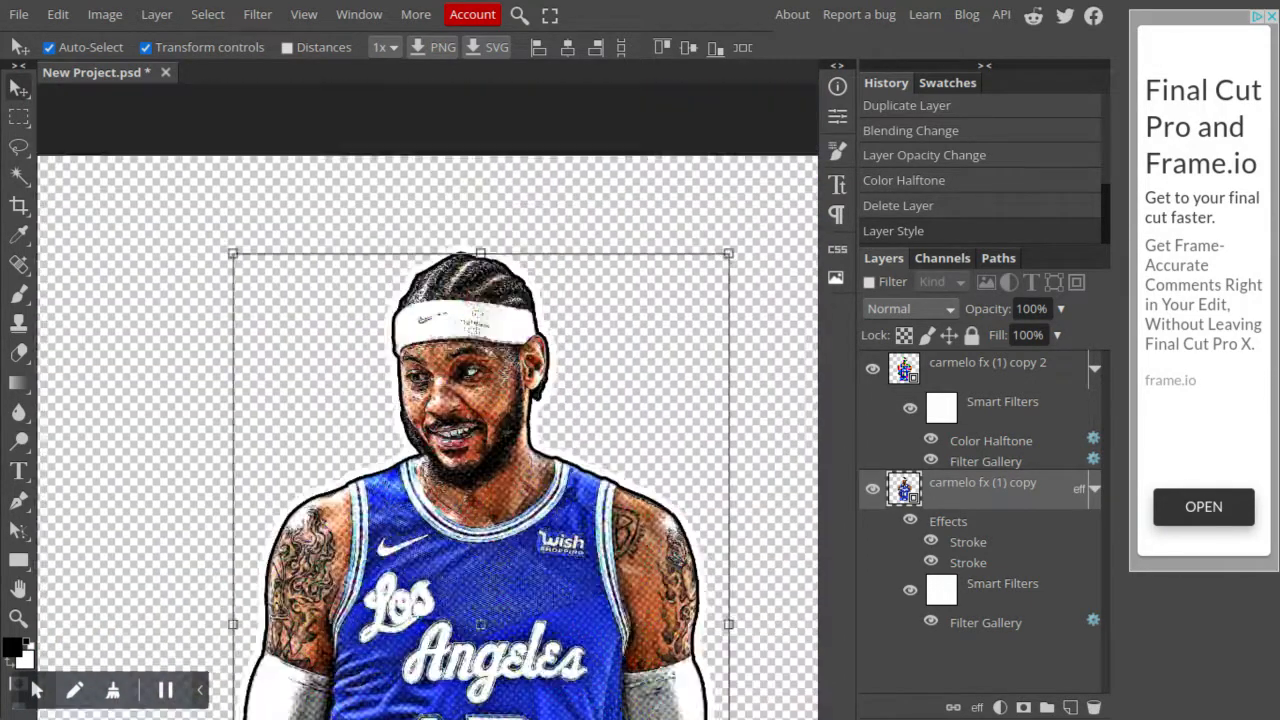
# Zoom out to view the whole player cutout with its black and white outline
pyautogui.scroll(-3)
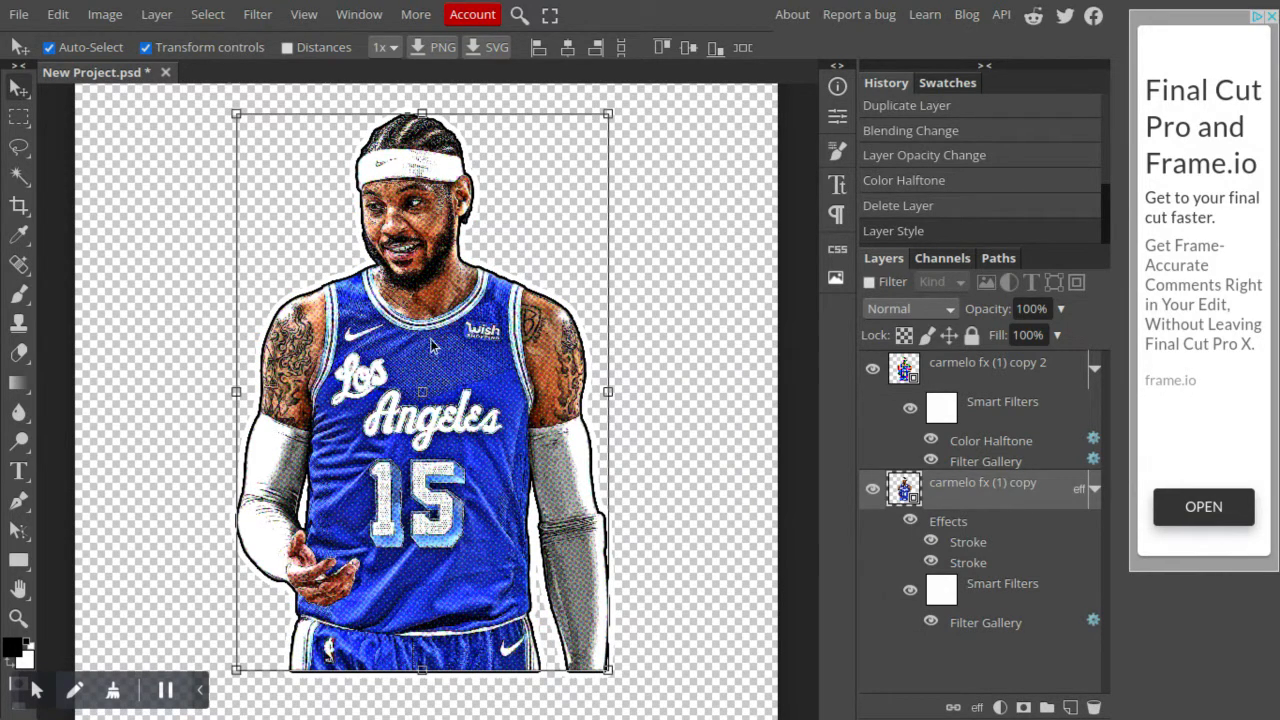
pyautogui.moveTo(504, 136)
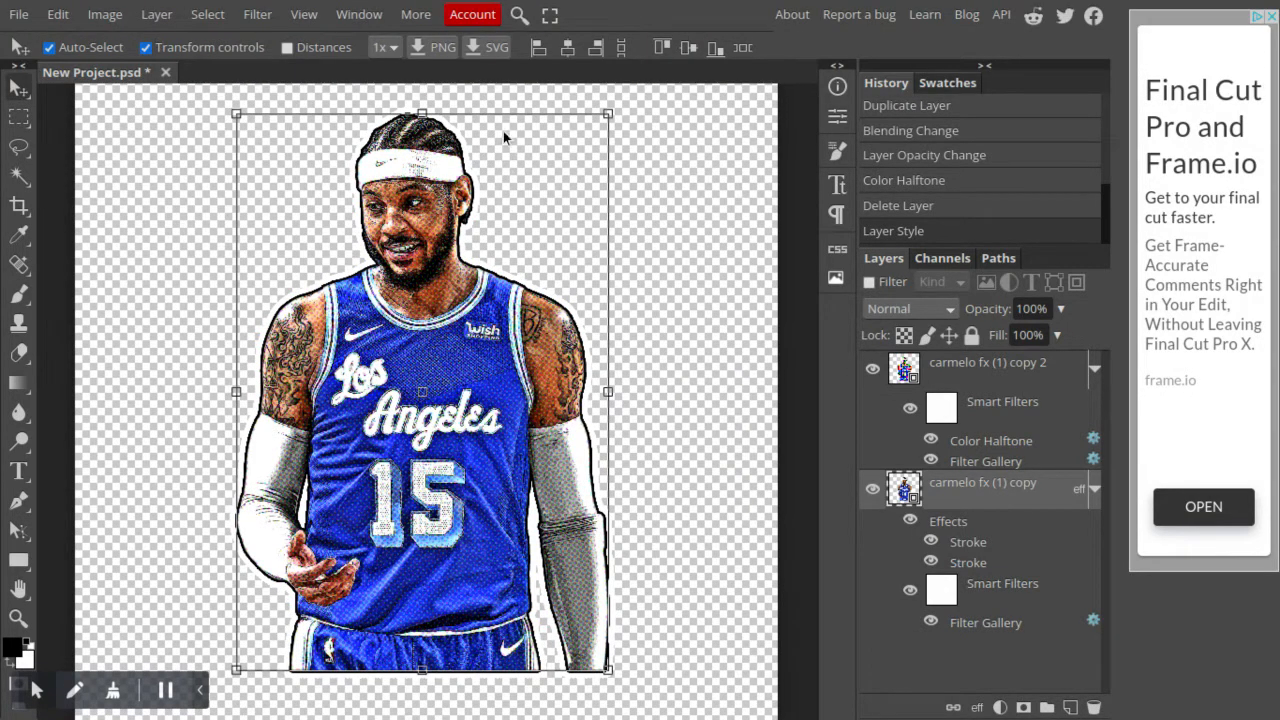